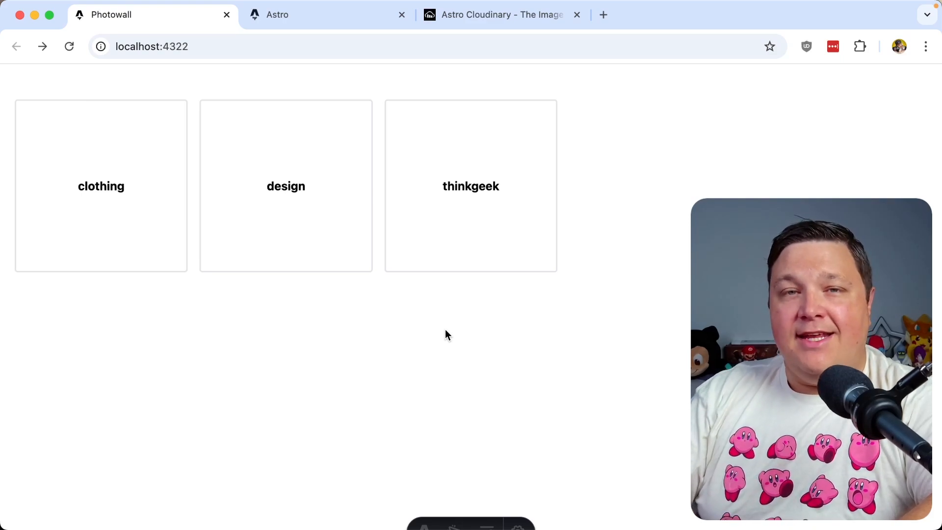
View the ThinkGeek wall on localhost:4322, then switch to the Astro homepage tab.
{"action": "left_click", "coordinate": [101, 186]}
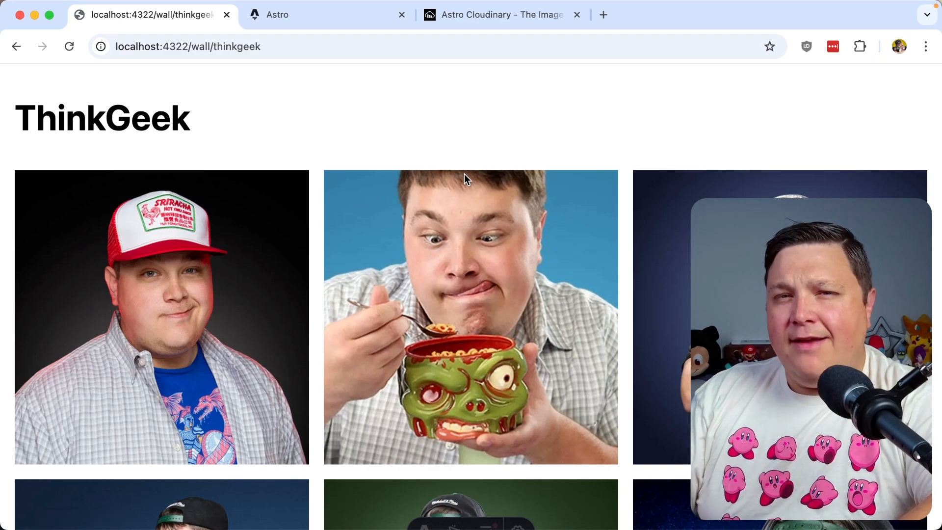
{"action": "left_click", "coordinate": [16, 46]}
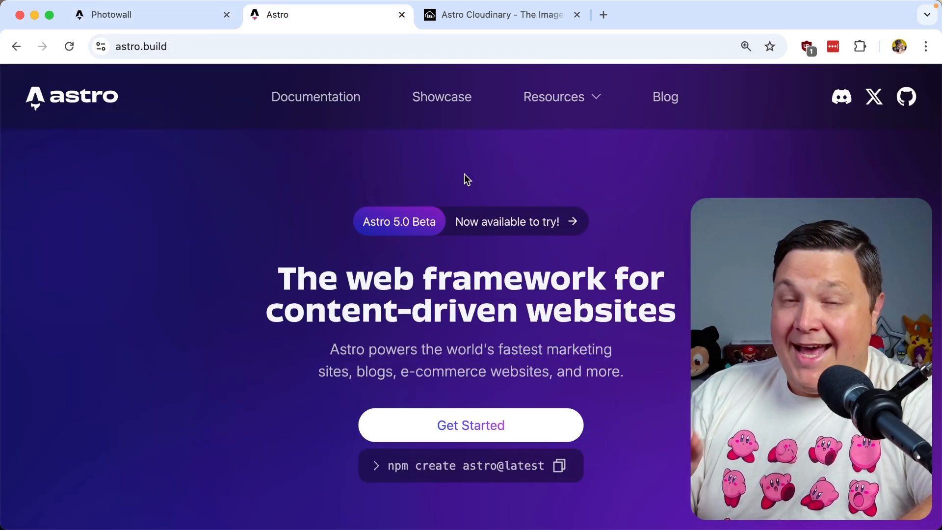
Read the Content Layer post, then the cldAssetsLoader and CldImage Basic Usage docs with the expanded snippet.
{"action": "left_click", "coordinate": [497, 15]}
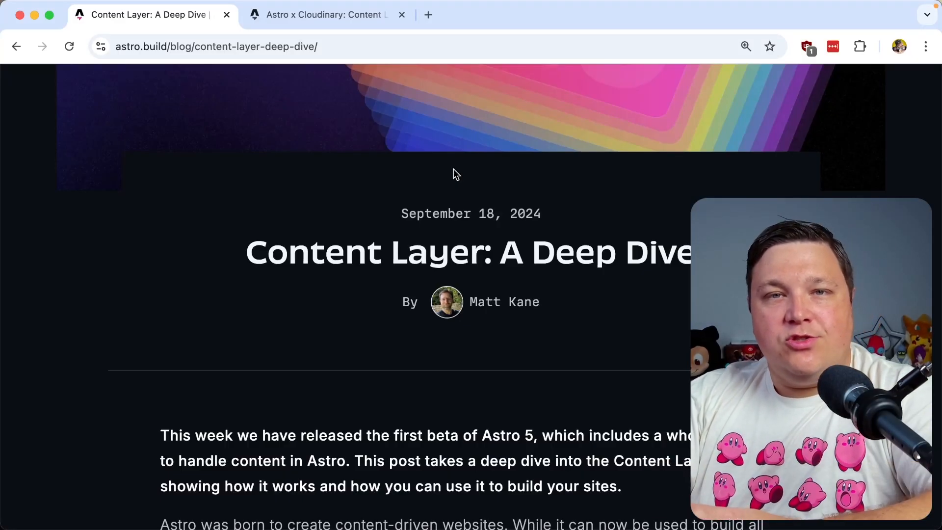
{"action": "left_click", "coordinate": [325, 15]}
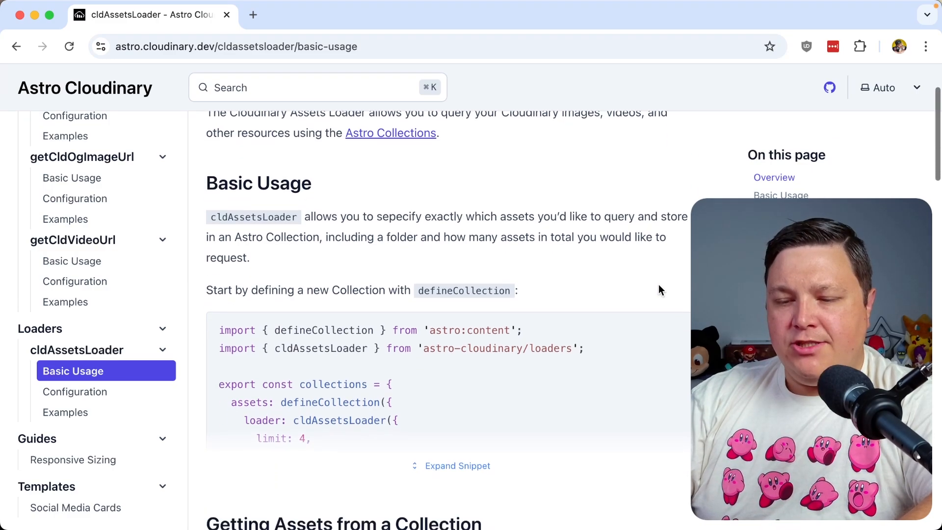
{"action": "left_click", "coordinate": [456, 465]}
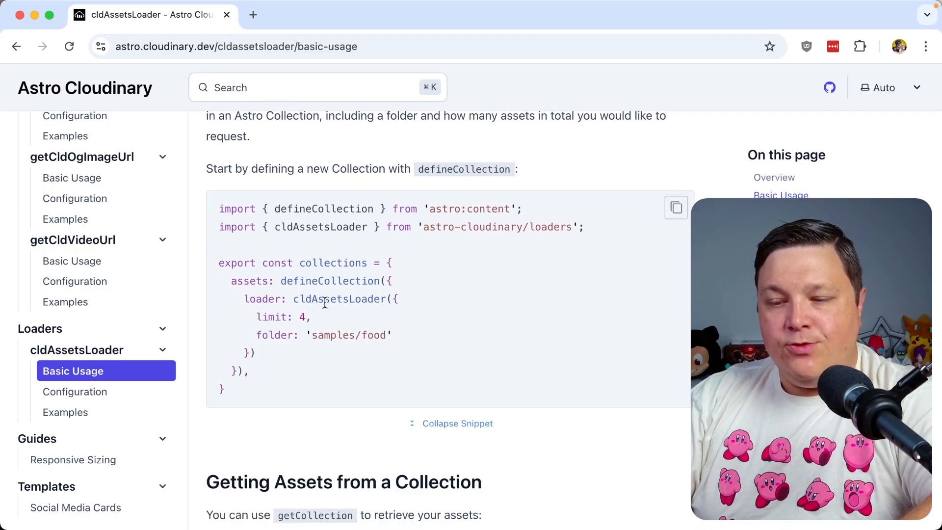
{"action": "double_click", "coordinate": [339, 299]}
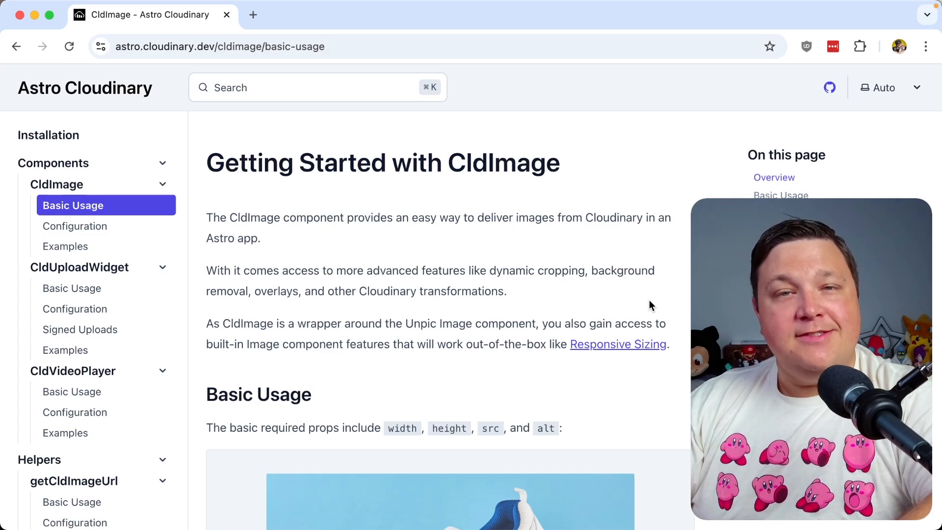
{"action": "scroll", "scroll_direction": "down", "scroll_amount": 3}
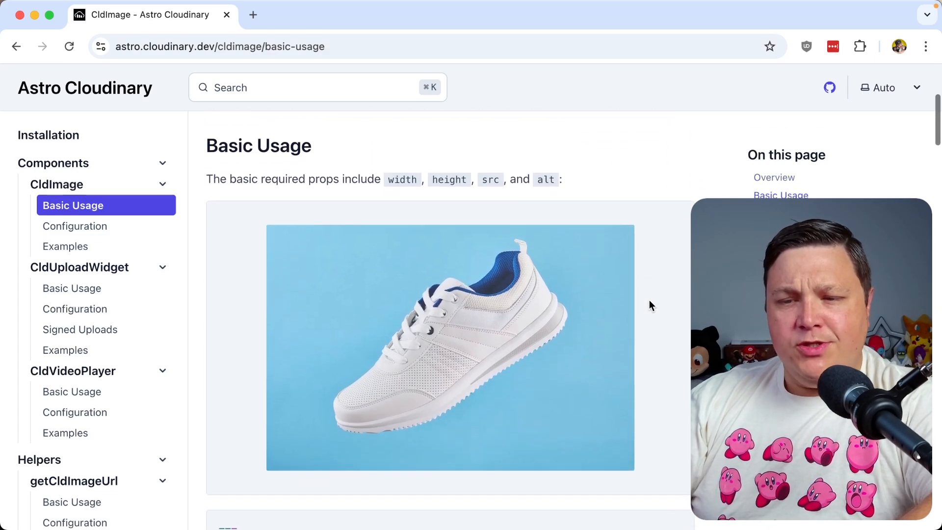
{"action": "scroll", "scroll_direction": "down", "scroll_amount": 3}
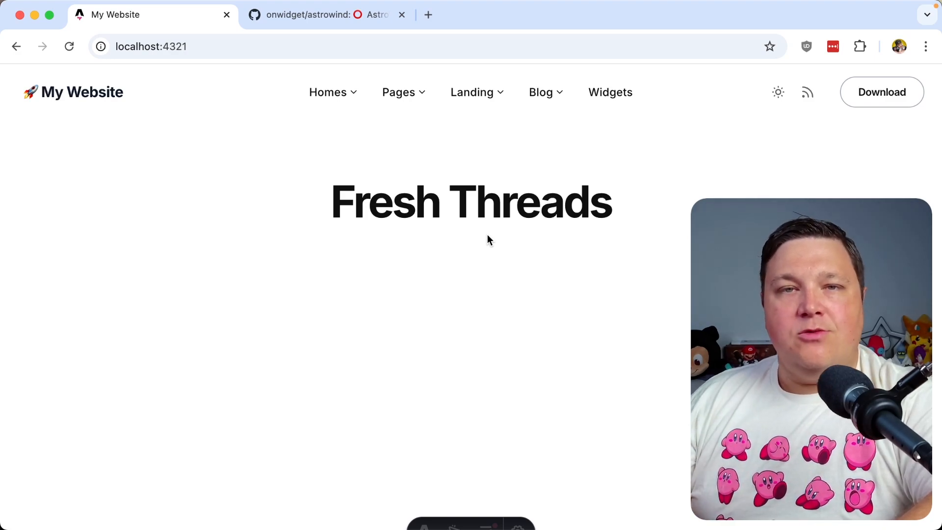
Browse the ten assets in Media Library ecommerce/fashion, then move to the Installation page.
{"action": "left_click", "coordinate": [324, 14]}
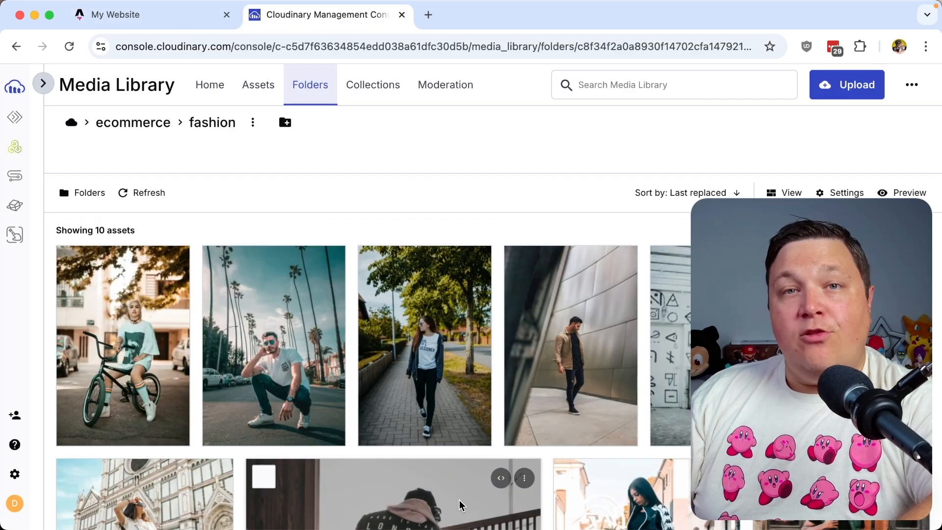
{"action": "mouse_move", "coordinate": [182, 153]}
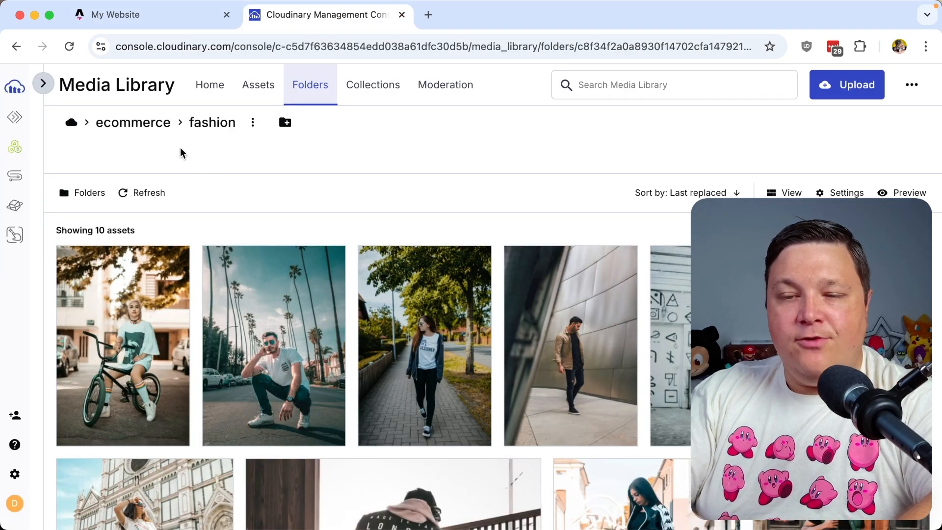
{"action": "scroll", "scroll_direction": "down", "scroll_amount": 3}
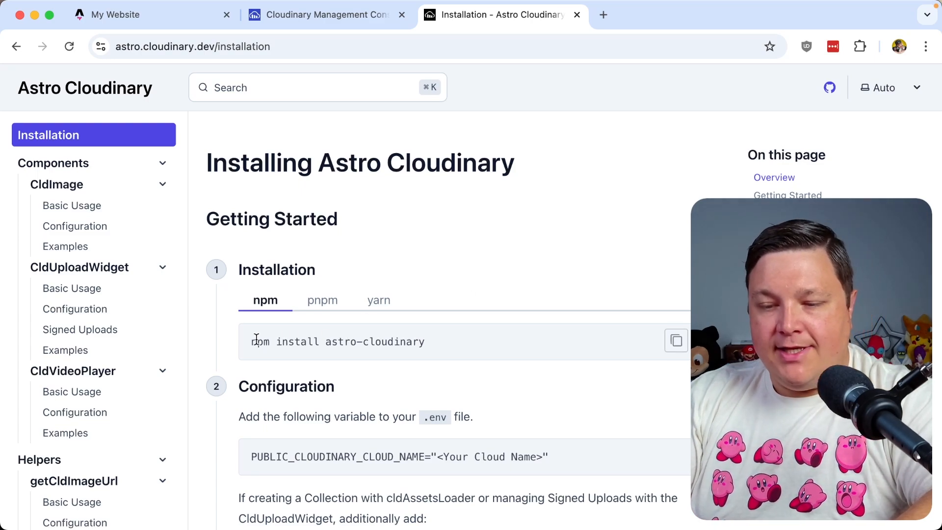
Select the npm install command on the Astro Cloudinary installation page.
{"action": "left_click_drag", "start_coordinate": [251, 341], "coordinate": [424, 341]}
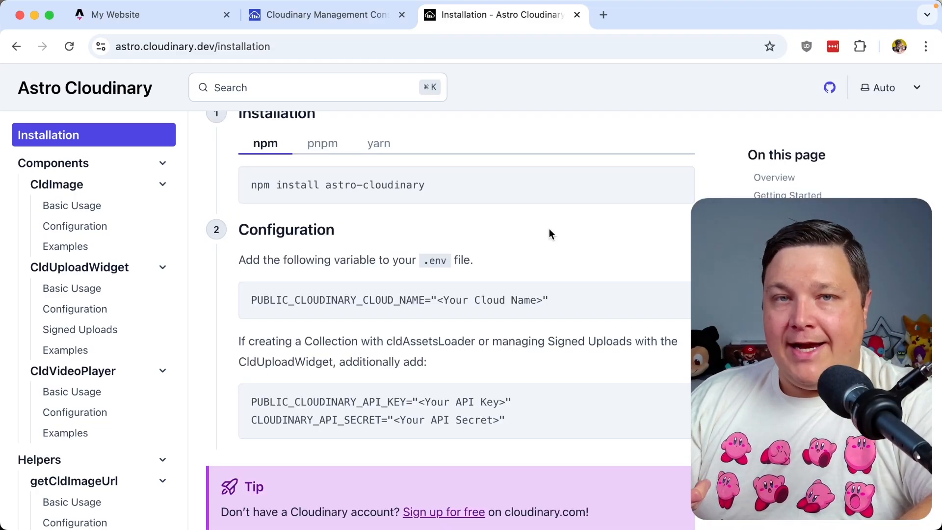
{"action": "mouse_move", "coordinate": [382, 400]}
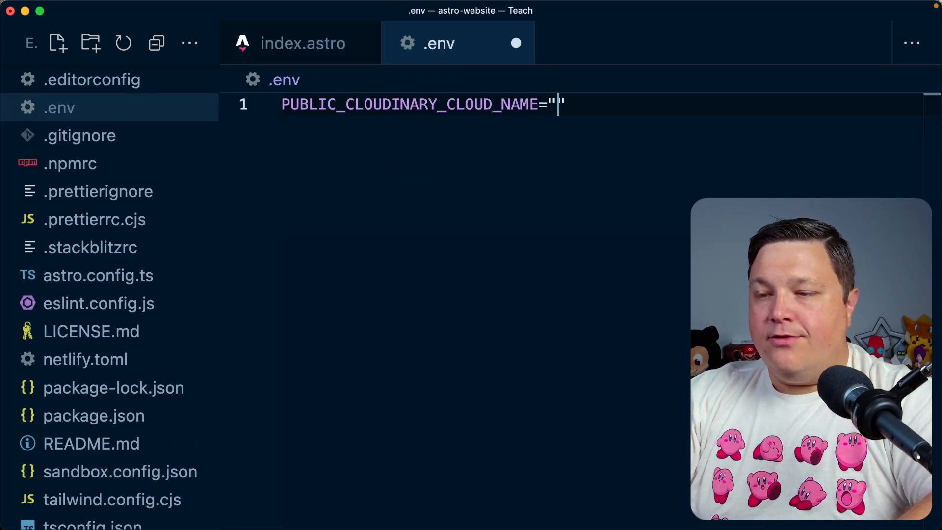
Enter 'astro-cloudinary' as PUBLIC_CLOUDINARY_CLOUD_NAME in .env.
{"action": "type", "text": "astro-cloudinary"}
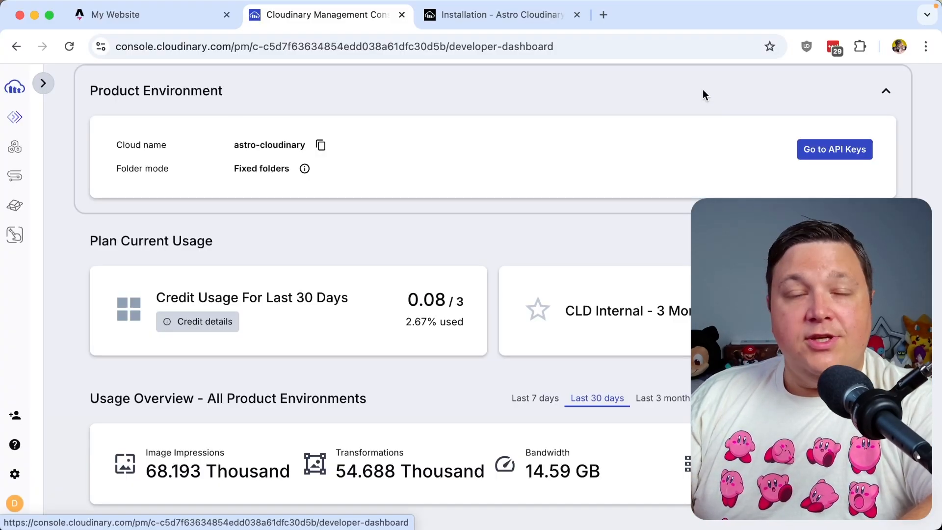
{"action": "mouse_move", "coordinate": [13, 116]}
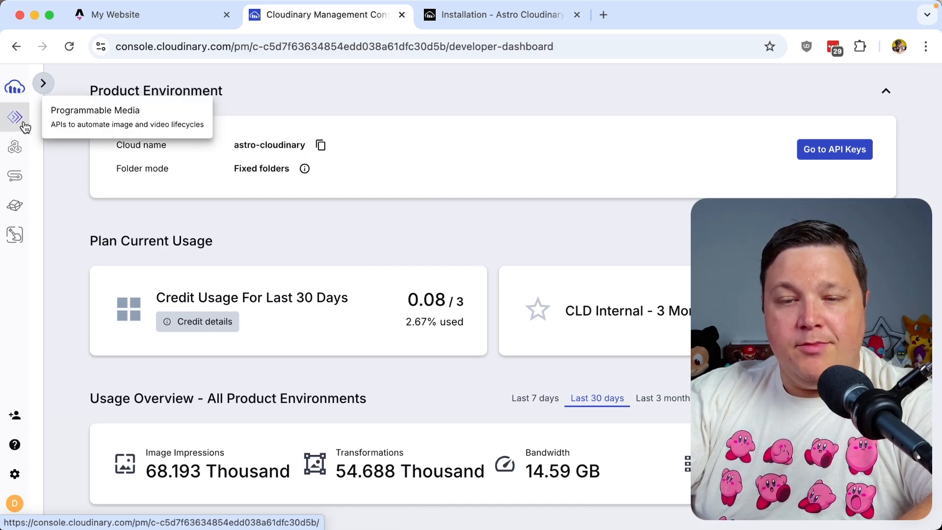
{"action": "mouse_move", "coordinate": [321, 146]}
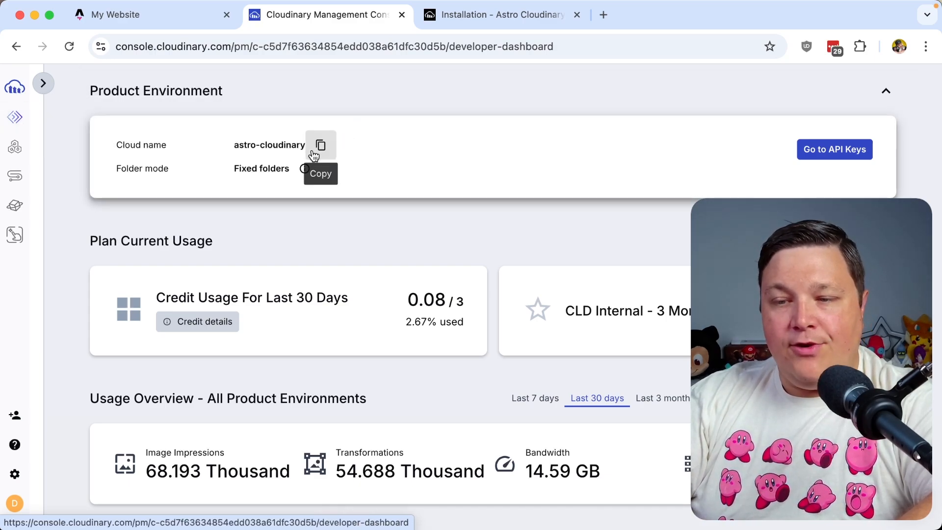
{"action": "mouse_move", "coordinate": [838, 156]}
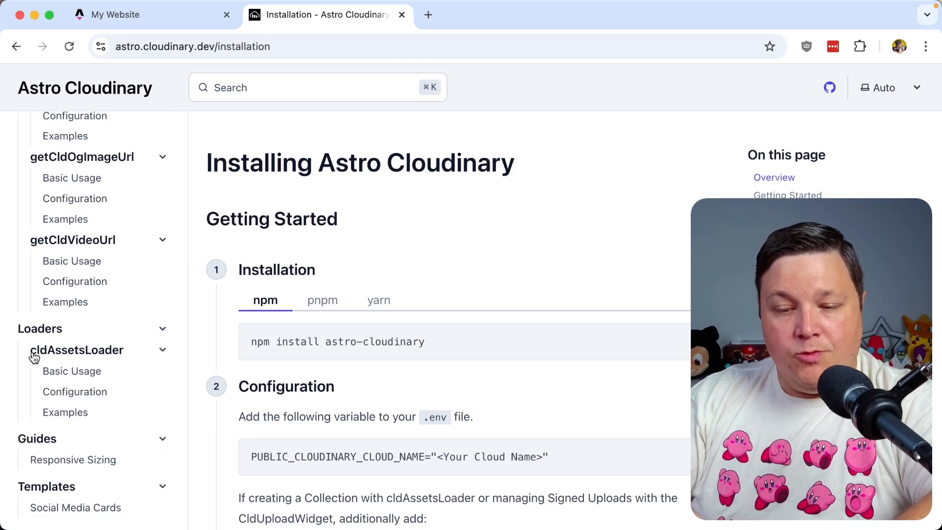
Copy the cldAssetsLoader Basic Usage collection example into a new src/content/config.ts.
{"action": "left_click", "coordinate": [71, 370]}
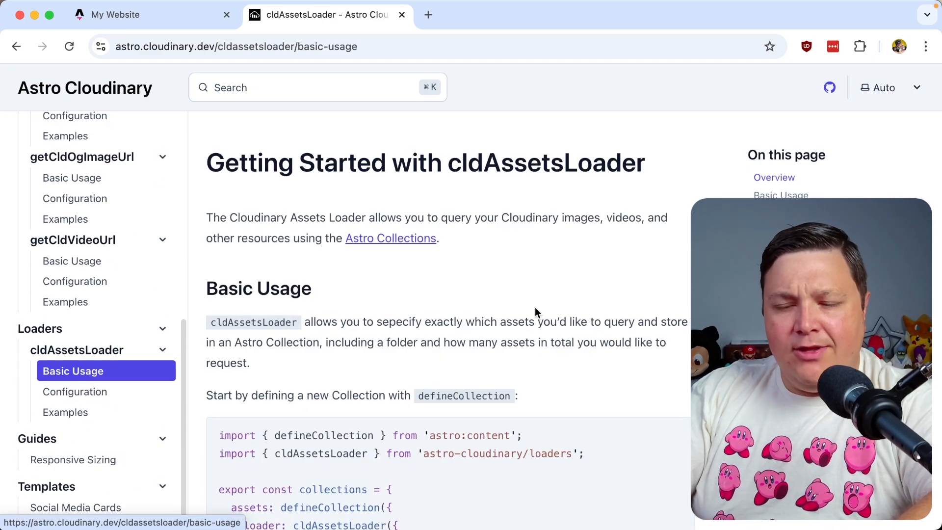
{"action": "scroll", "scroll_direction": "down", "scroll_amount": 3}
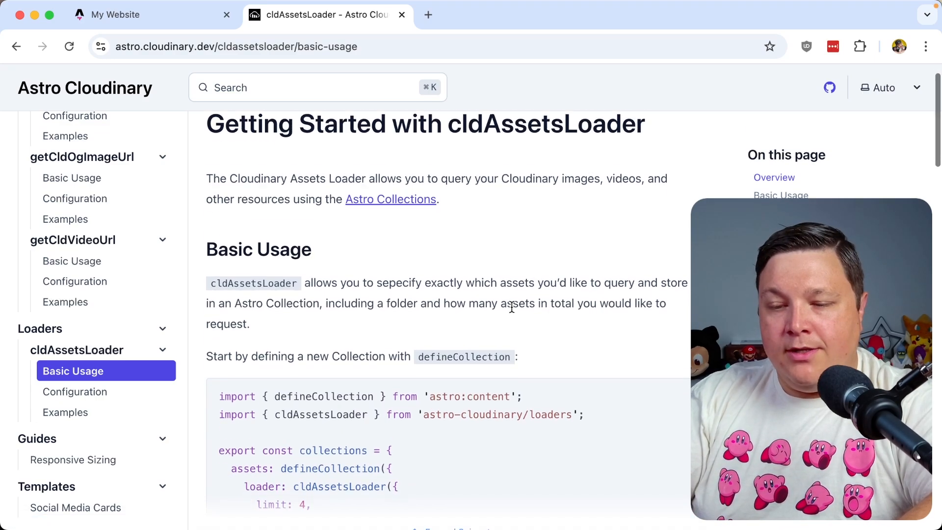
{"action": "scroll", "scroll_direction": "down", "scroll_amount": 3}
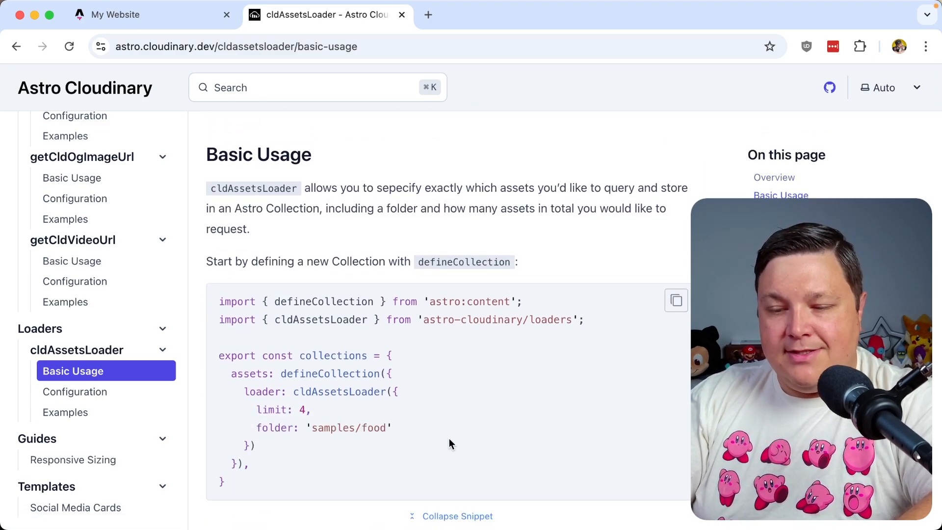
{"action": "scroll", "scroll_direction": "down", "scroll_amount": 3}
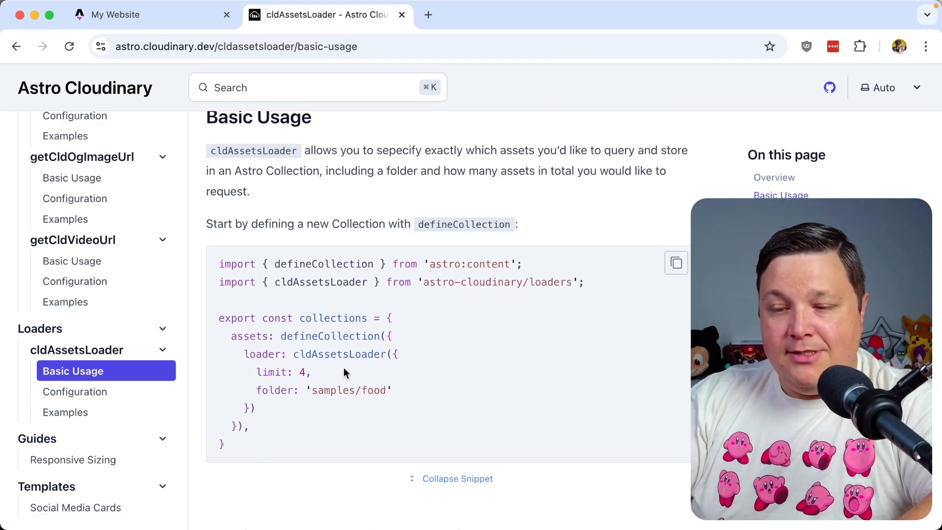
{"action": "left_click_drag", "start_coordinate": [301, 318], "coordinate": [343, 354]}
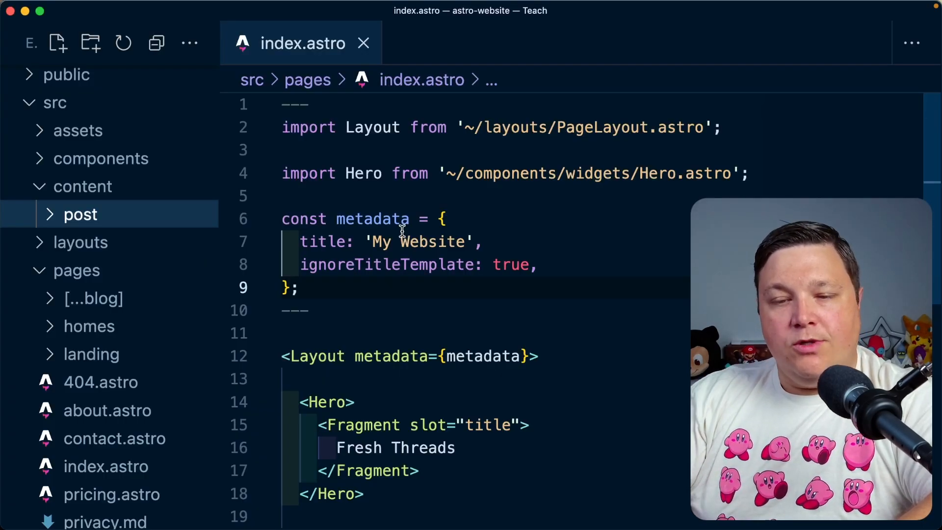
{"action": "right_click", "coordinate": [82, 187]}
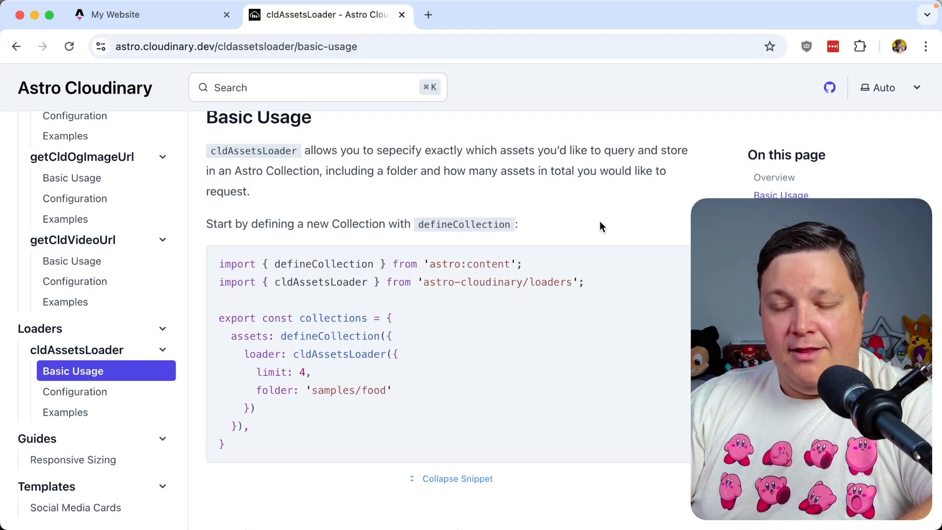
{"action": "mouse_move", "coordinate": [288, 443]}
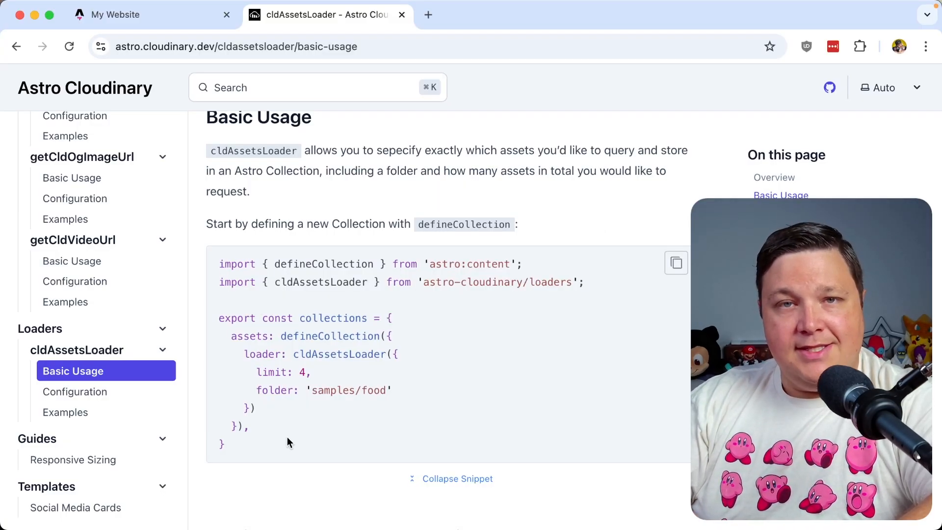
{"action": "left_click", "coordinate": [676, 263]}
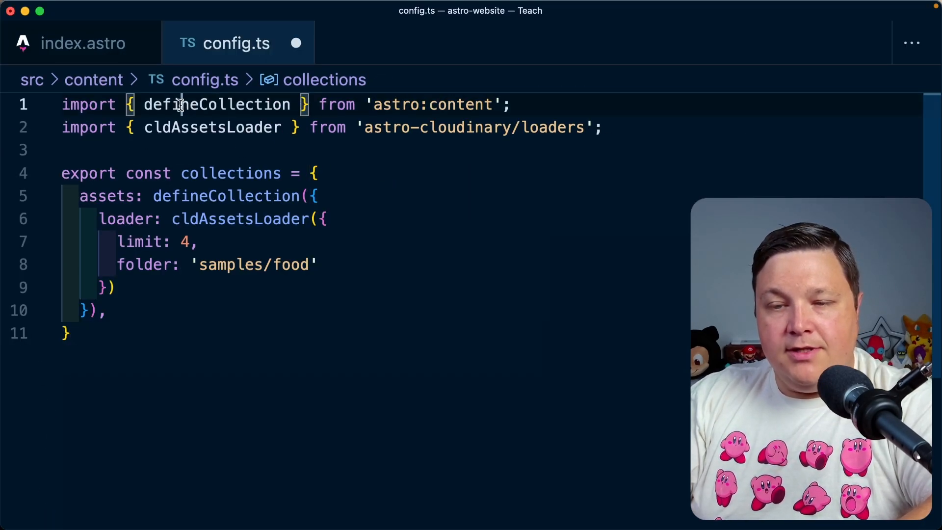
Rename the collection to featuredProducts and set the loader folder to 'ecommerce/fashion'.
{"action": "double_click", "coordinate": [213, 105]}
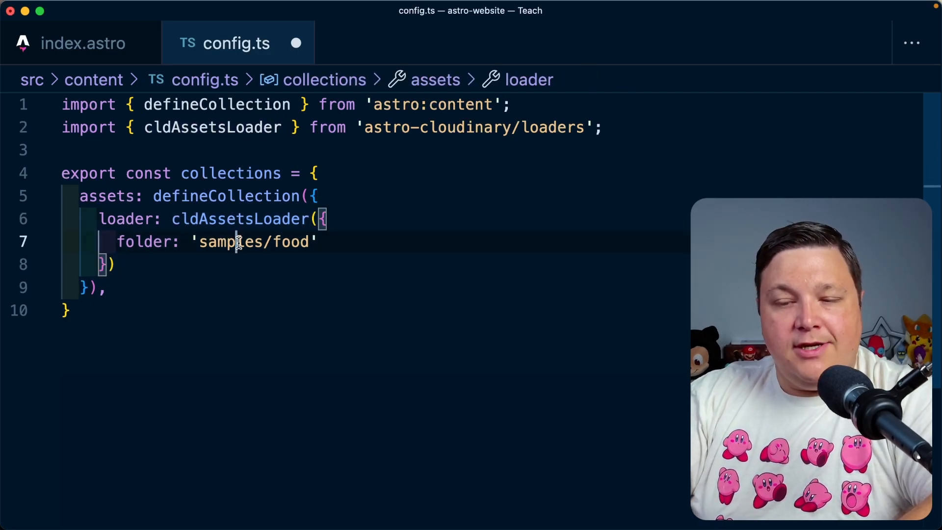
{"action": "type", "text": "ecommerce"}
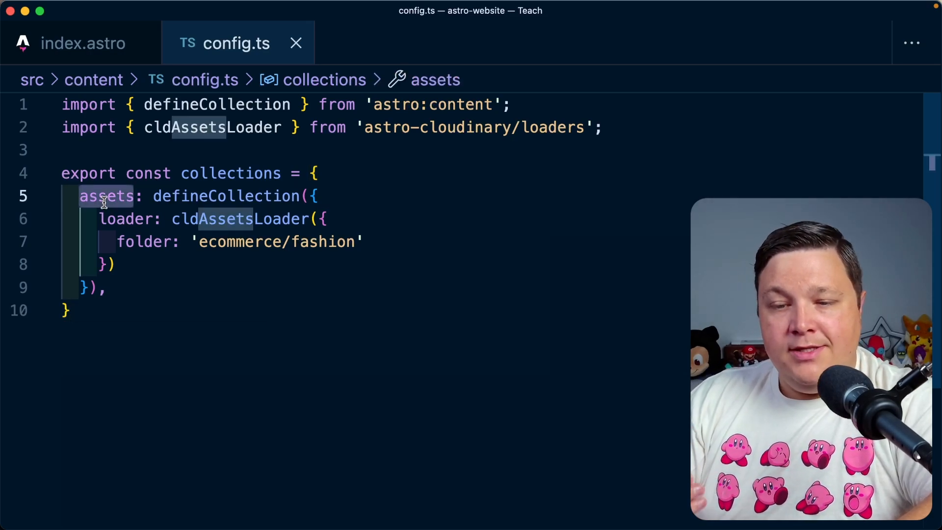
{"action": "type", "text": "products"}
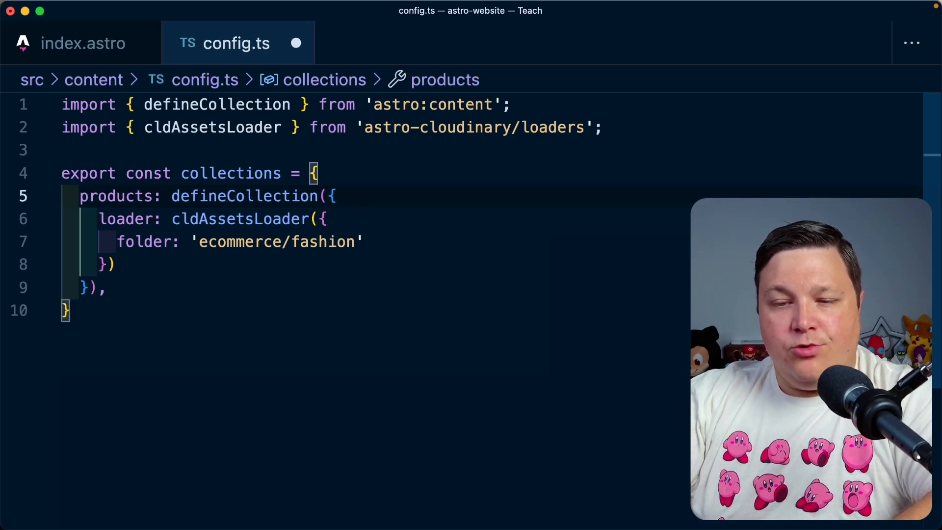
{"action": "type", "text": "featured"}
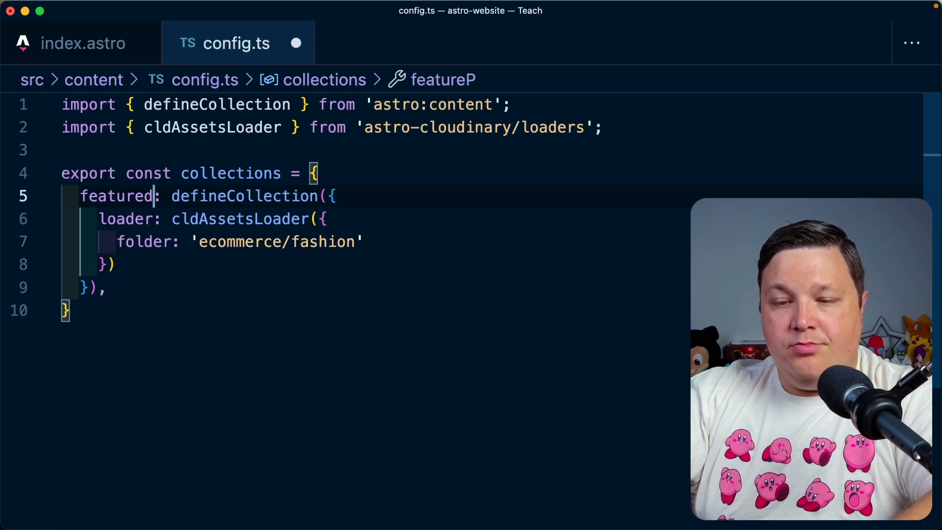
{"action": "type", "text": "roducts"}
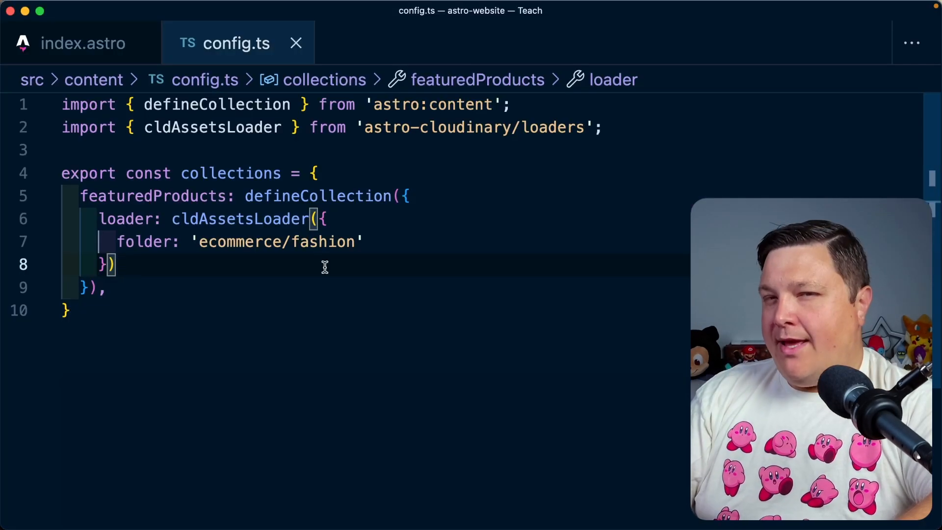
{"action": "left_click", "coordinate": [76, 43]}
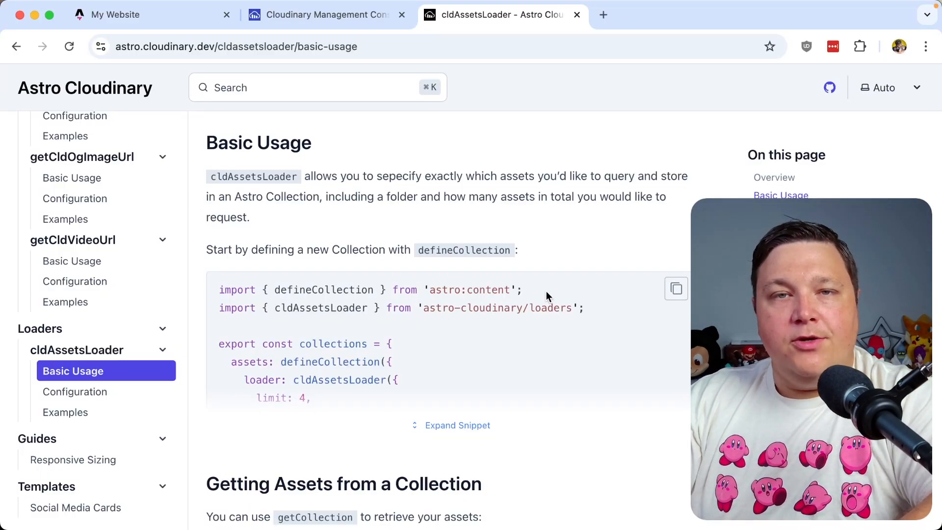
Scroll to 'Getting Assets from a Collection' and select its getCollection line.
{"action": "scroll", "scroll_direction": "down", "scroll_amount": 3}
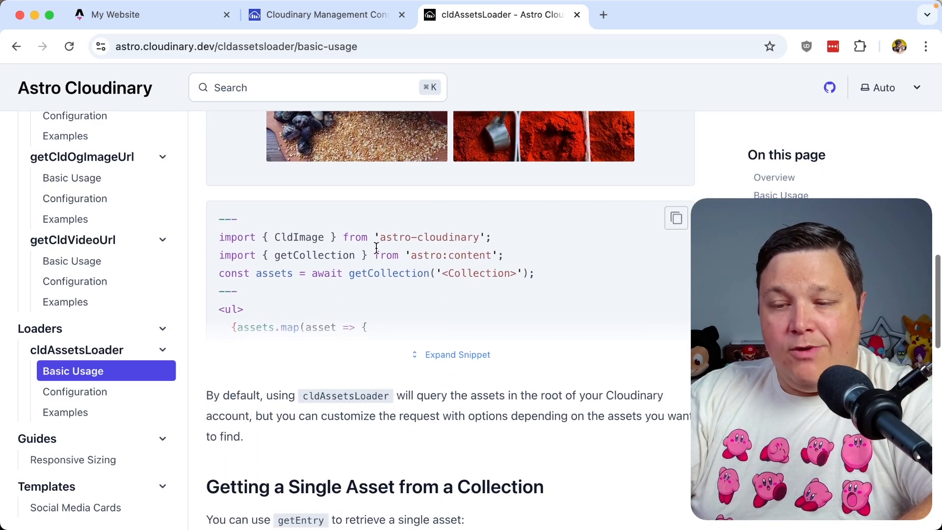
{"action": "double_click", "coordinate": [314, 255]}
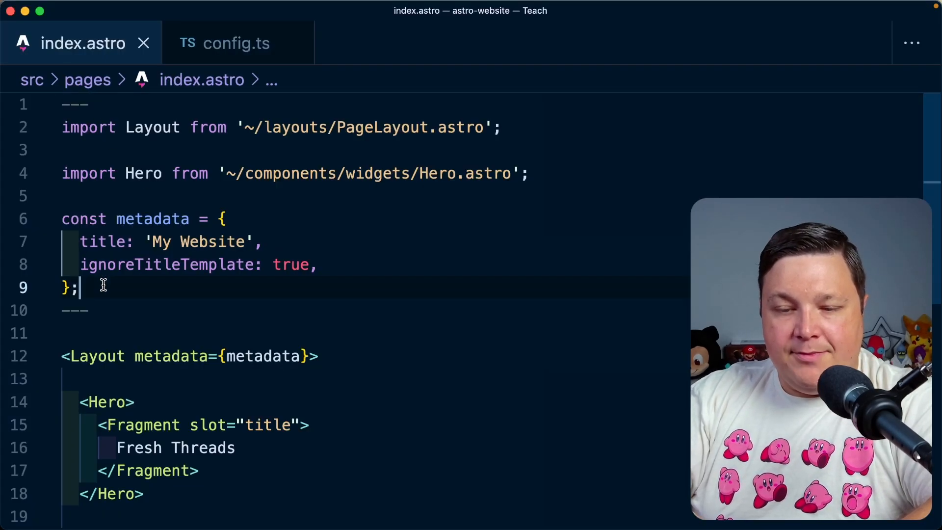
Add a getCollection call to index.astro using 'featuredProducts' copied from config.ts.
{"action": "type", "text": "const assets = await getCollection('<Collection>');"}
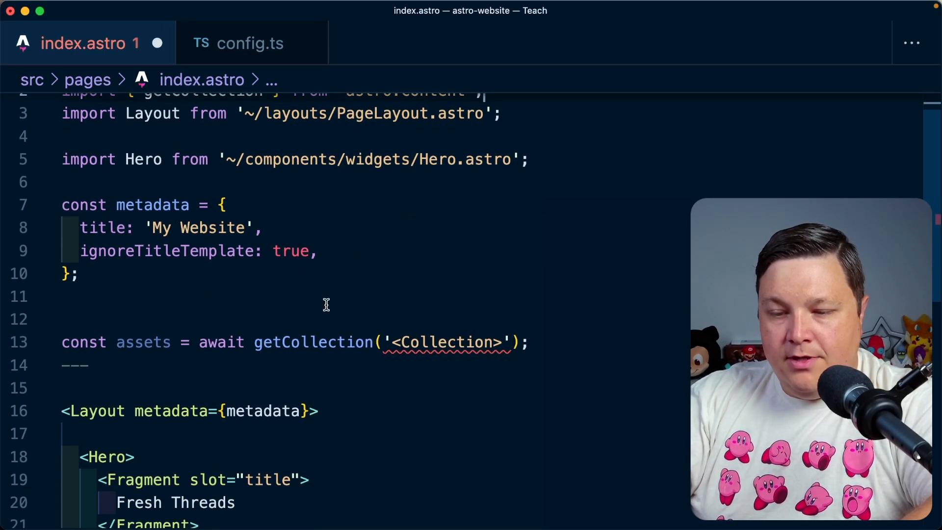
{"action": "left_click", "coordinate": [249, 43]}
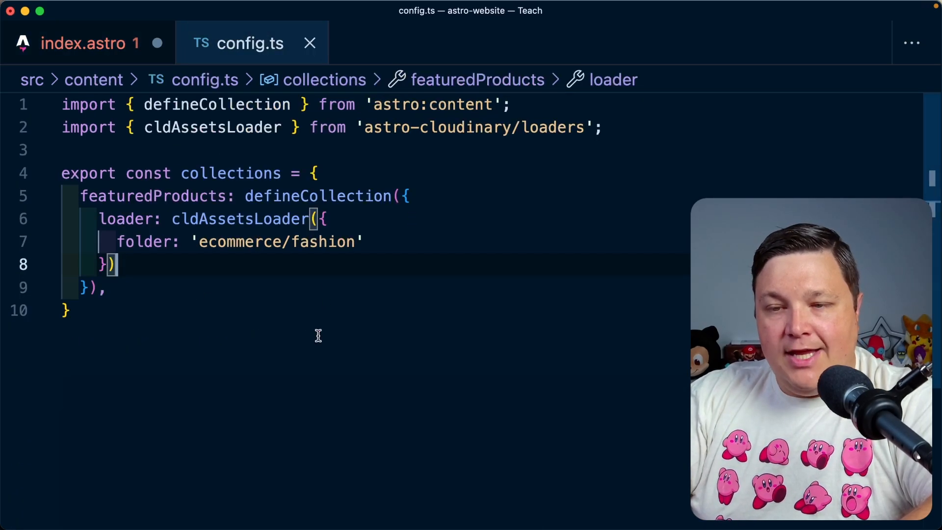
{"action": "double_click", "coordinate": [142, 196]}
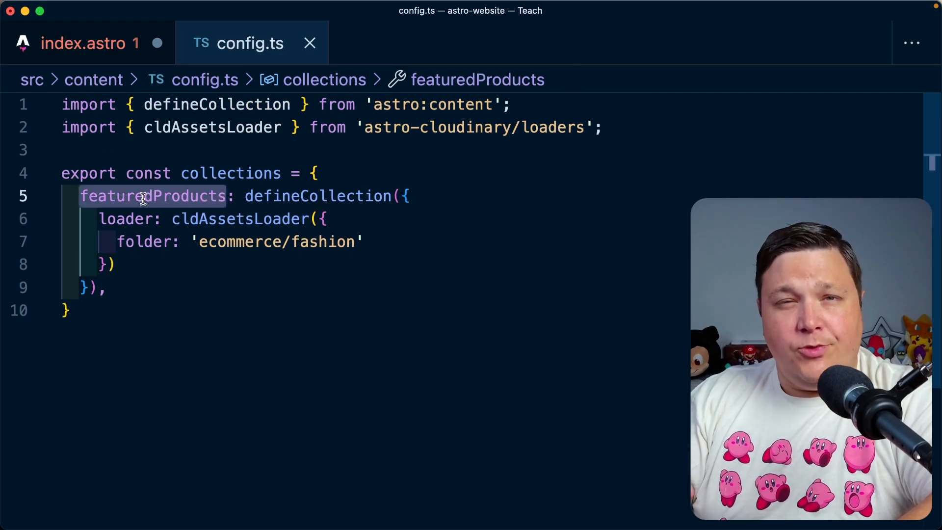
{"action": "left_click", "coordinate": [81, 43]}
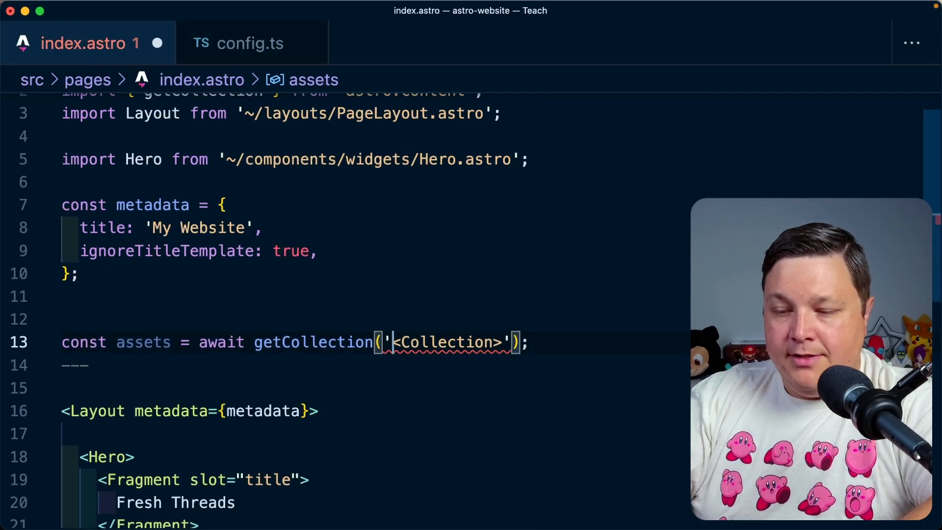
{"action": "type", "text": "featuredProducts"}
{"action": "type", "text": "console."}
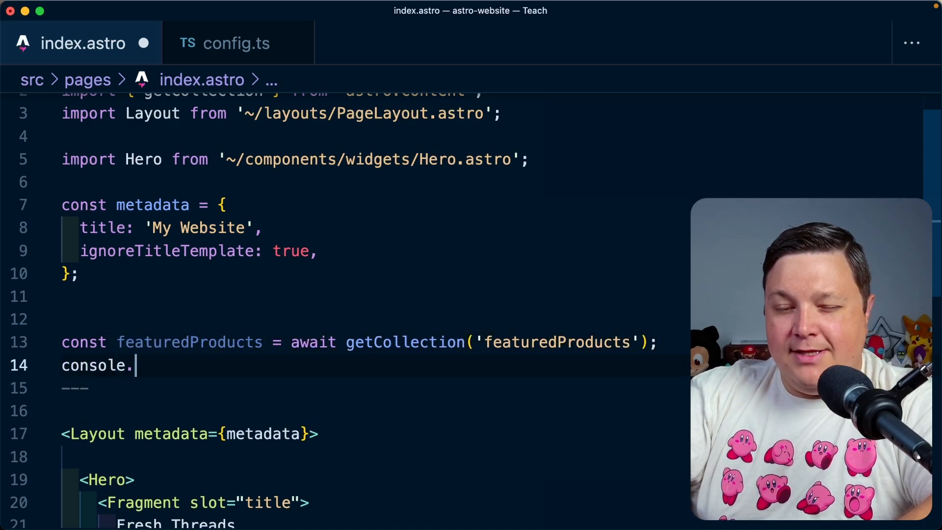
Add console.log('featuredProducts', featuredProducts) and review the asset data in the terminal.
{"action": "type", "text": "log('featuredProducts', featuredProducts)"}
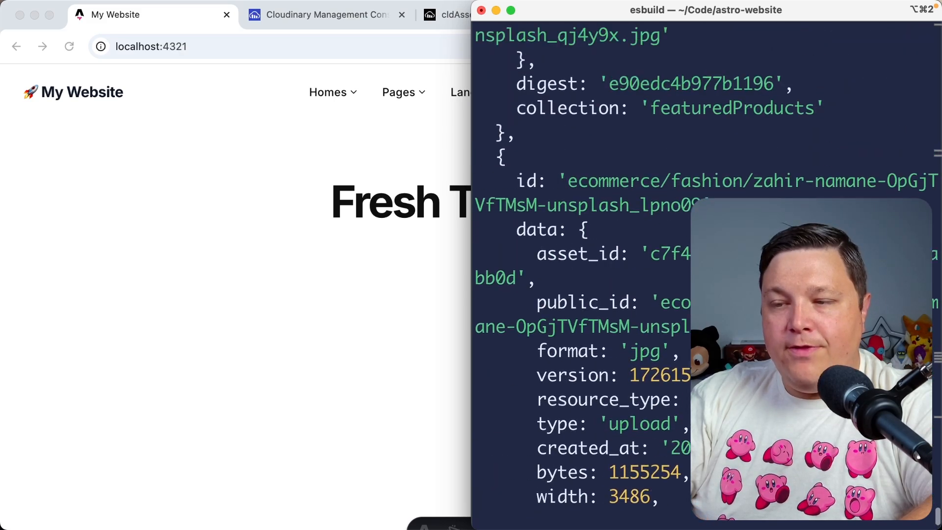
{"action": "scroll", "scroll_direction": "down", "scroll_amount": 3}
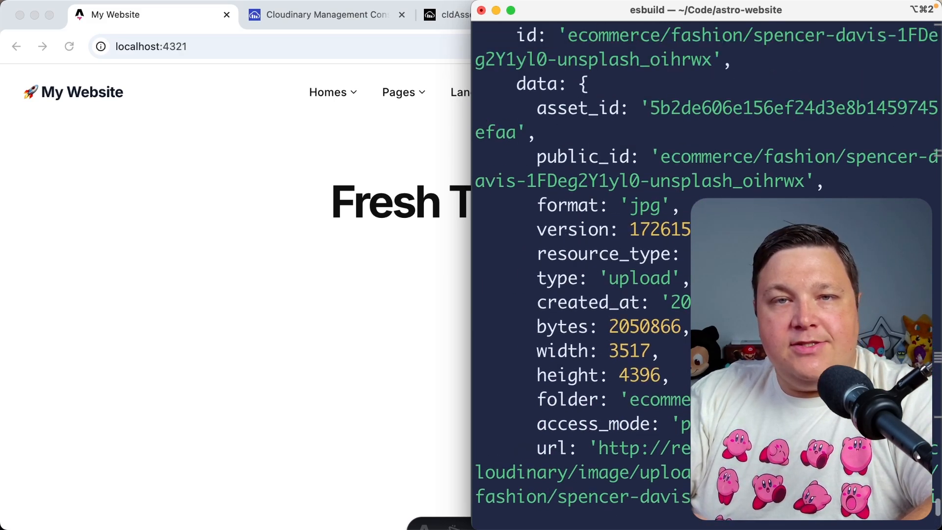
{"action": "scroll", "scroll_direction": "down", "scroll_amount": 3}
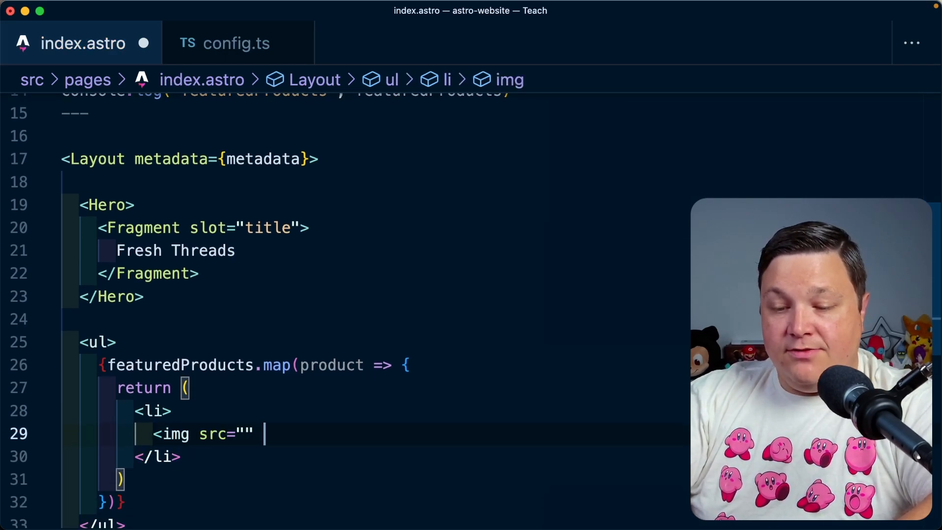
Render each featured product as an <li> with <img src={resource.secure_url} alt="" />.
{"action": "type", "text": "alt=\"\""}
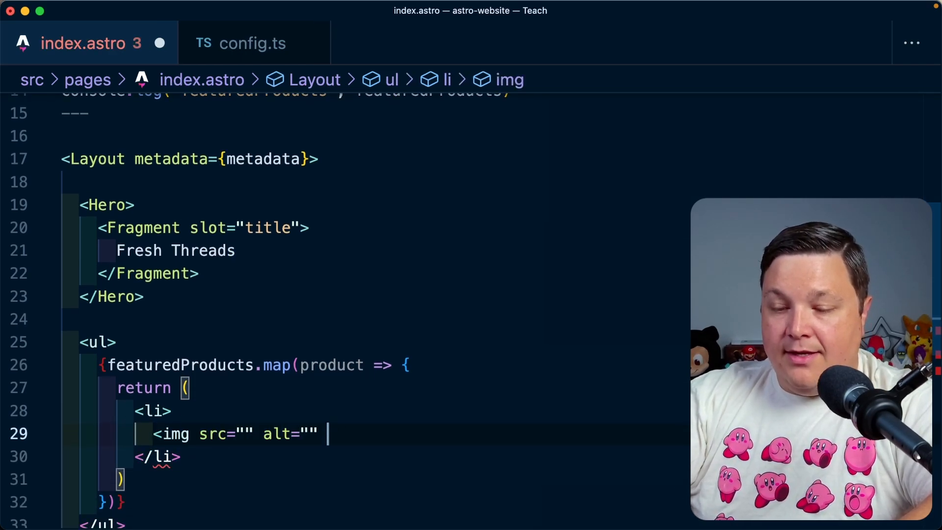
{"action": "type", "text": "/>"}
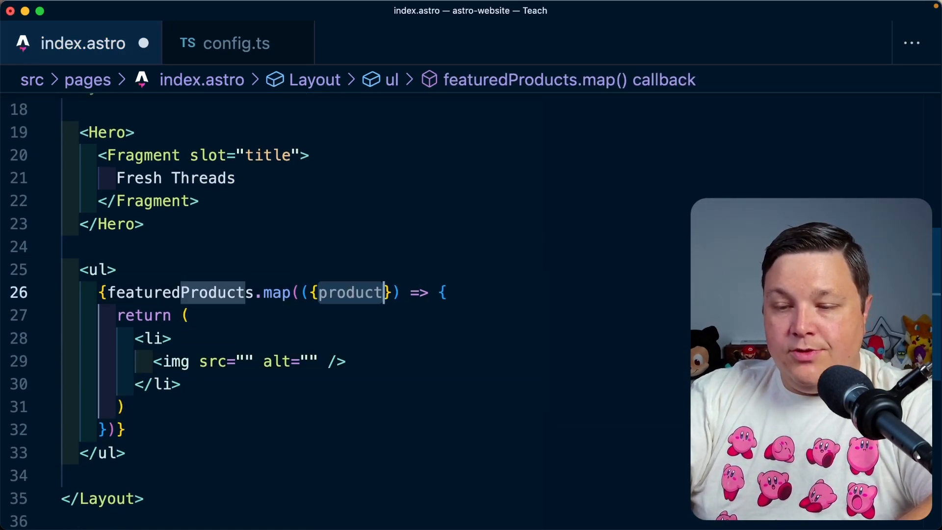
{"action": "type", "text": "data, resource"}
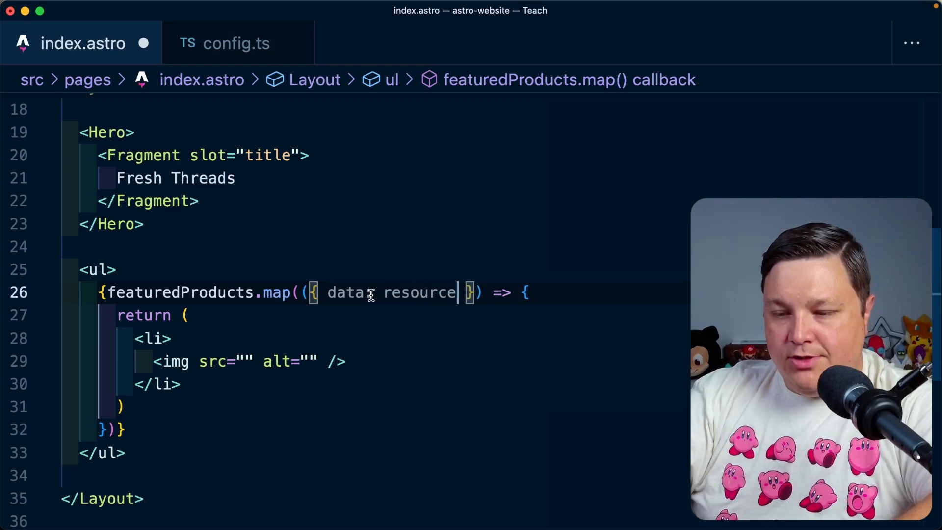
{"action": "double_click", "coordinate": [419, 292]}
{"action": "type", "text": "{"}
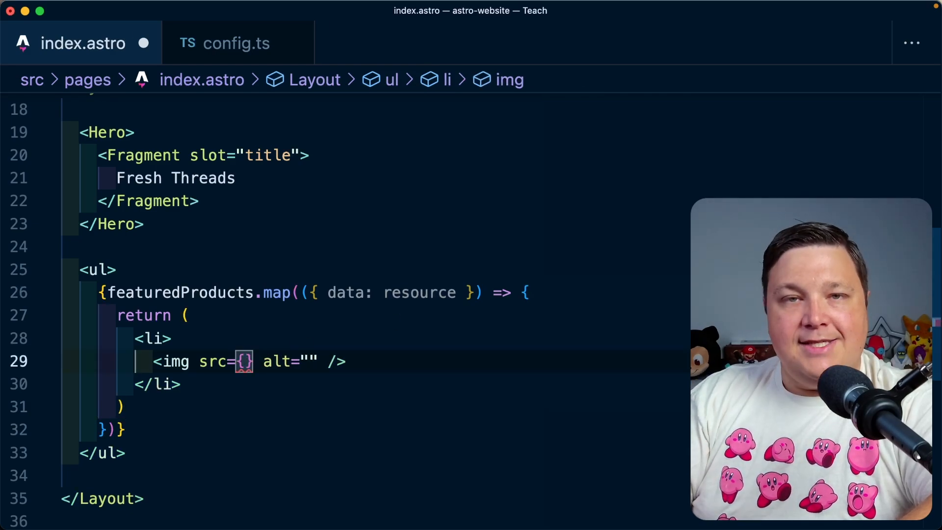
{"action": "type", "text": "resource"}
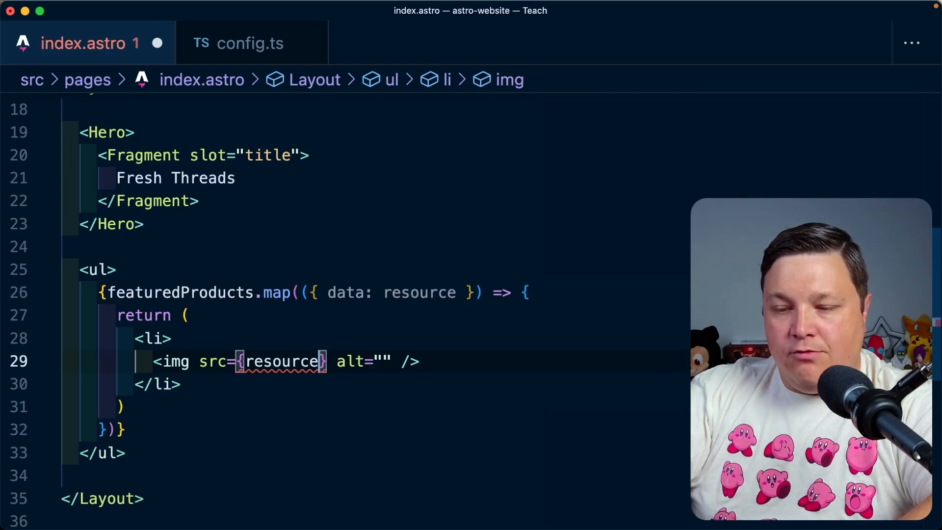
{"action": "type", "text": ".secure_"}
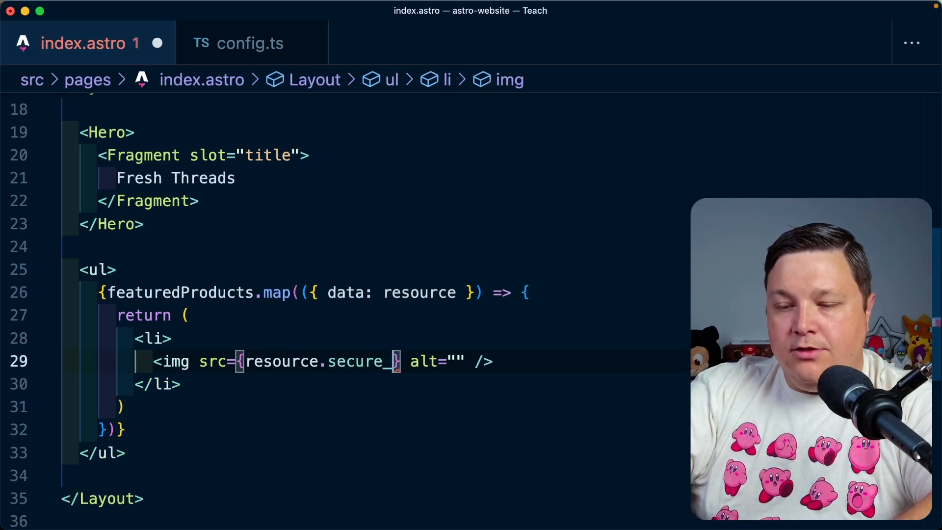
{"action": "type", "text": "url"}
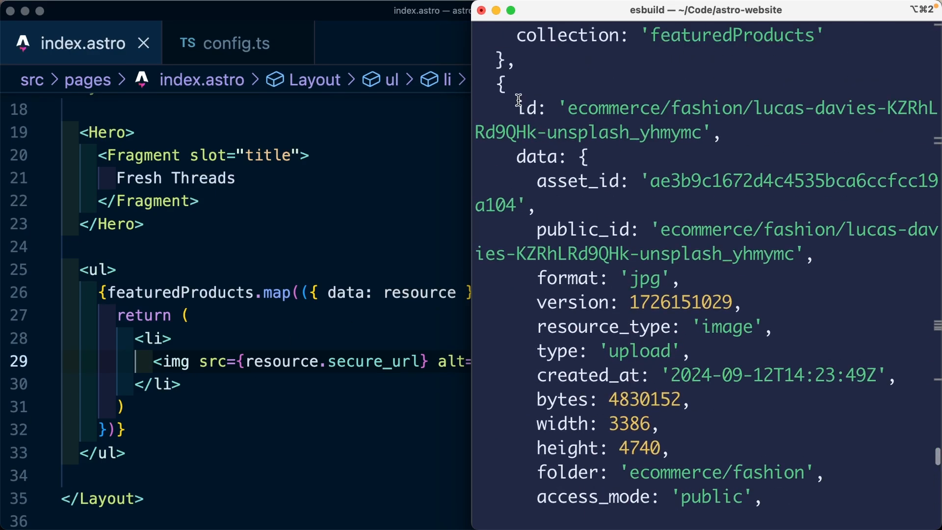
{"action": "mouse_move", "coordinate": [629, 405]}
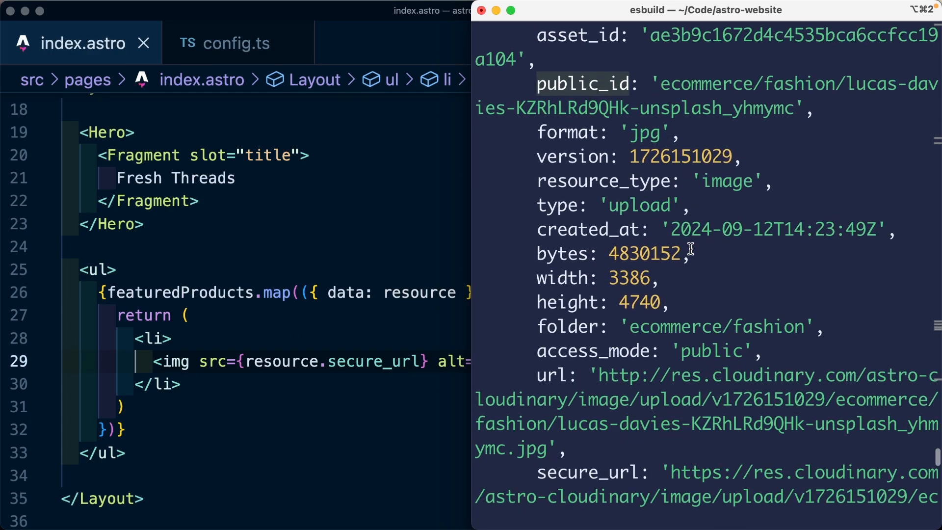
{"action": "scroll", "scroll_direction": "down", "scroll_amount": 3}
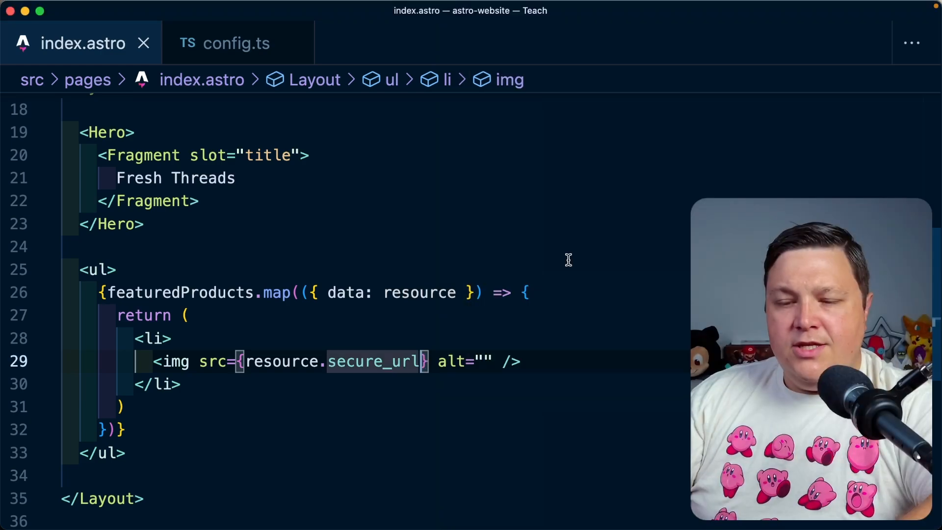
Put img attributes on separate lines, add width/height from resource, and give the list a grid class.
{"action": "key", "text": "Enter"}
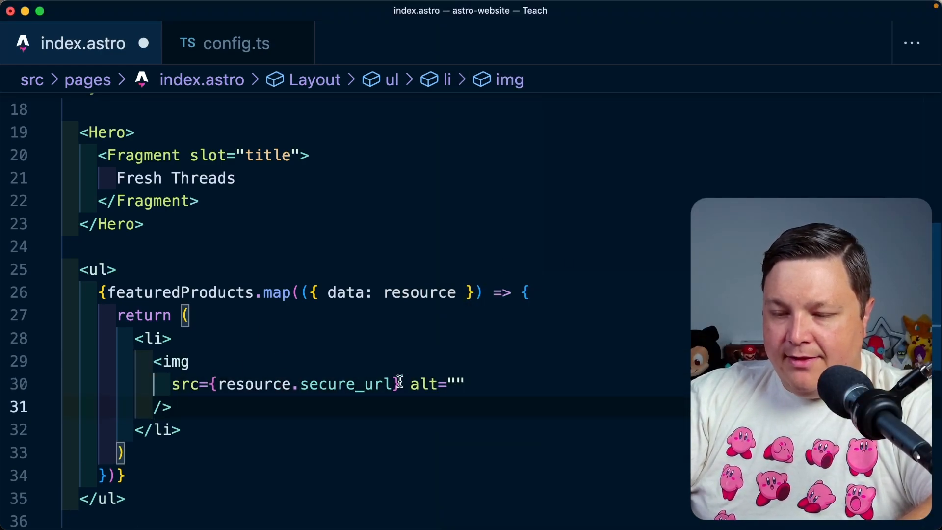
{"action": "type", "text": "wid"}
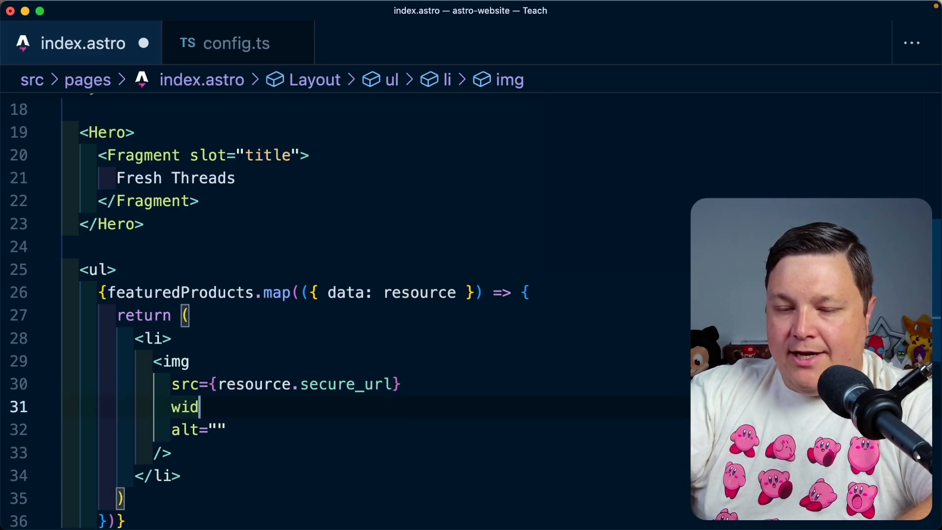
{"action": "type", "text": "th={resource.width"}
{"action": "left_click", "coordinate": [382, 270]}
{"action": "type", "text": " class=\""}
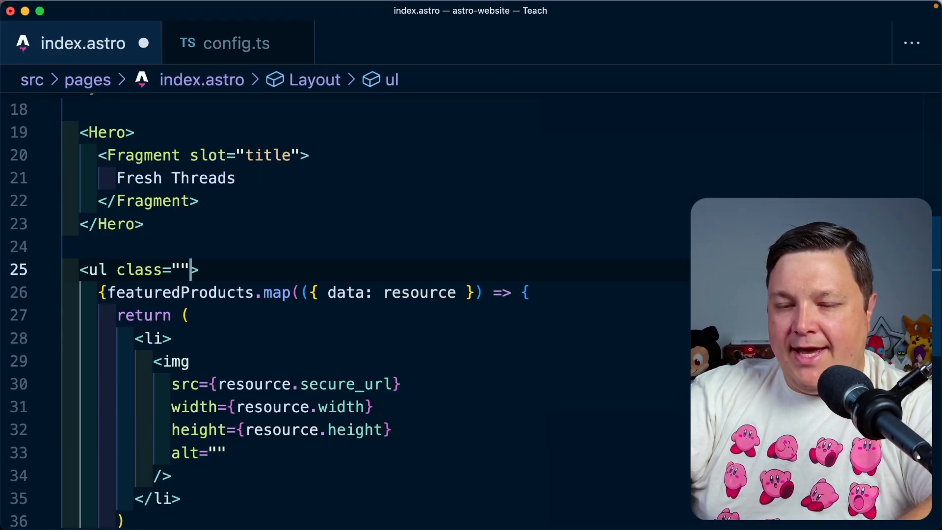
{"action": "type", "text": "grid grid-co"}
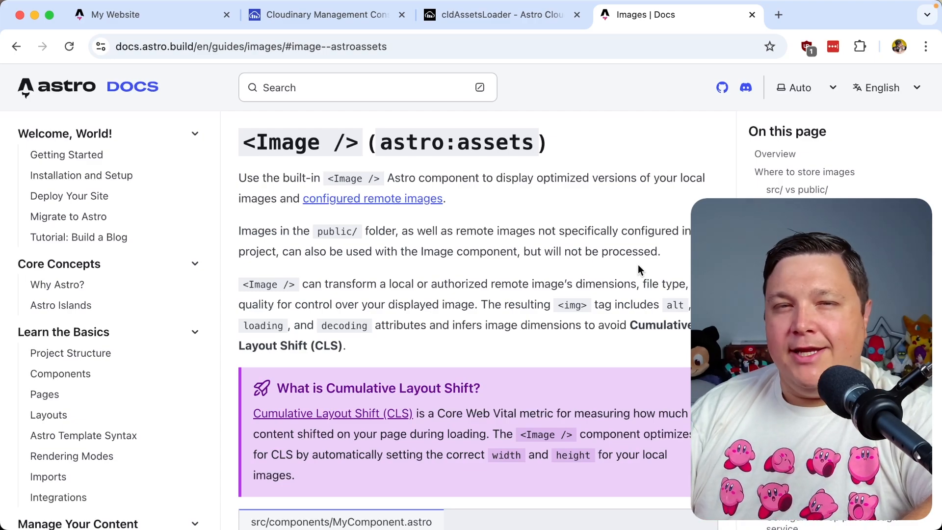
Review the CldImage docs and inspect the sample image's auto-format Cloudinary delivery URL.
{"action": "left_click", "coordinate": [493, 14]}
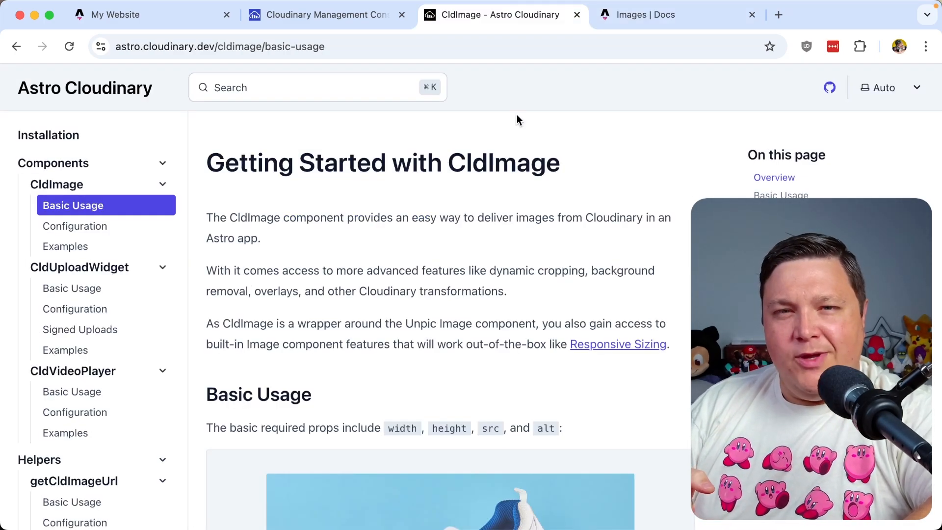
{"action": "scroll", "scroll_direction": "down", "scroll_amount": 3}
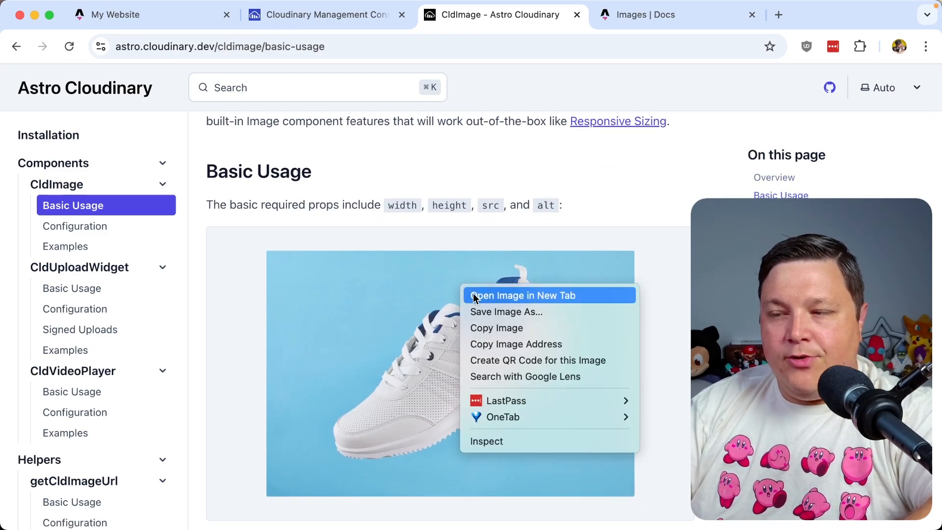
{"action": "left_click", "coordinate": [523, 295]}
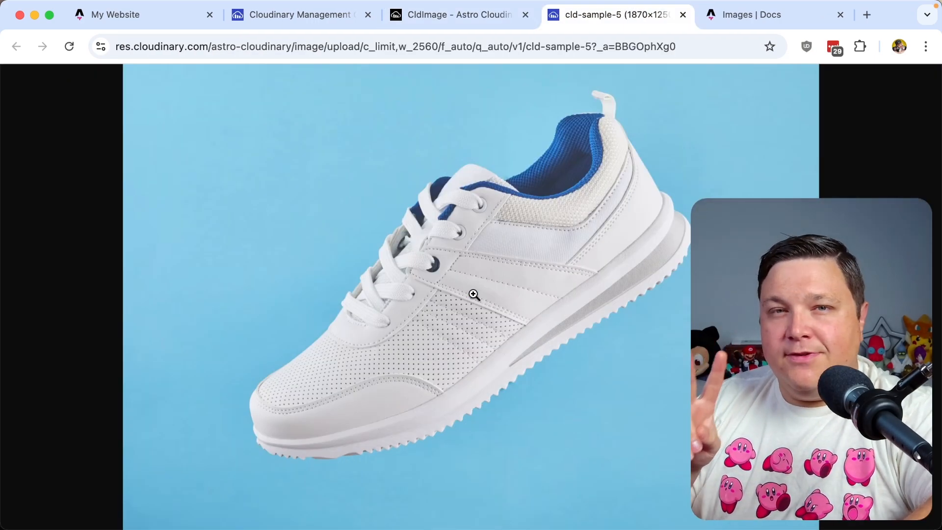
{"action": "double_click", "coordinate": [526, 47]}
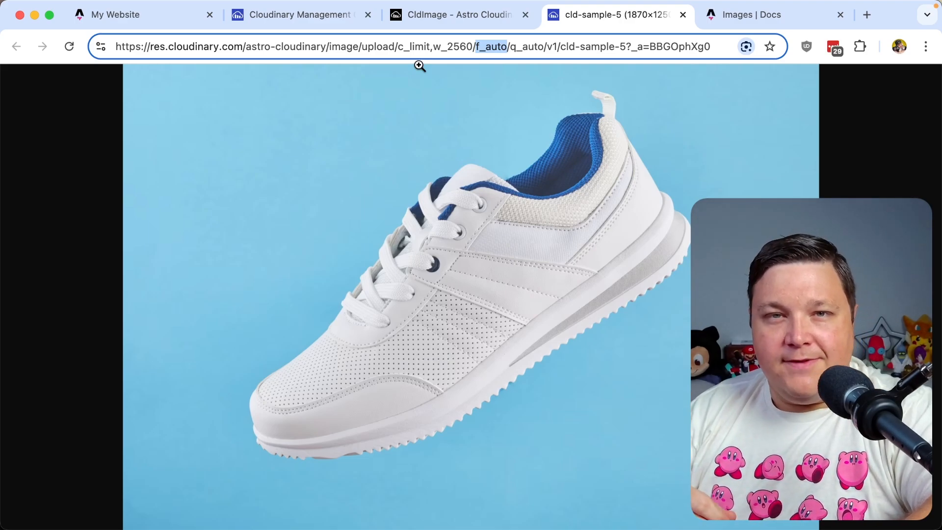
{"action": "left_click", "coordinate": [464, 14]}
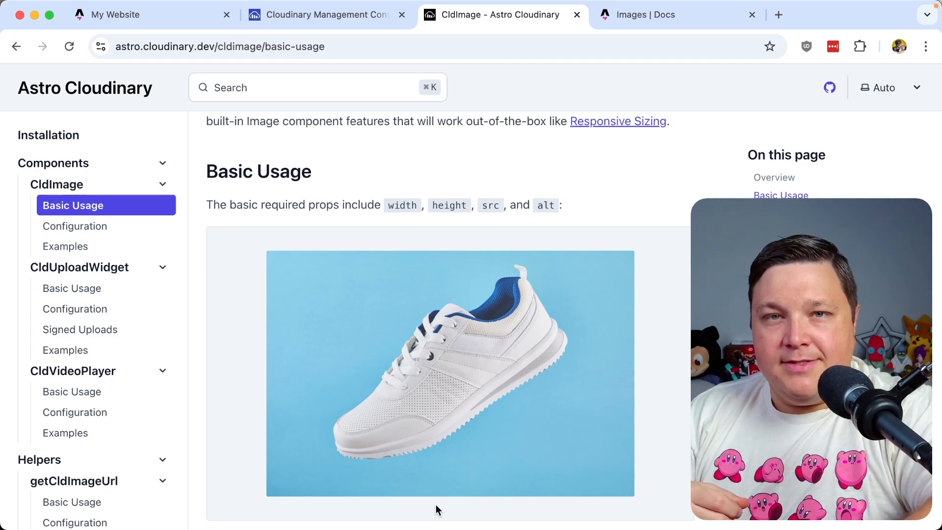
{"action": "scroll", "scroll_direction": "down", "scroll_amount": 3}
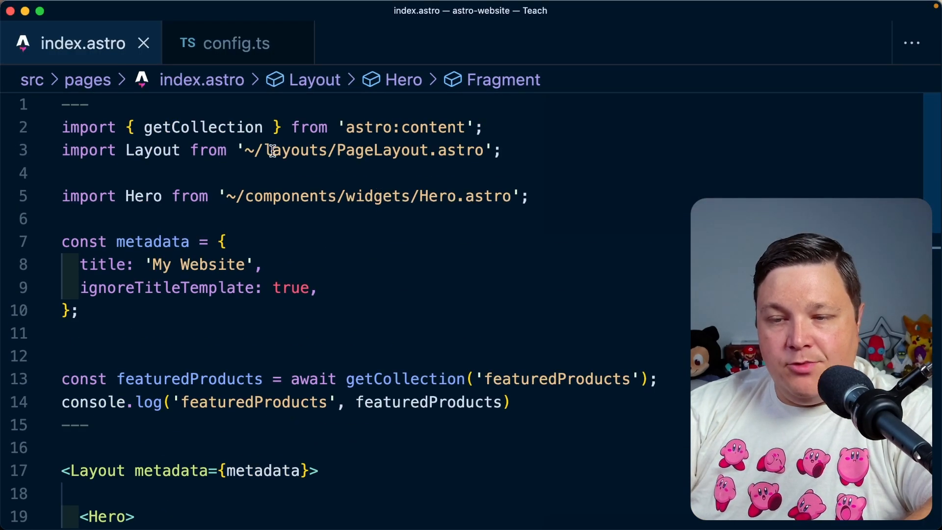
Import CldImage from 'astro-cloudinary' and swap the product <img> tag for <CldImage>.
{"action": "type", "text": "import { CldImage } from 'astro-cloudinary';"}
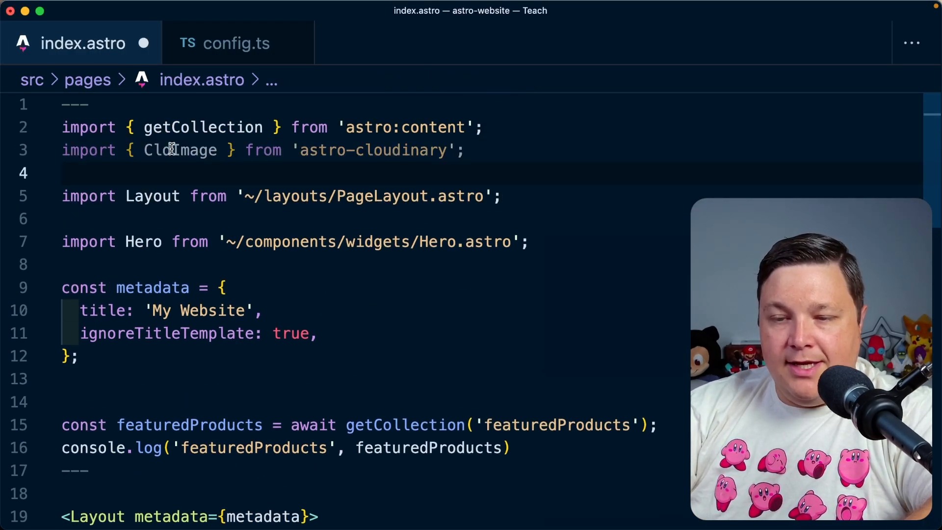
{"action": "scroll", "scroll_direction": "down", "scroll_amount": 3}
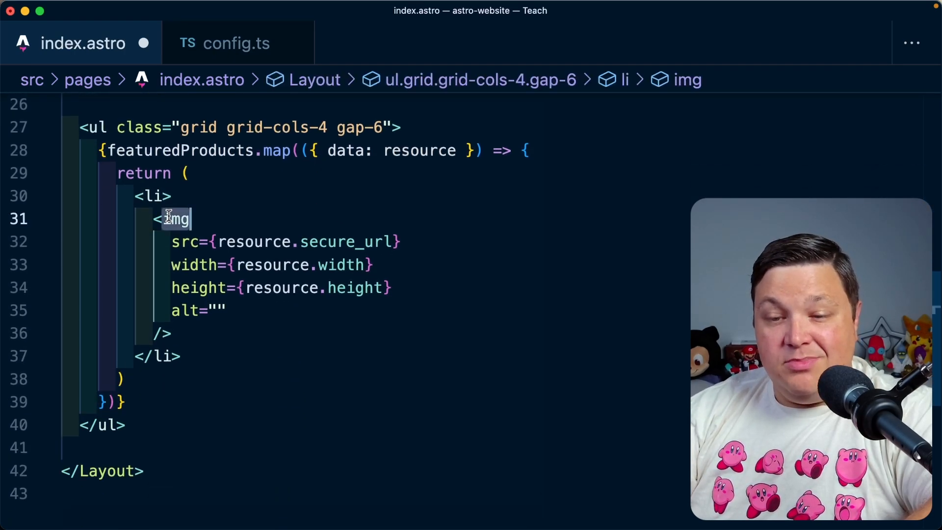
{"action": "type", "text": "CldImage"}
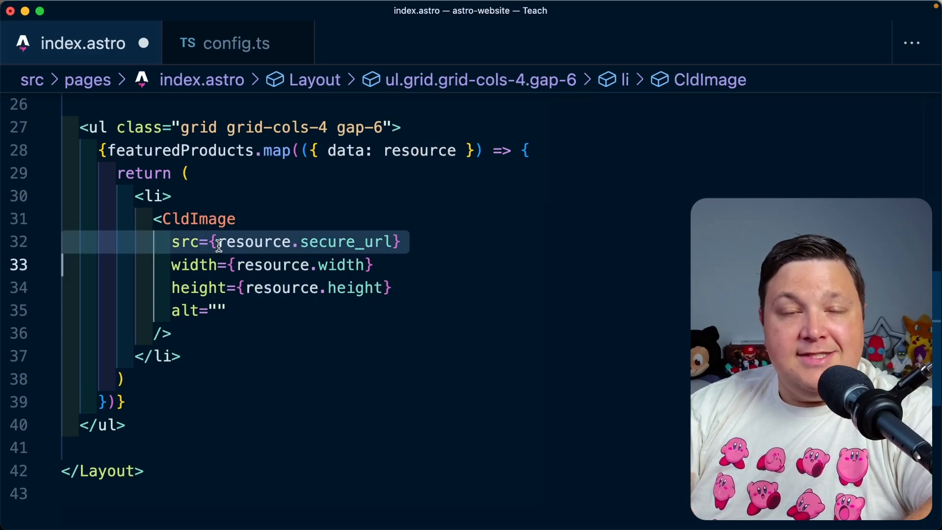
{"action": "type", "text": "publ"}
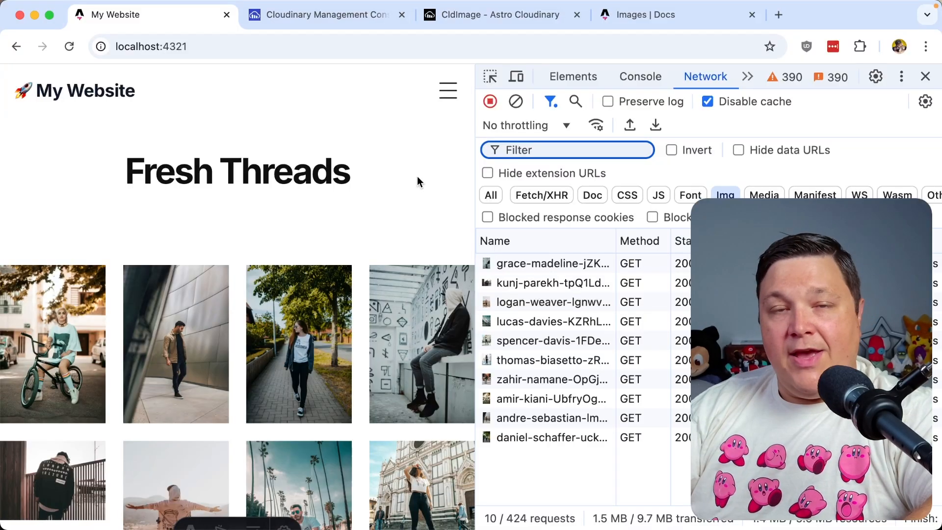
{"action": "mouse_move", "coordinate": [555, 213]}
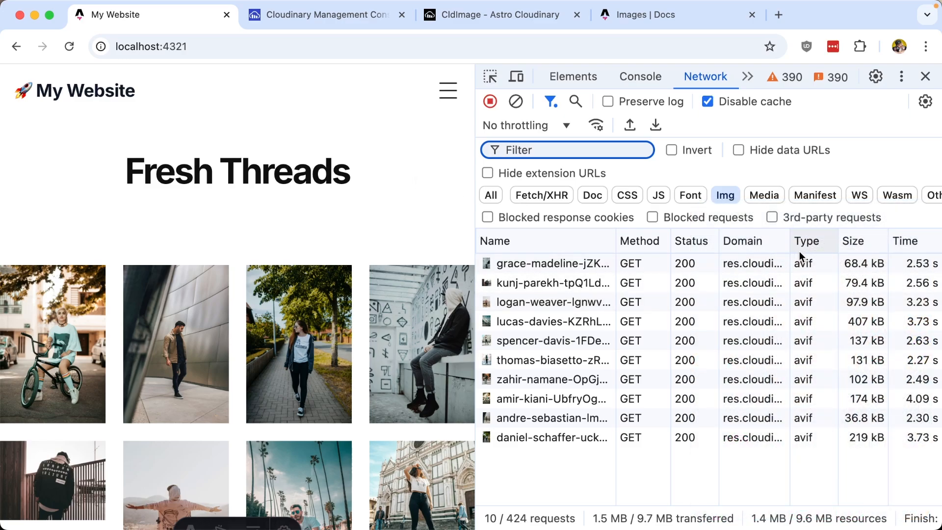
{"action": "mouse_move", "coordinate": [815, 446]}
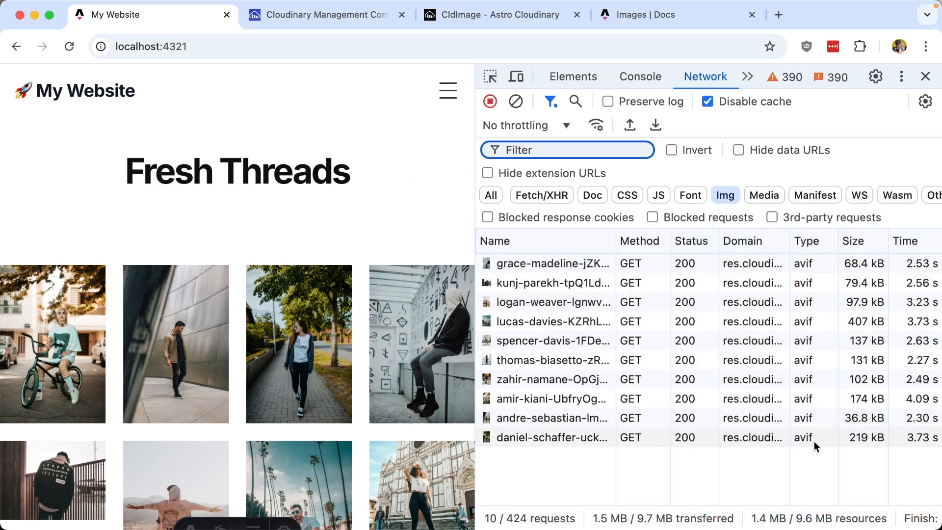
{"action": "mouse_move", "coordinate": [832, 341]}
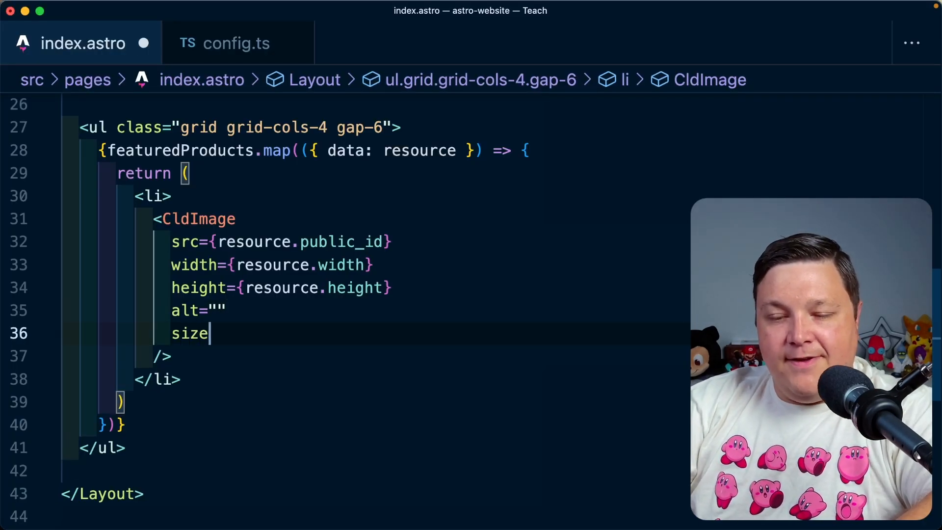
Add sizes="25vw" to the CldImage, which uses resource.public_id as its source.
{"action": "type", "text": "s=\"\""}
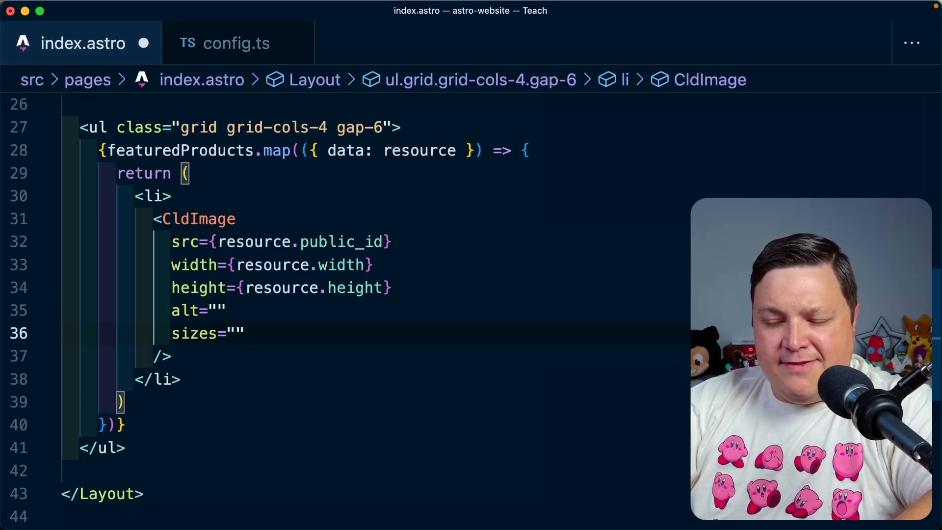
{"action": "type", "text": "25vw"}
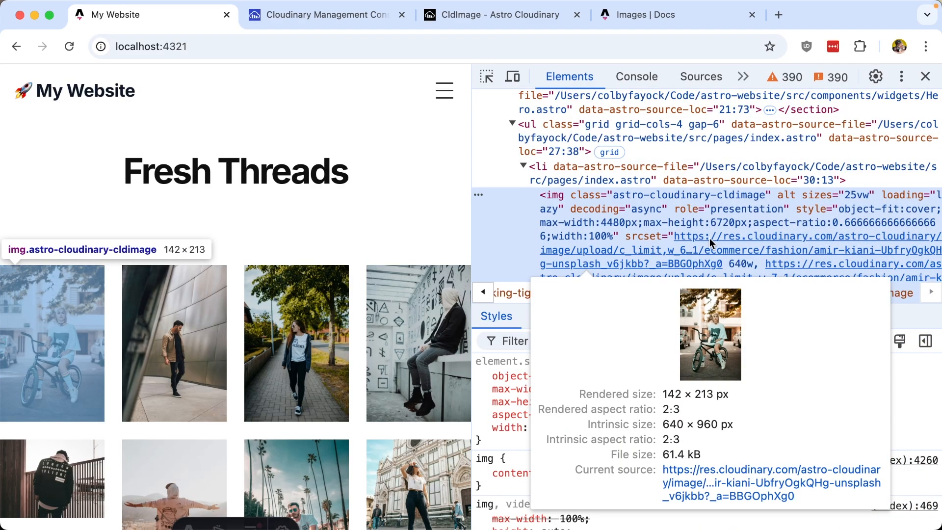
{"action": "mouse_move", "coordinate": [711, 242]}
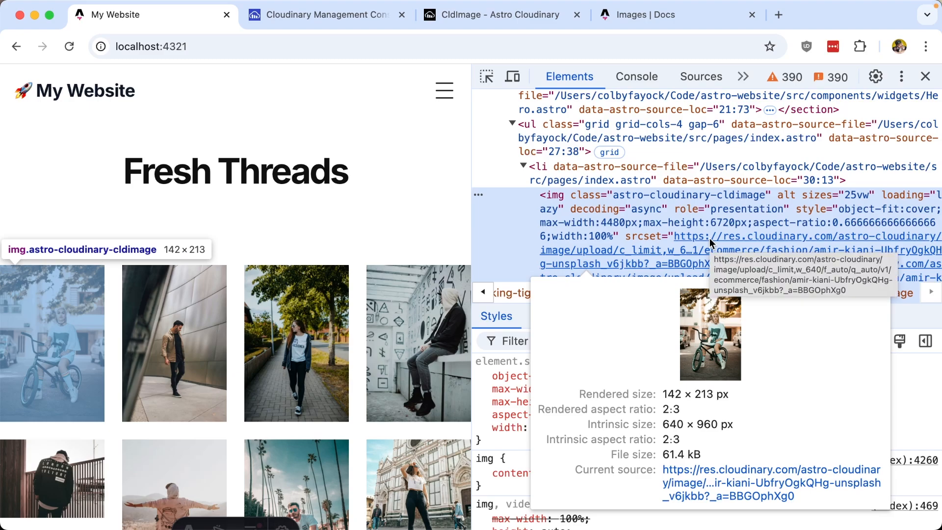
Open a product image's Cloudinary srcset URL from DevTools, then close it and scroll the grid.
{"action": "left_click", "coordinate": [743, 76]}
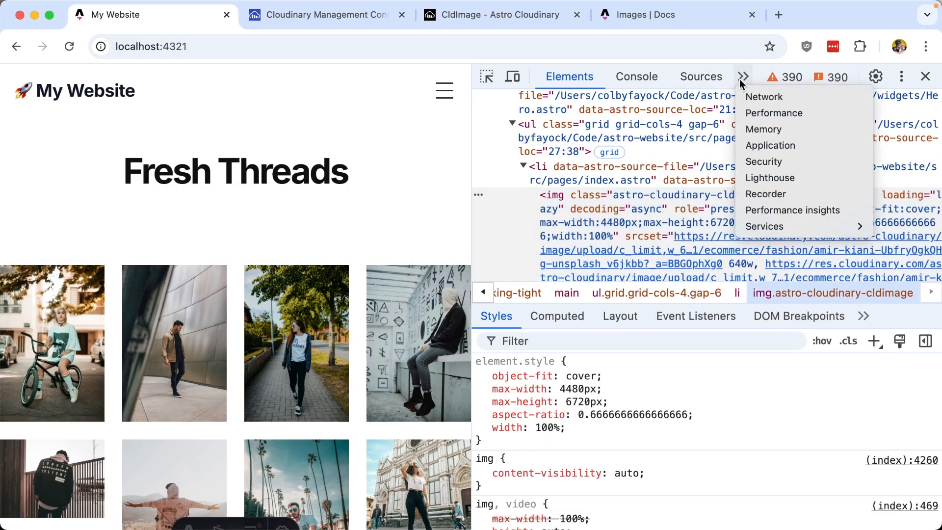
{"action": "left_click", "coordinate": [764, 96]}
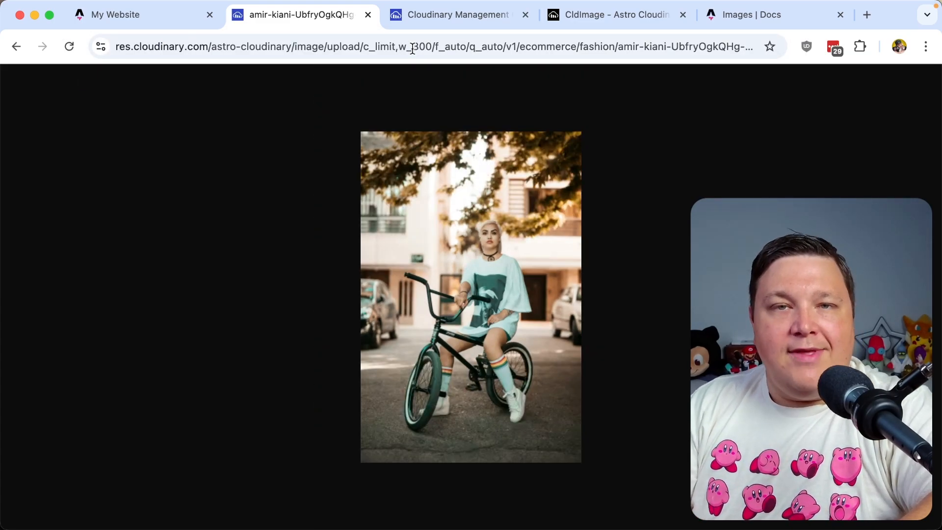
{"action": "left_click", "coordinate": [123, 15]}
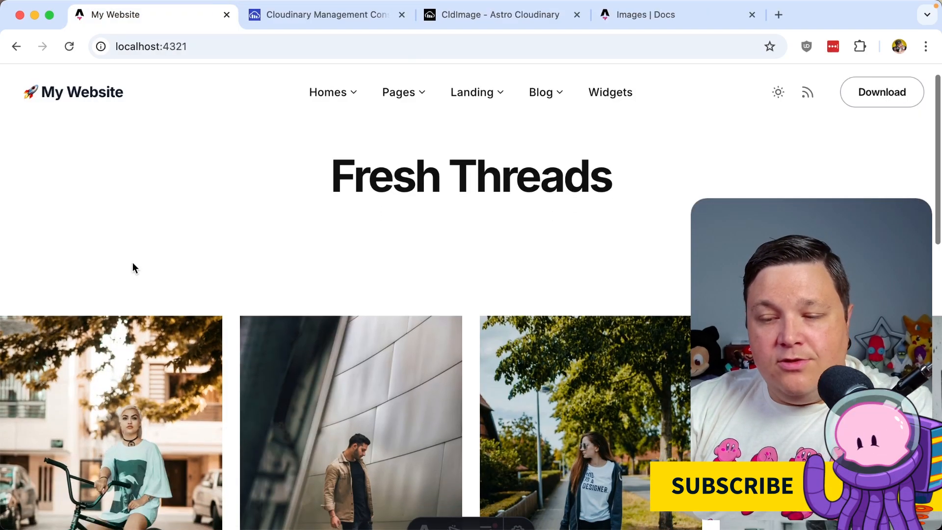
{"action": "scroll", "scroll_direction": "down", "scroll_amount": 3}
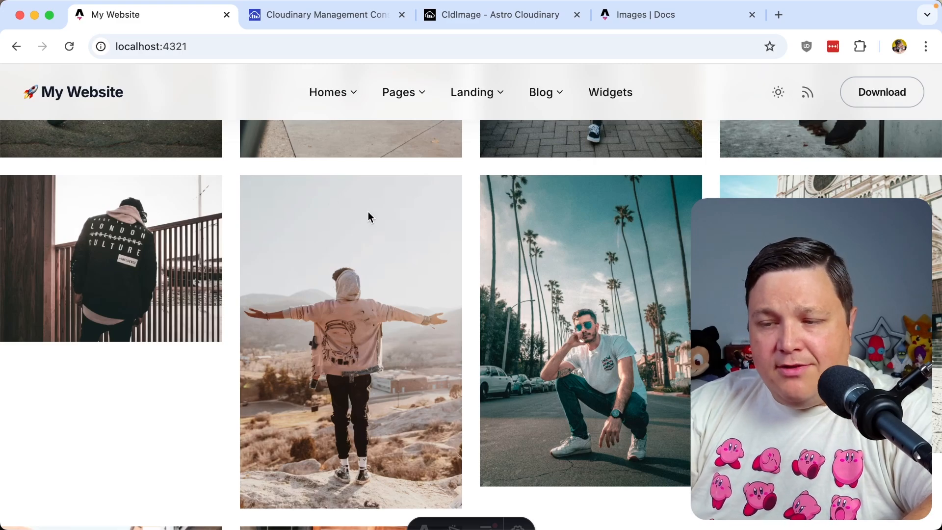
{"action": "scroll", "scroll_direction": "down", "scroll_amount": 3}
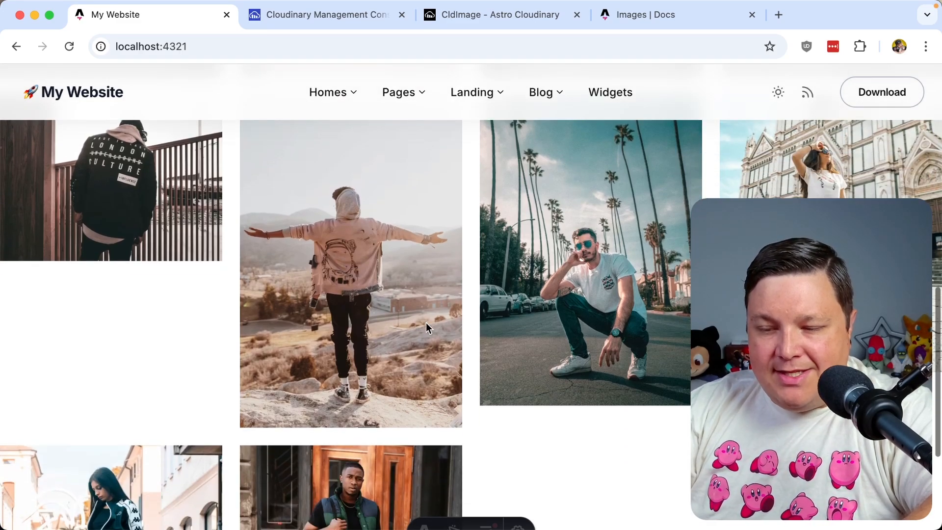
Scroll the product grid, then view Cropping & Resizing in the CldImage Examples docs.
{"action": "scroll", "scroll_direction": "down", "scroll_amount": 3}
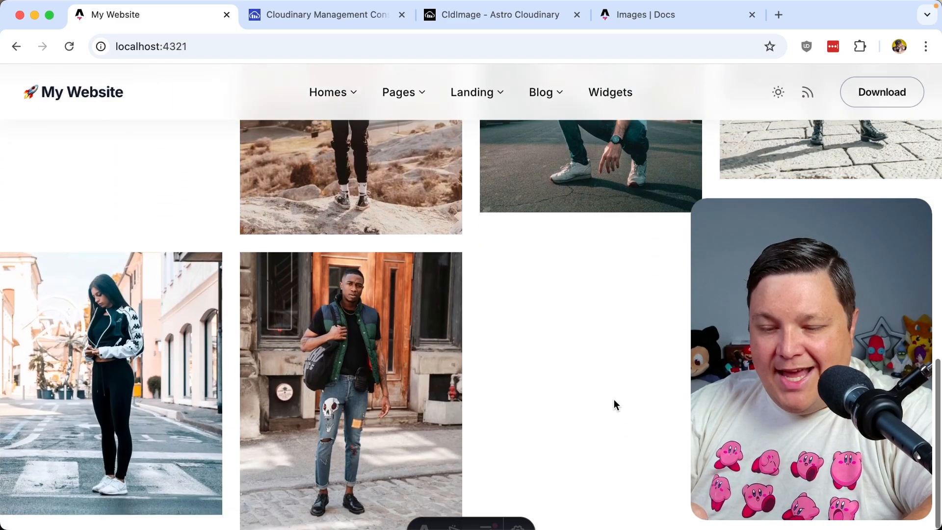
{"action": "scroll", "scroll_direction": "down", "scroll_amount": 3}
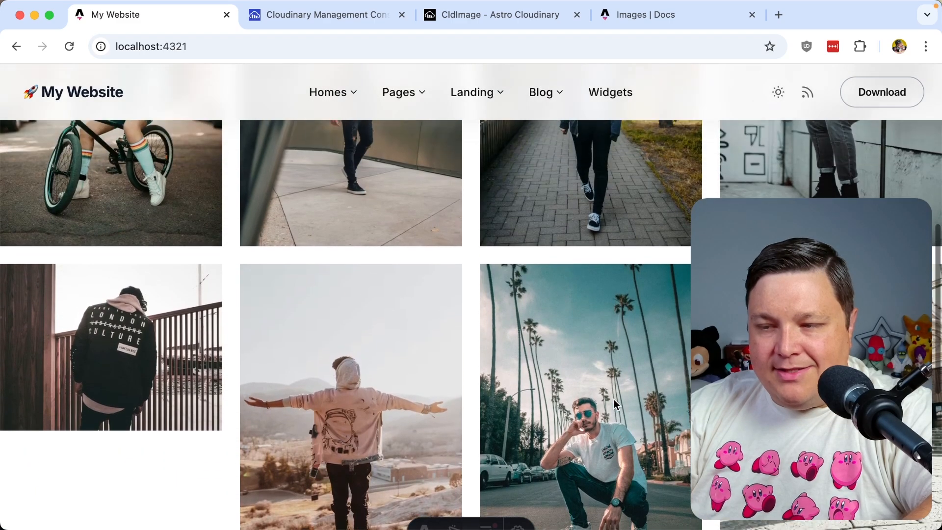
{"action": "left_click", "coordinate": [496, 15]}
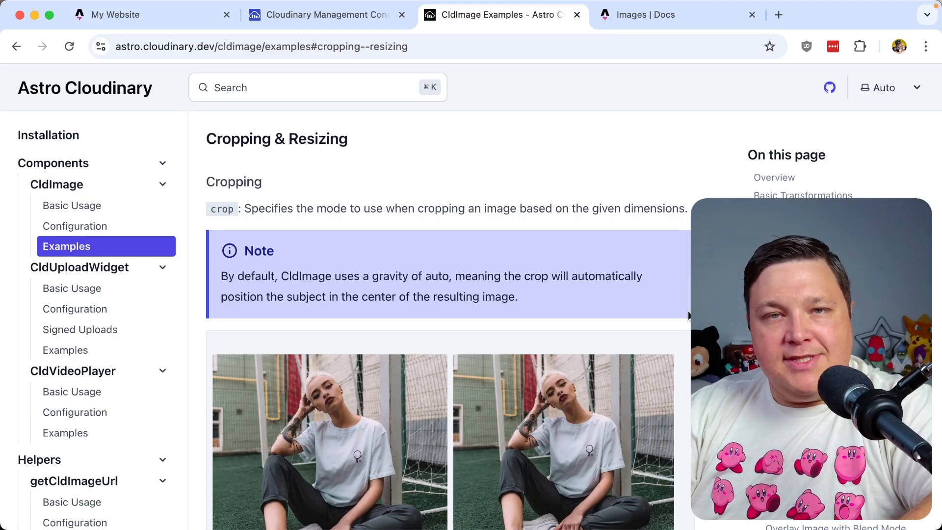
{"action": "scroll", "scroll_direction": "down", "scroll_amount": 3}
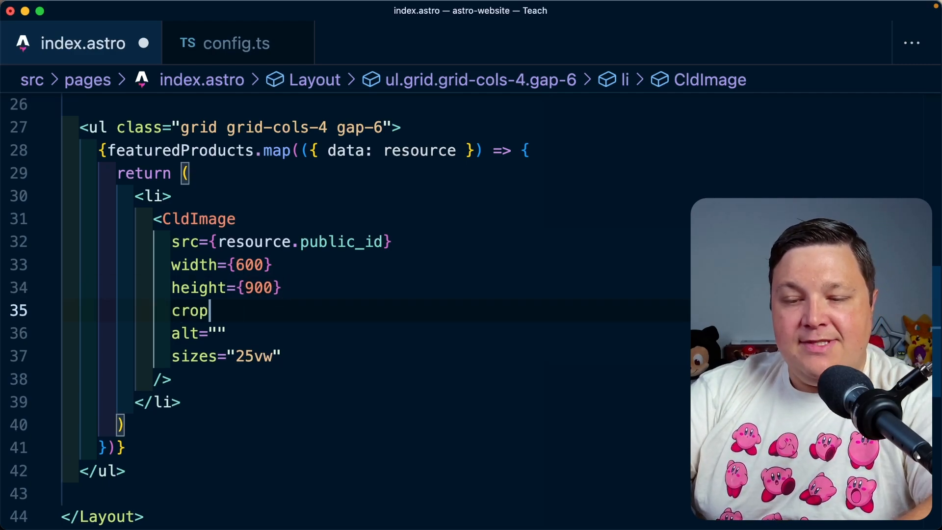
Set CldImage to width 600, height 900 with crop="auto", and scroll the site to check.
{"action": "type", "text": "=\"au\""}
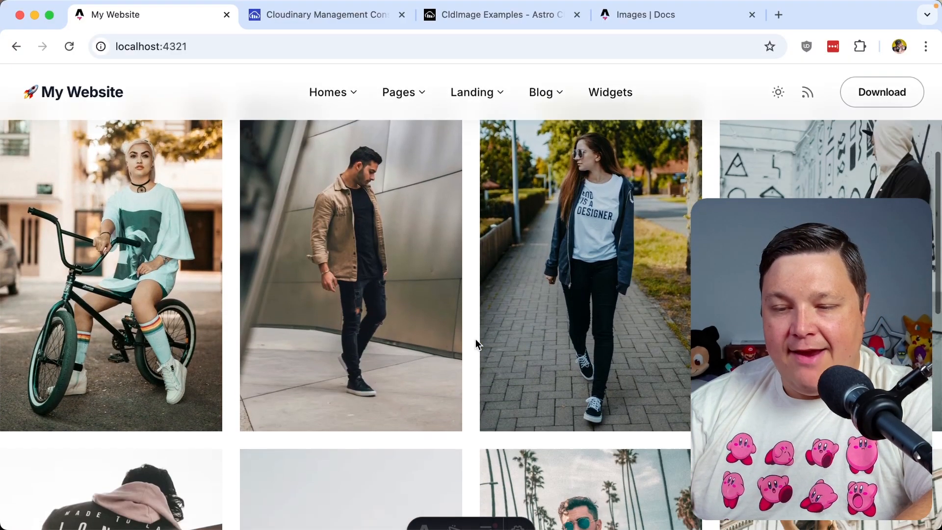
{"action": "scroll", "scroll_direction": "down", "scroll_amount": 3}
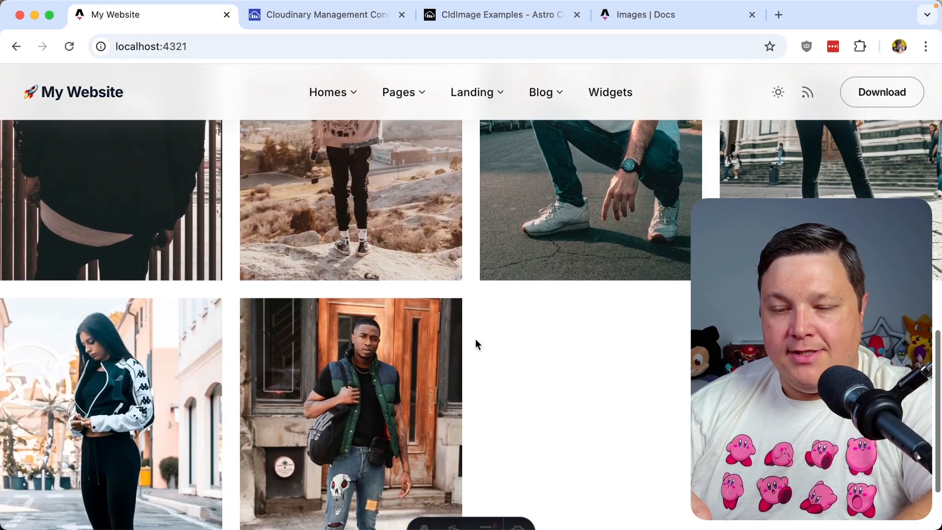
{"action": "scroll", "scroll_direction": "up", "scroll_amount": 3}
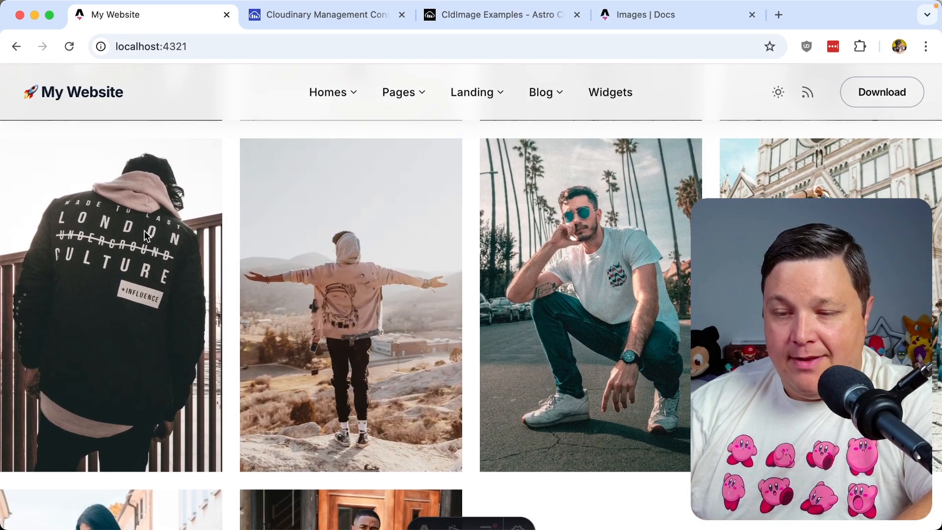
{"action": "scroll", "scroll_direction": "down", "scroll_amount": 3}
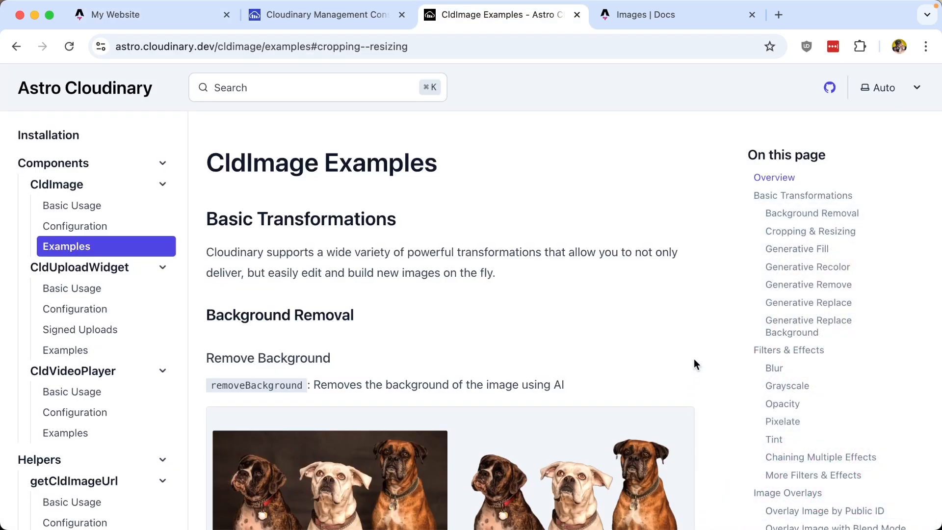
Jump to the Generative Replace Background example and expand its full code snippet.
{"action": "scroll", "scroll_direction": "down", "scroll_amount": 3}
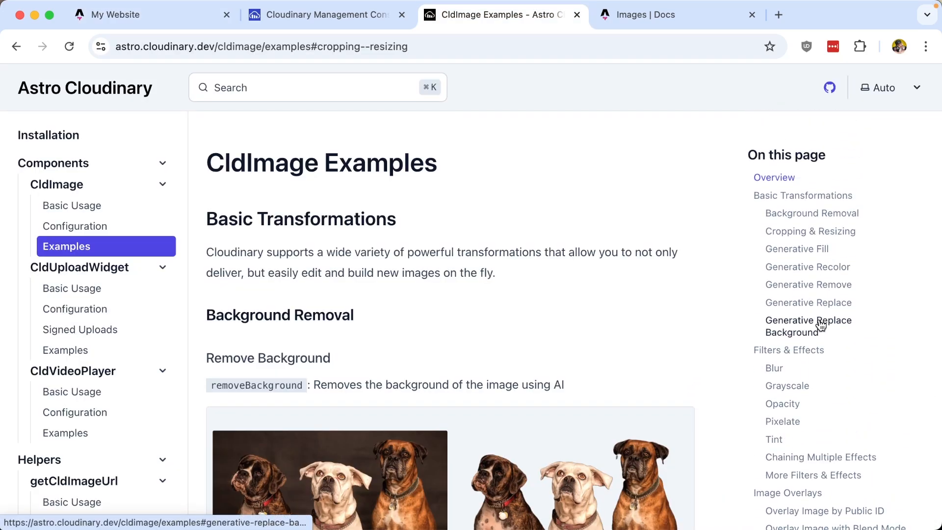
{"action": "left_click", "coordinate": [808, 321]}
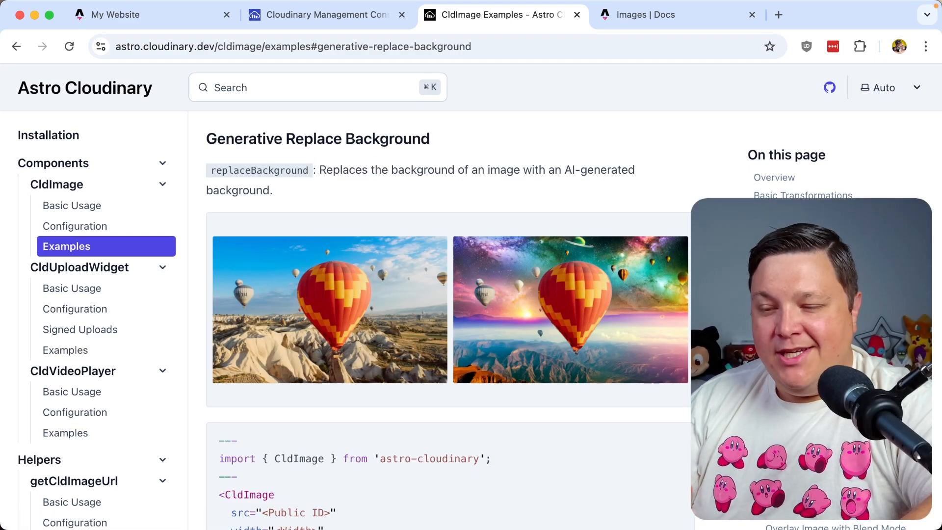
{"action": "scroll", "scroll_direction": "down", "scroll_amount": 3}
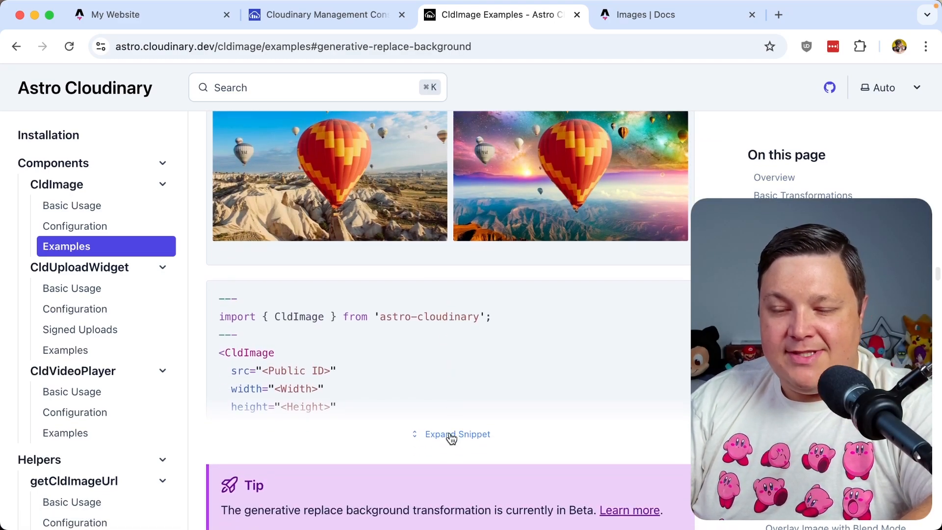
{"action": "left_click", "coordinate": [457, 434]}
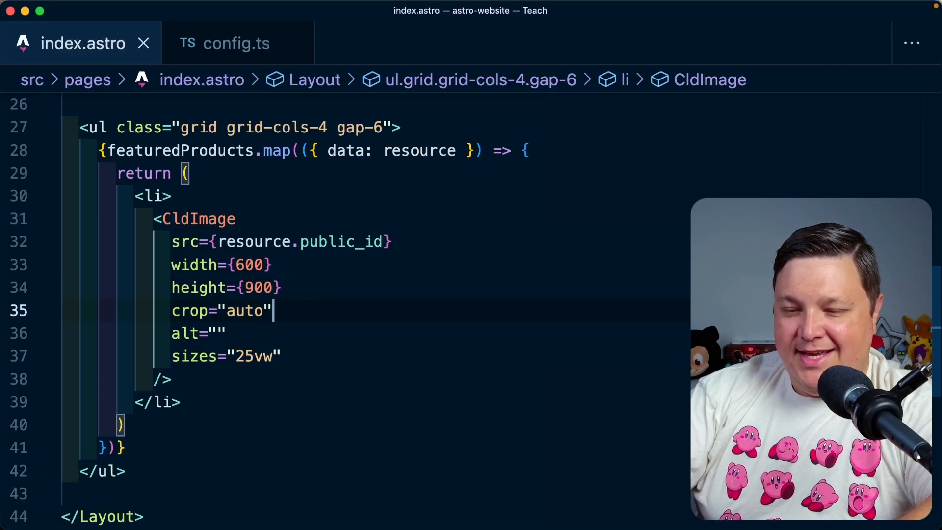
{"action": "type", "text": "replaceBackground=\"\""}
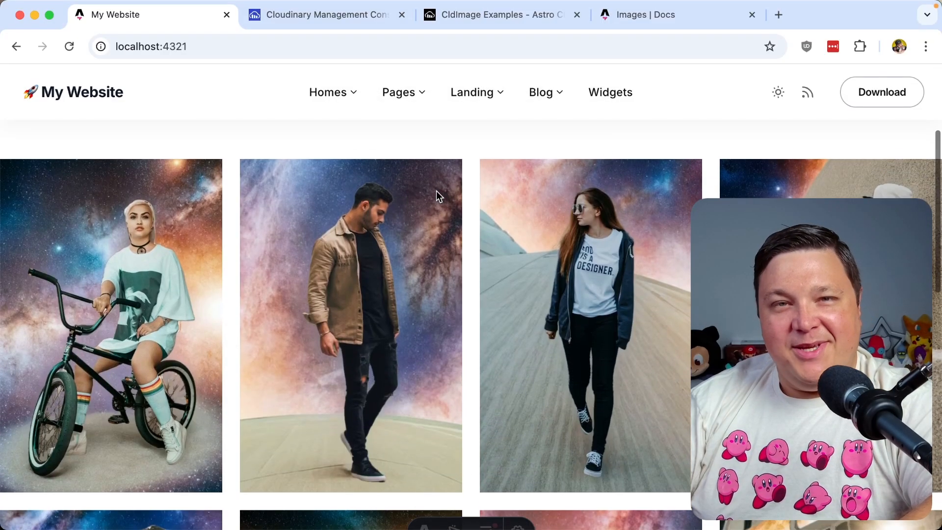
{"action": "scroll", "scroll_direction": "down", "scroll_amount": 3}
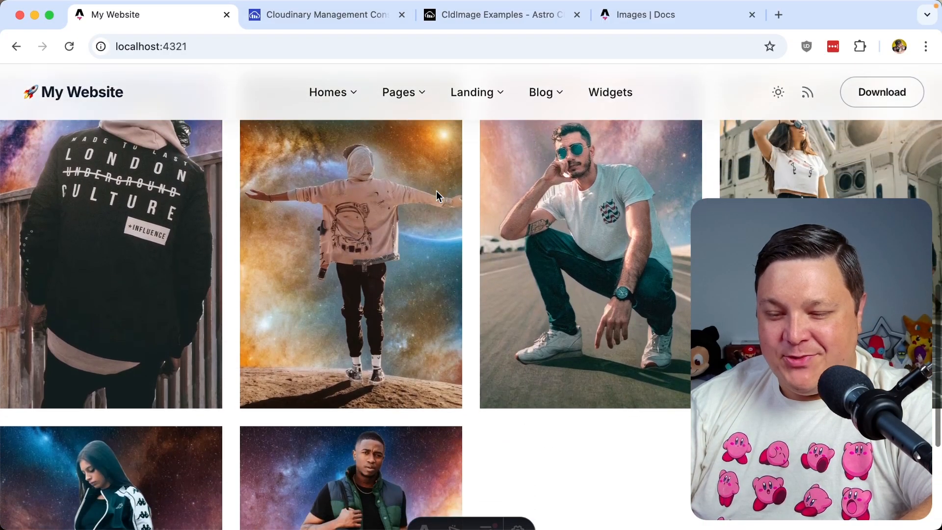
{"action": "scroll", "scroll_direction": "down", "scroll_amount": 3}
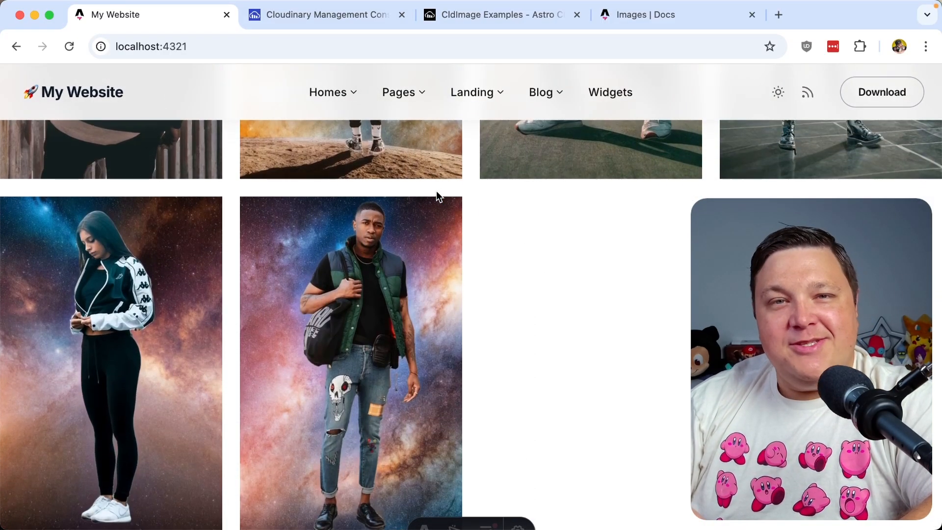
{"action": "scroll", "scroll_direction": "up", "scroll_amount": 3}
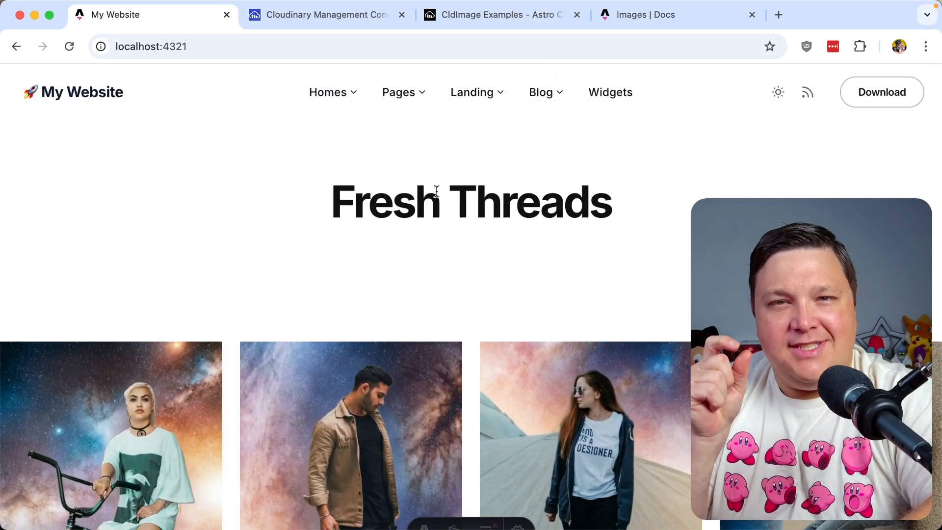
{"action": "left_click", "coordinate": [492, 14]}
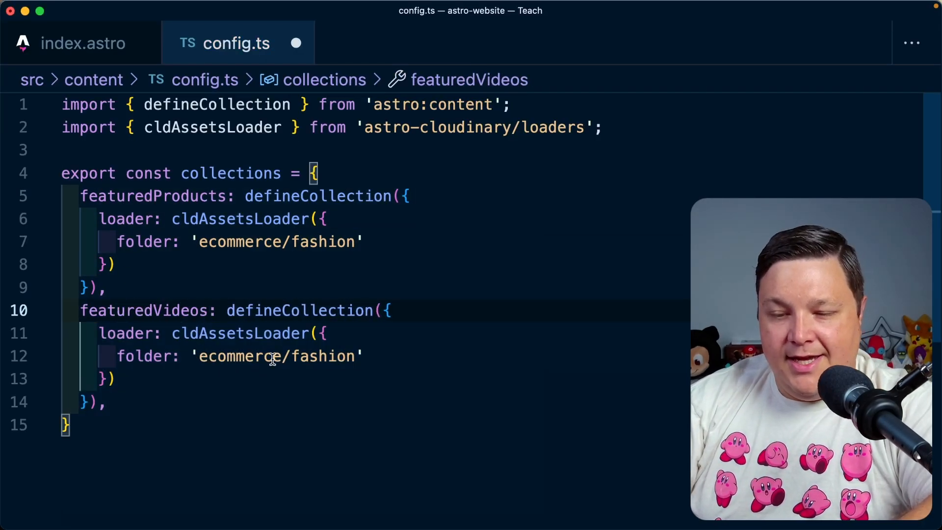
In config.ts, load featuredVideos from folder 'samples' with resourceType 'video'.
{"action": "type", "text": "sampl'"}
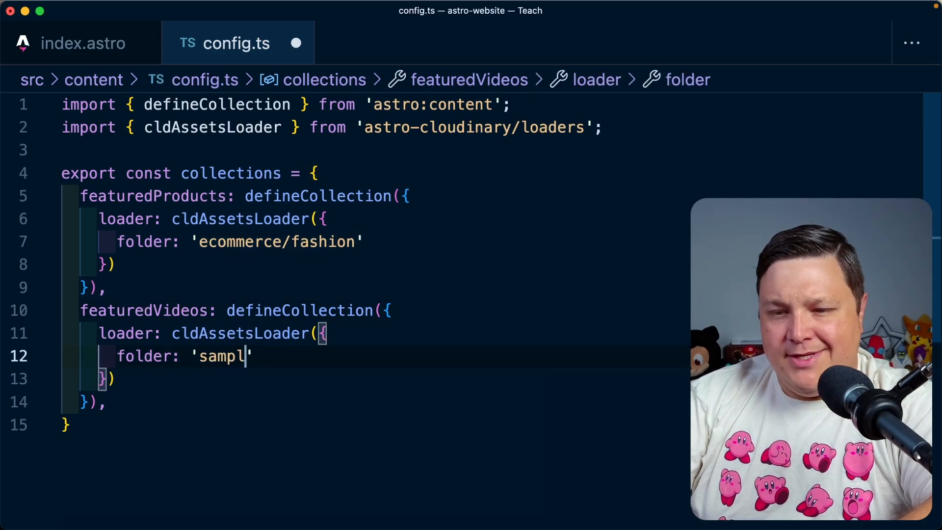
{"action": "type", "text": "es"}
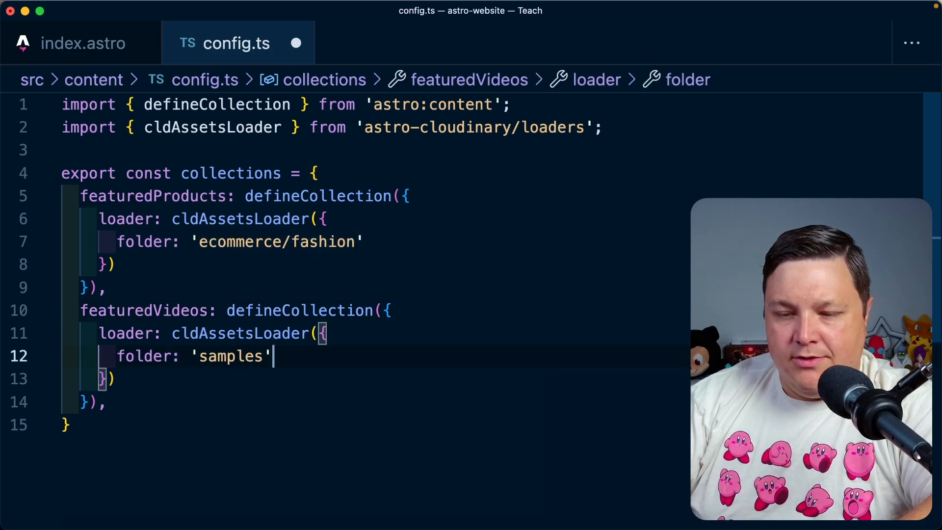
{"action": "type", "text": ","}
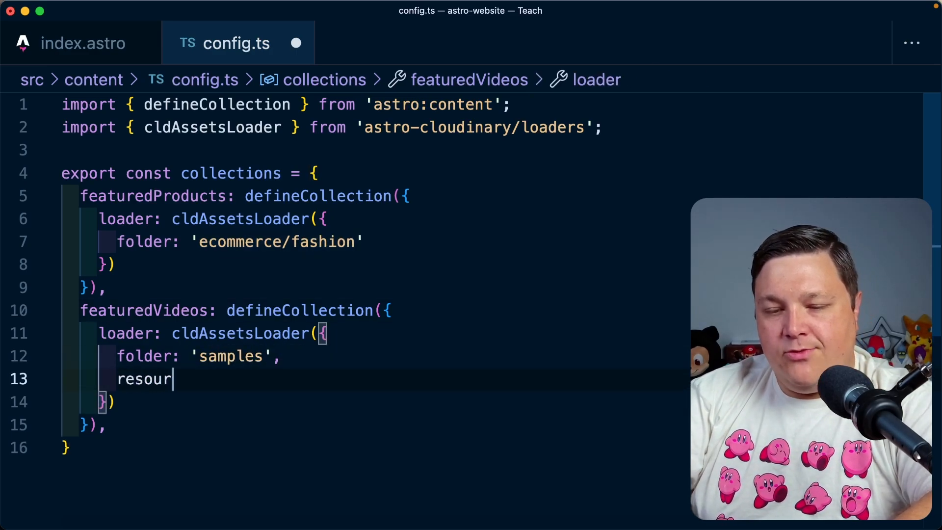
{"action": "type", "text": "ceType: 'vide"}
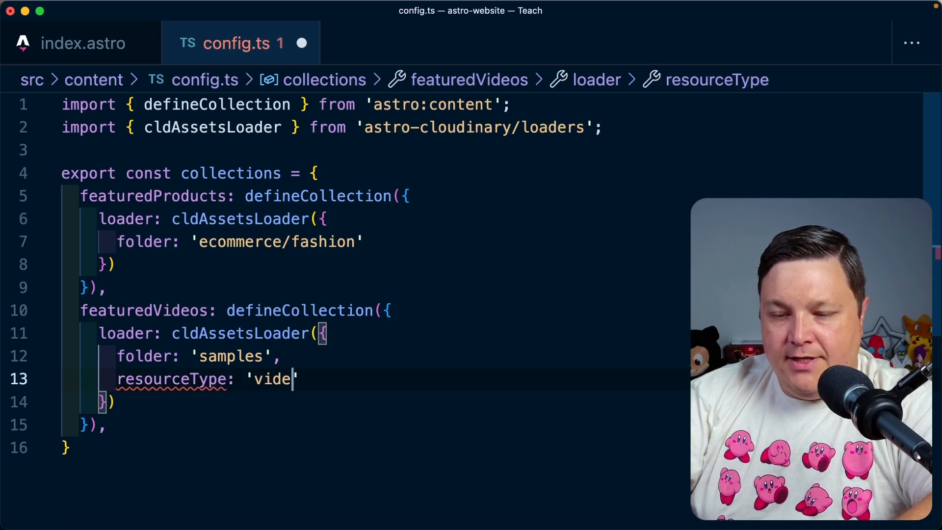
In index.astro, import CldVideoPlayer and map featuredVideos to CldVideoPlayer components.
{"action": "left_click", "coordinate": [73, 43]}
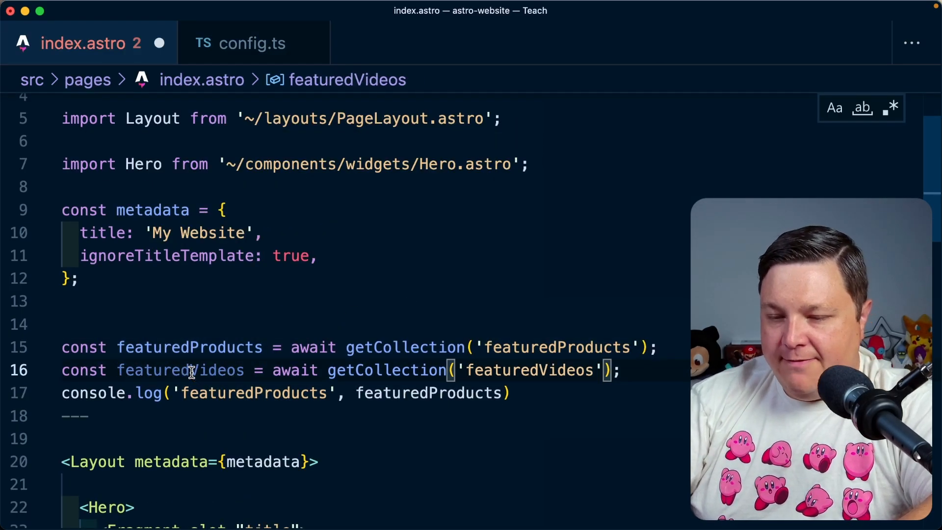
{"action": "scroll", "scroll_direction": "down", "scroll_amount": 3}
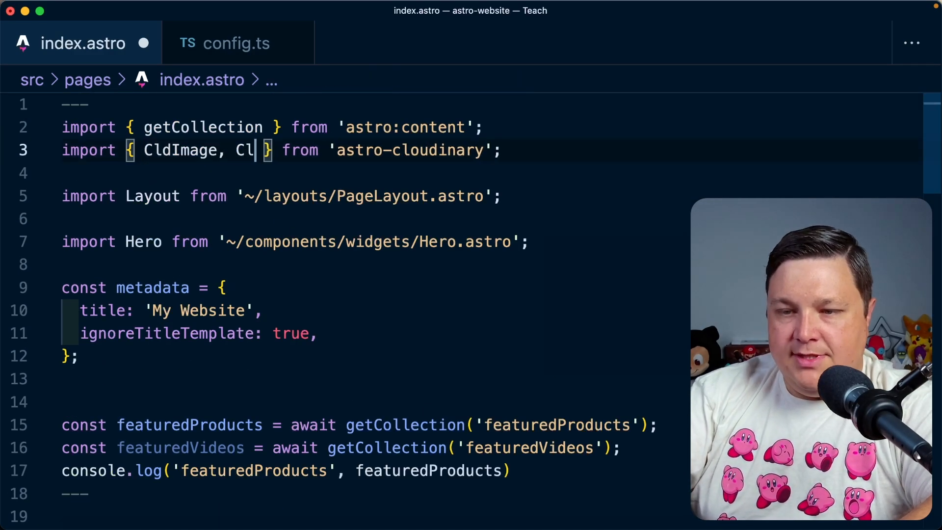
{"action": "type", "text": "dVideoPlayer"}
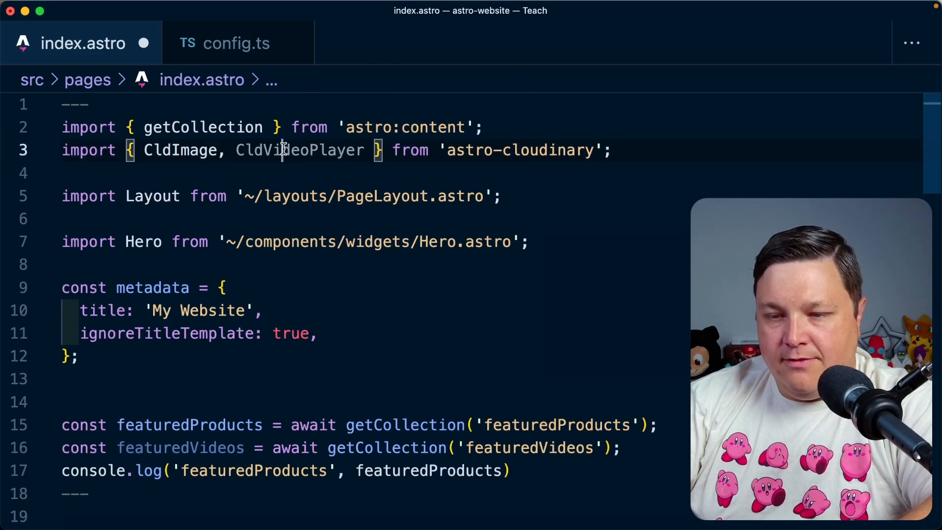
{"action": "scroll", "scroll_direction": "down", "scroll_amount": 3}
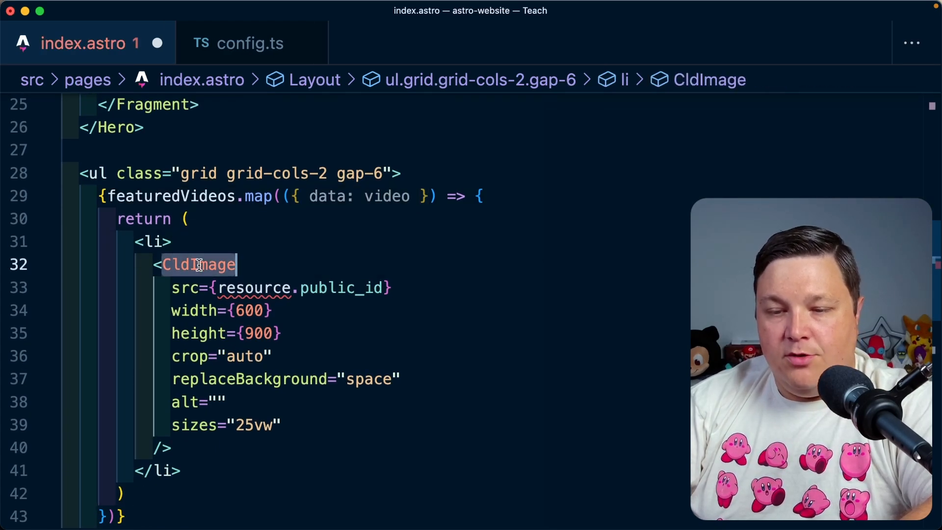
{"action": "type", "text": "CldVideoPlayer"}
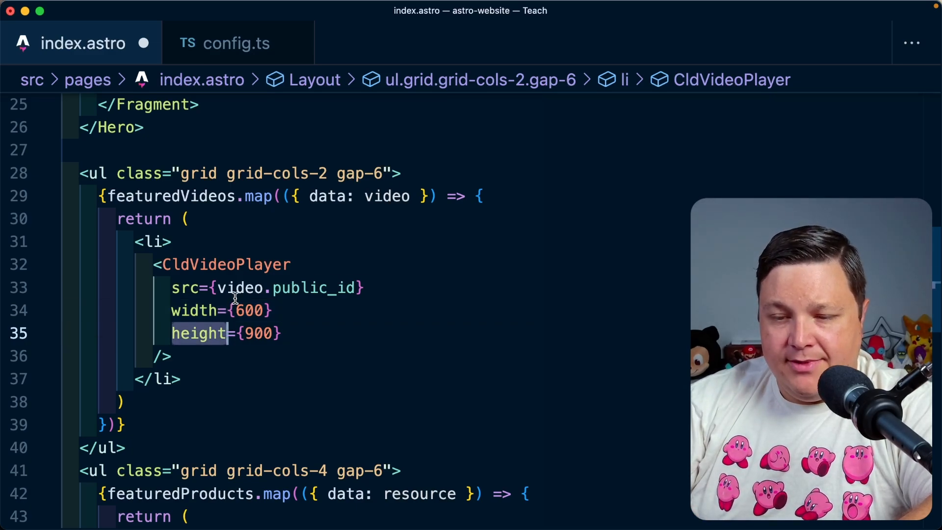
{"action": "type", "text": "video."}
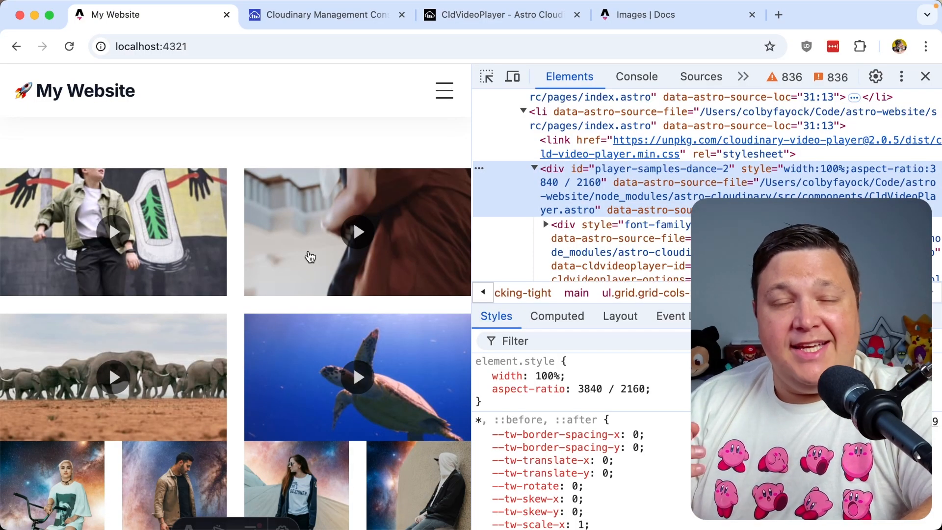
{"action": "mouse_move", "coordinate": [96, 240]}
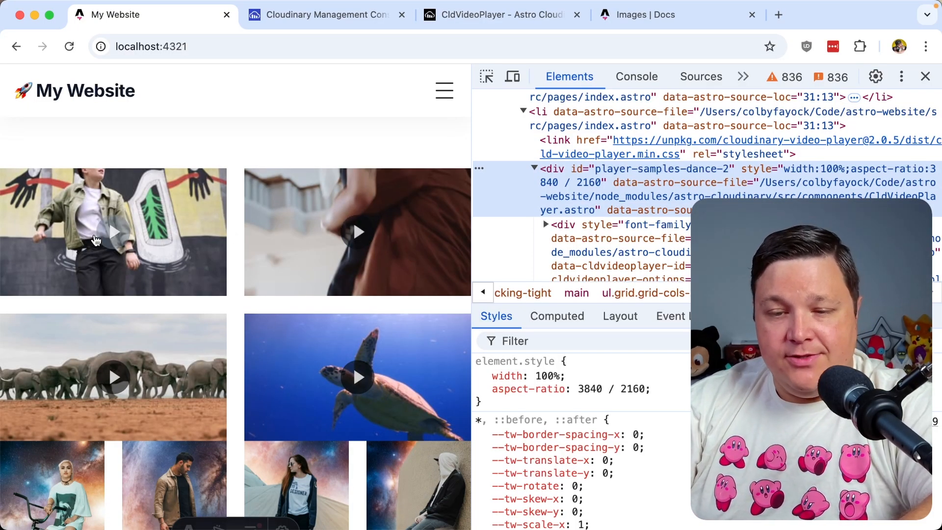
Play the dance and grid homepage videos, then find the CldVideoPlayer Cropping & Resizing example.
{"action": "left_click", "coordinate": [114, 231]}
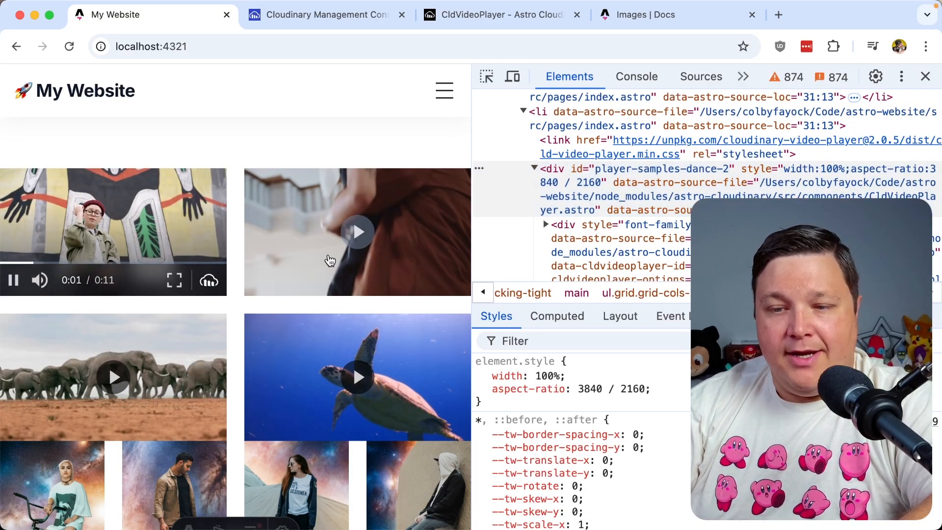
{"action": "left_click", "coordinate": [356, 376]}
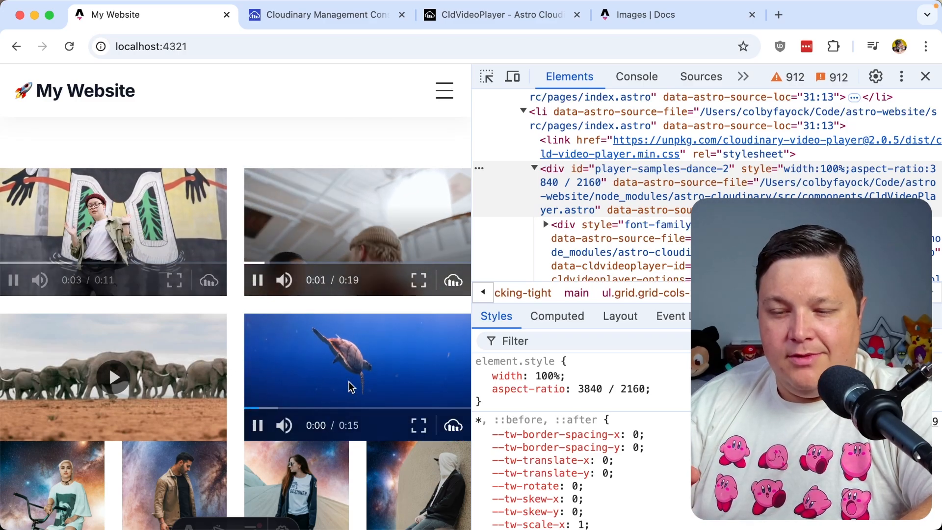
{"action": "left_click", "coordinate": [491, 15]}
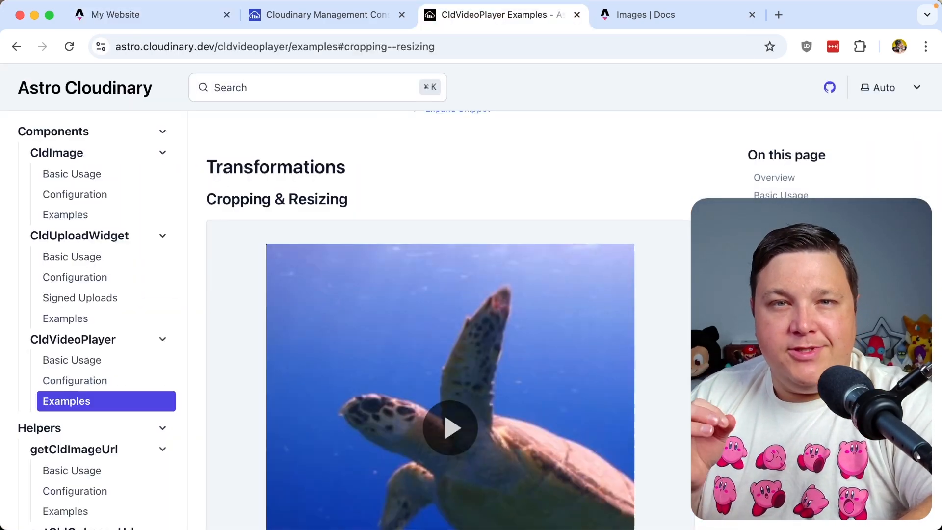
{"action": "scroll", "scroll_direction": "down", "scroll_amount": 3}
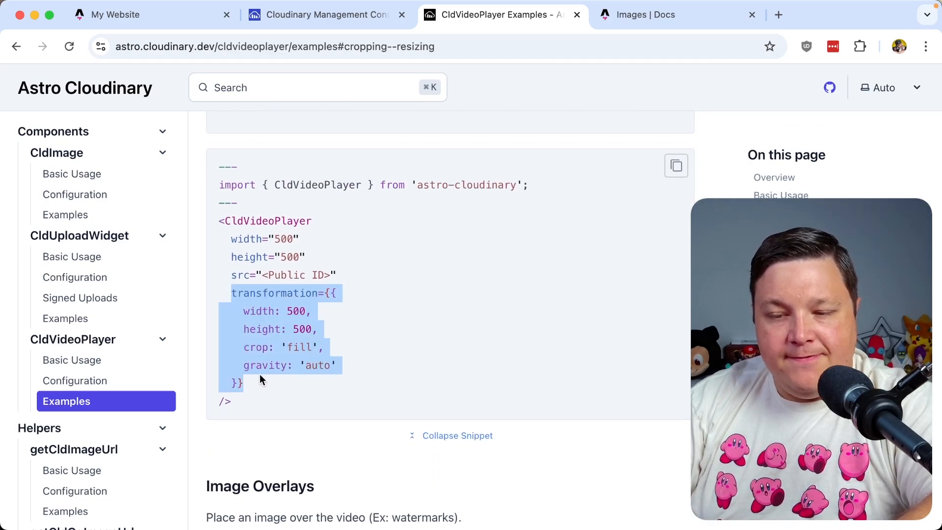
{"action": "mouse_move", "coordinate": [253, 296]}
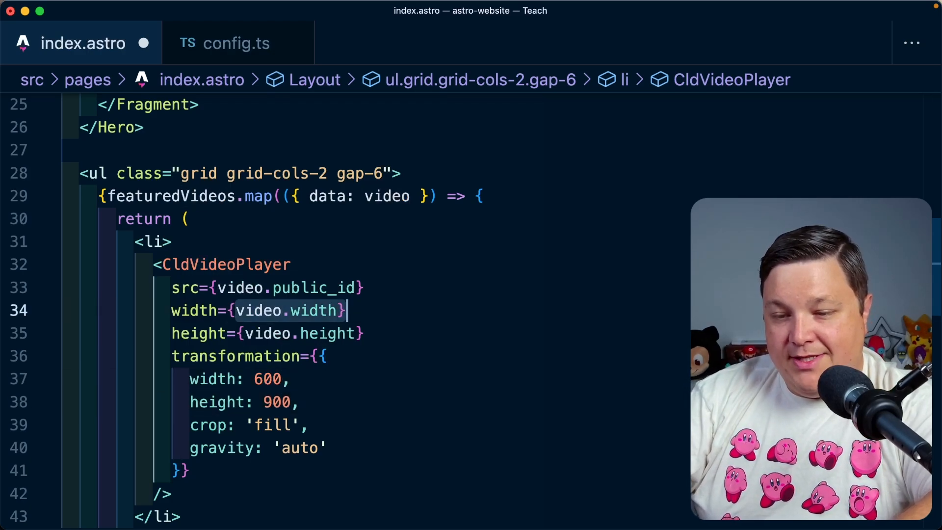
Give the homepage CldVideoPlayer a 600×900 transformation with crop 'fill' and gravity 'auto'.
{"action": "type", "text": "600"}
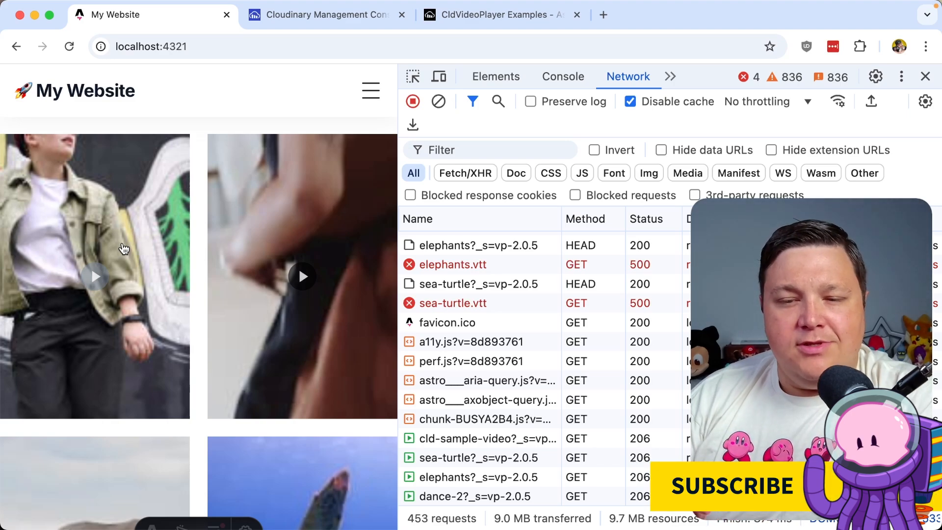
{"action": "mouse_move", "coordinate": [92, 312]}
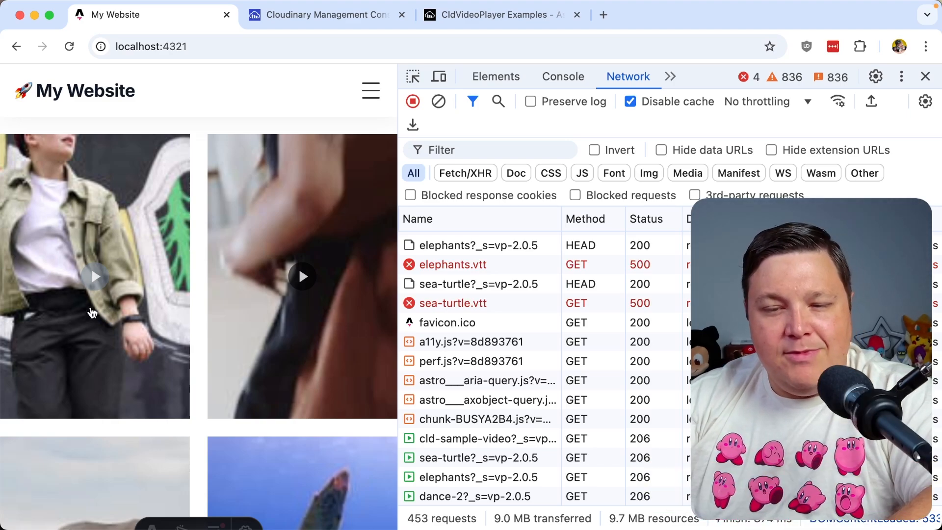
{"action": "mouse_move", "coordinate": [109, 309]}
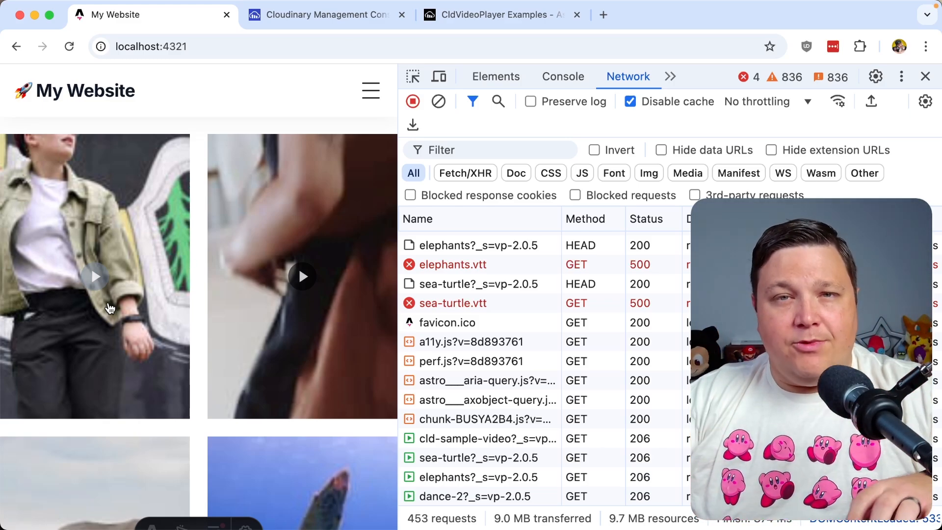
Scroll the CldVideoPlayer Examples docs to the Poster Transformations example.
{"action": "left_click", "coordinate": [502, 15]}
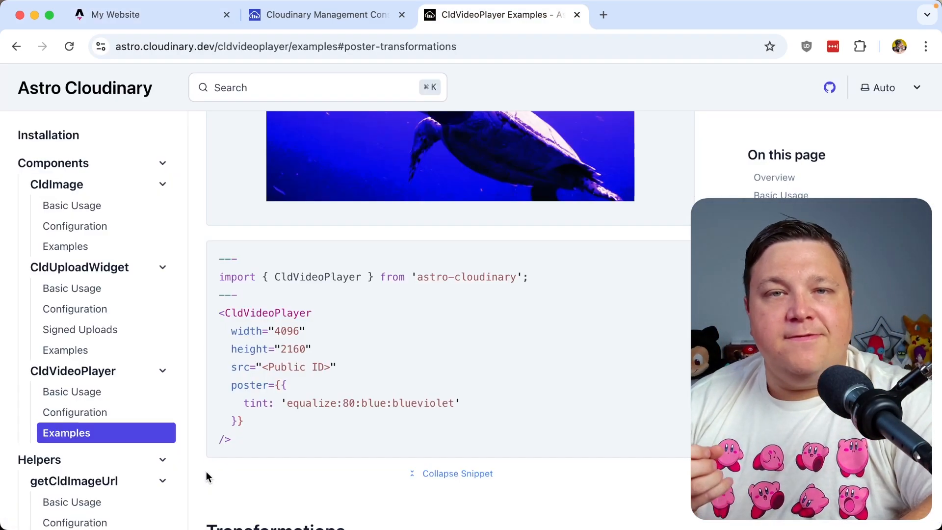
{"action": "scroll", "scroll_direction": "down", "scroll_amount": 3}
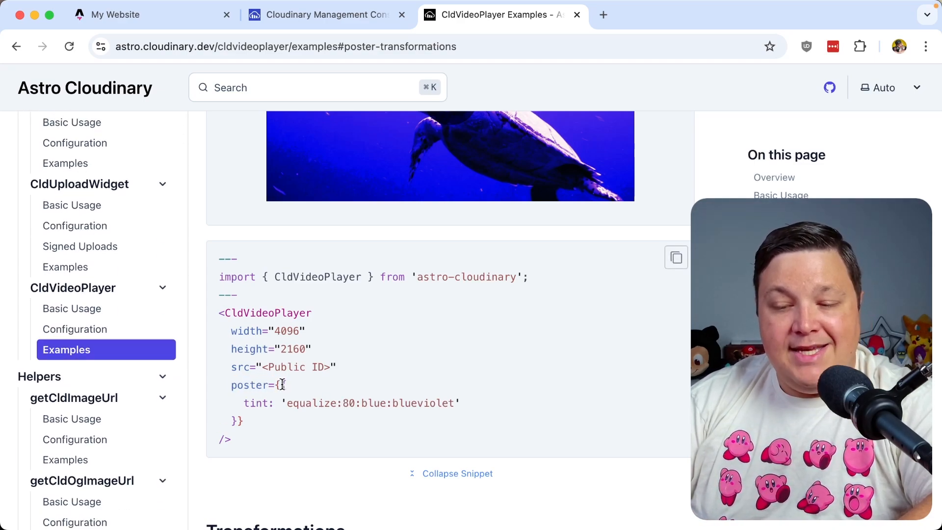
{"action": "left_click_drag", "start_coordinate": [283, 385], "coordinate": [236, 419]}
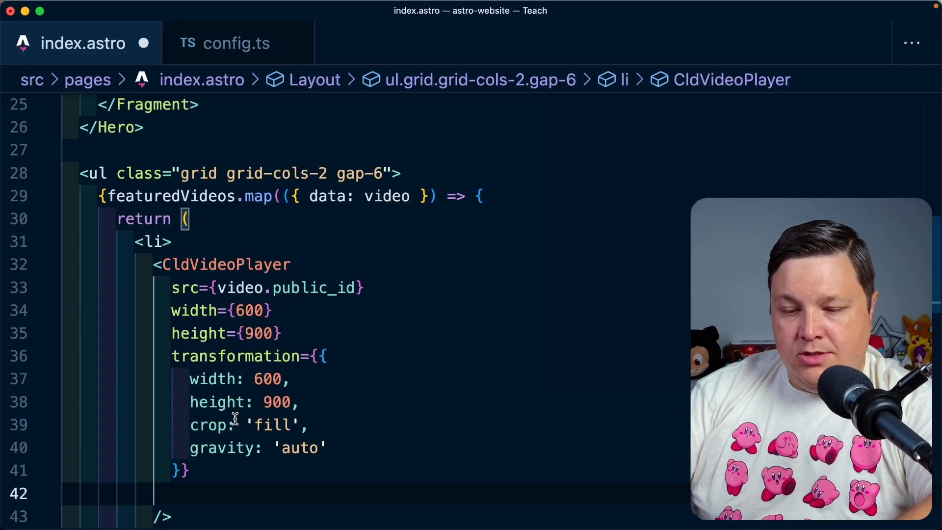
Add poster={{ width: 600, height: 900, crop: 'fill', gravity: 'auto' }} to CldVideoPlayer.
{"action": "type", "text": "poster="}
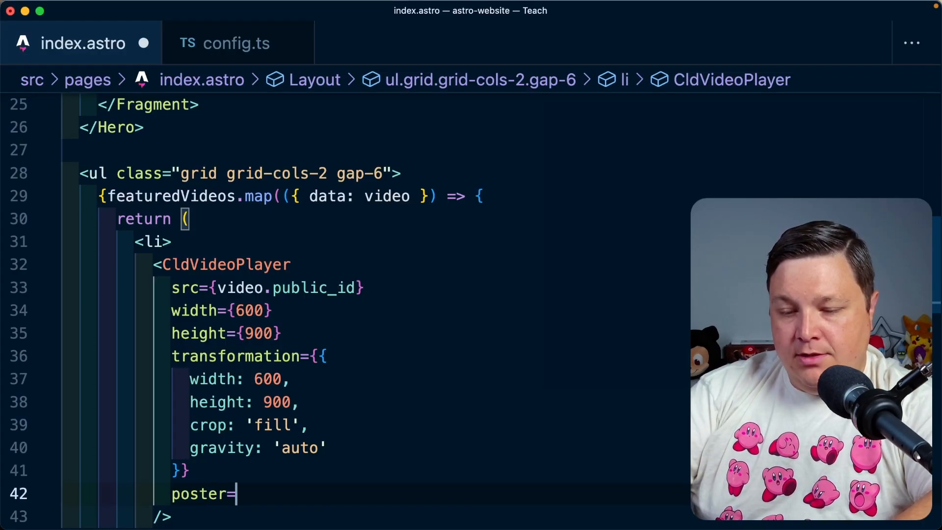
{"action": "type", "text": "{{"}
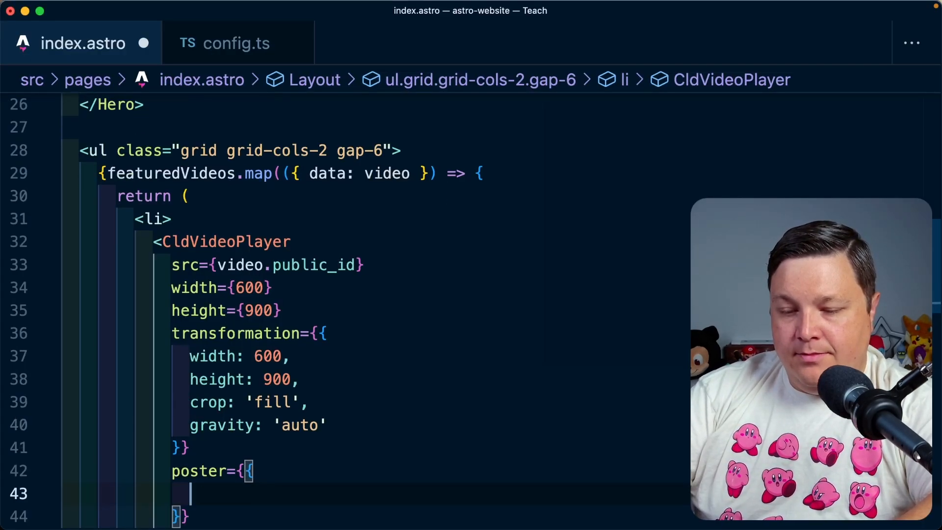
{"action": "type", "text": "crop: 'fill"}
{"action": "type", "text": "width:"}
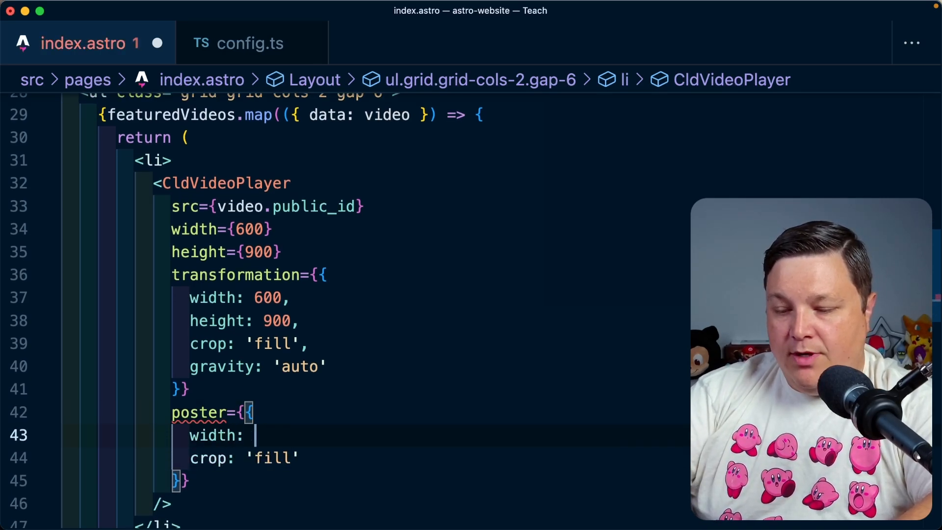
{"action": "type", "text": "600,"}
{"action": "left_click", "coordinate": [222, 228]}
{"action": "type", "text": "9"}
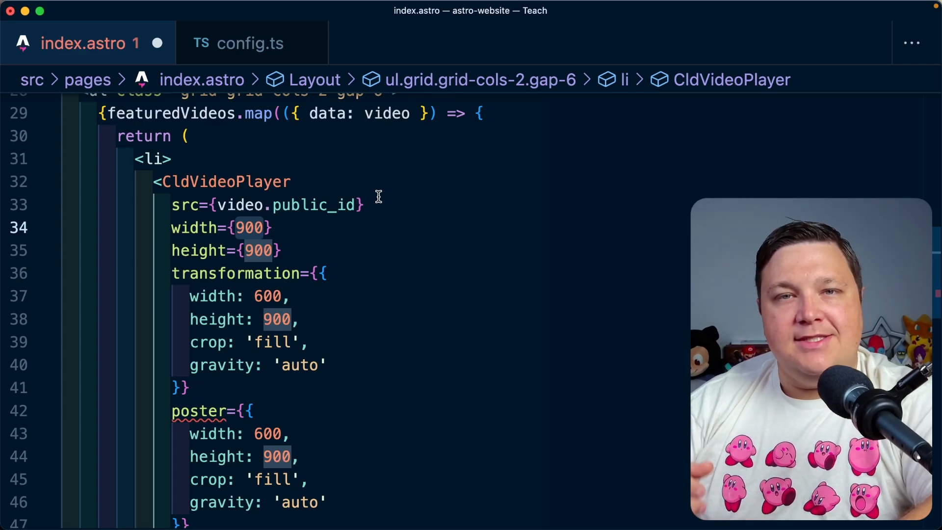
{"action": "scroll", "scroll_direction": "down", "scroll_amount": 3}
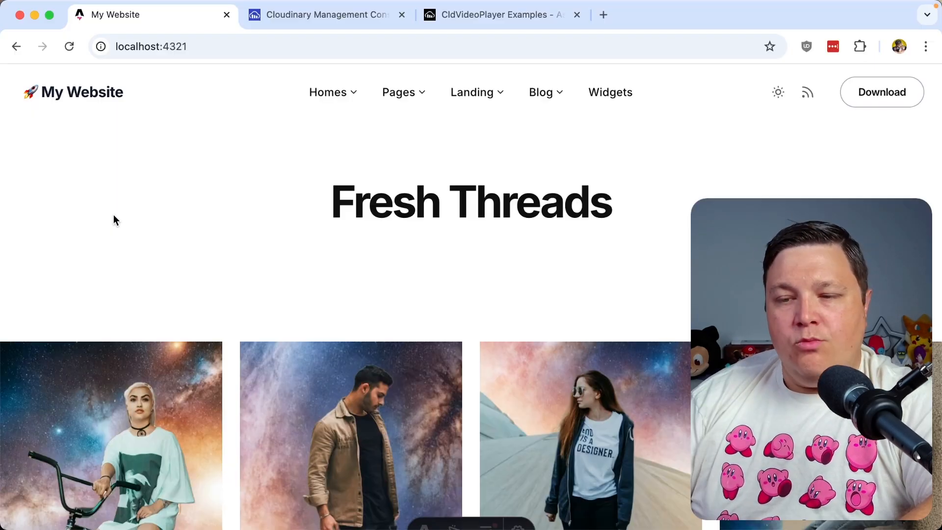
{"action": "scroll", "scroll_direction": "down", "scroll_amount": 3}
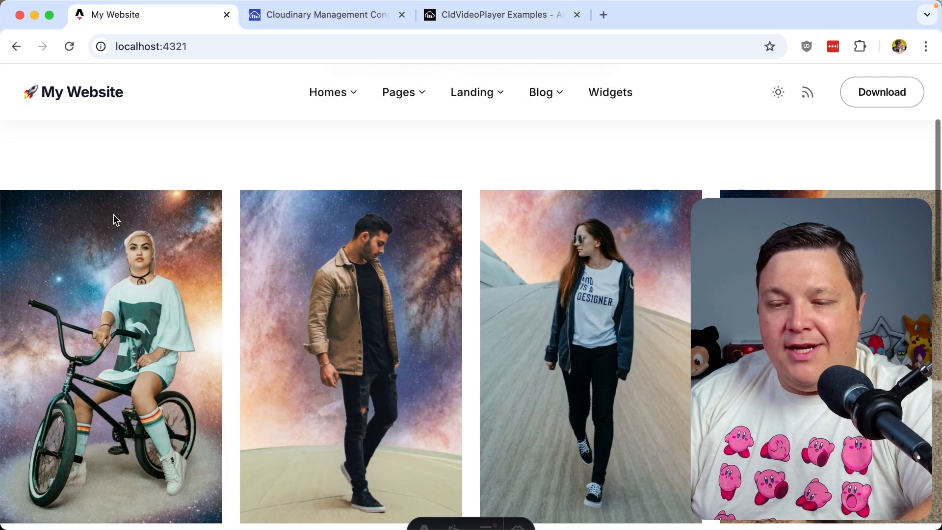
{"action": "scroll", "scroll_direction": "down", "scroll_amount": 3}
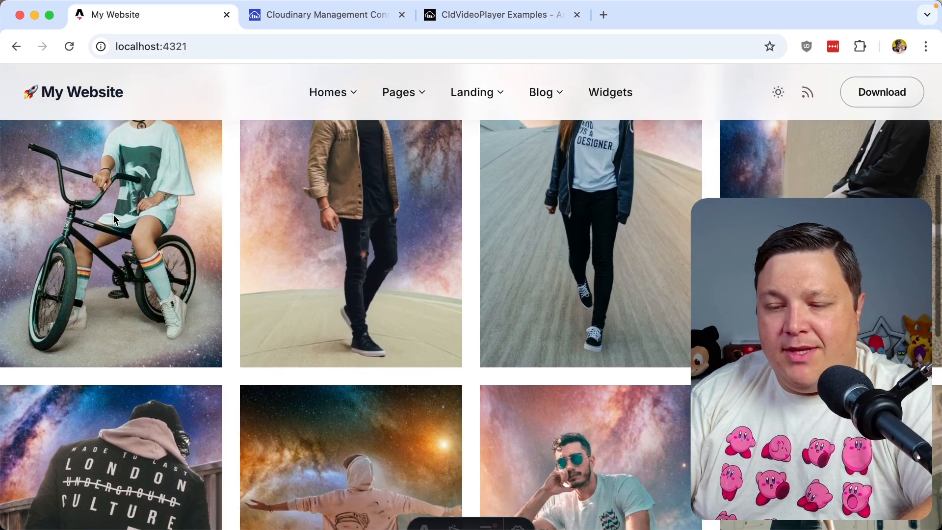
{"action": "scroll", "scroll_direction": "down", "scroll_amount": 3}
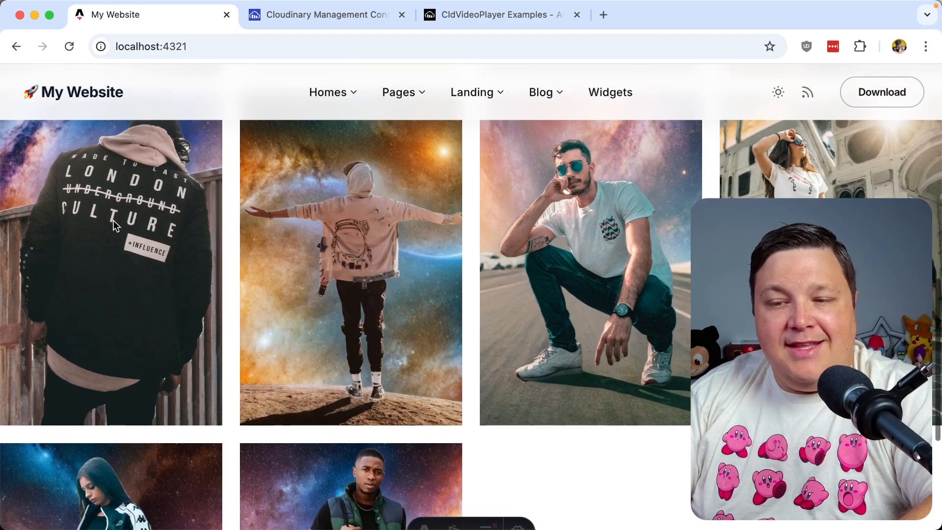
{"action": "scroll", "scroll_direction": "down", "scroll_amount": 3}
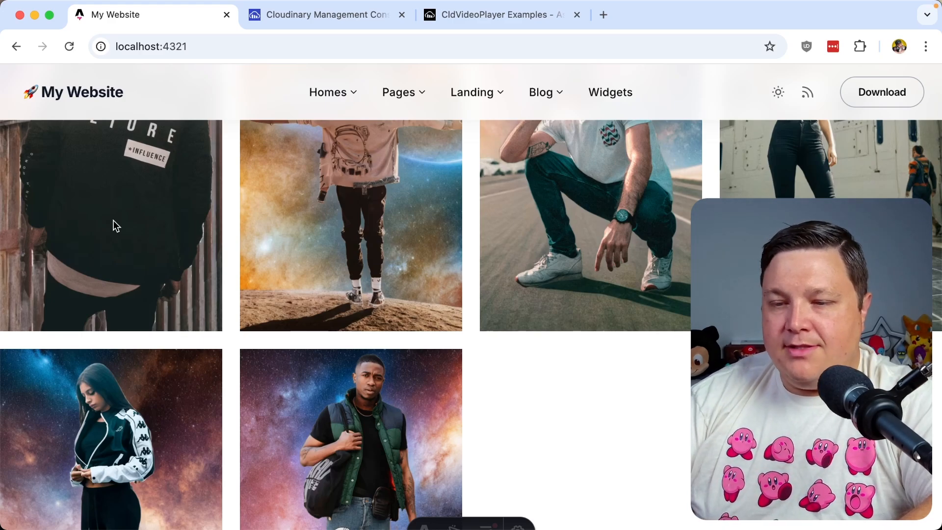
Add a productId key to the bike rider photo's contextual metadata in Cloudinary.
{"action": "left_click", "coordinate": [324, 15]}
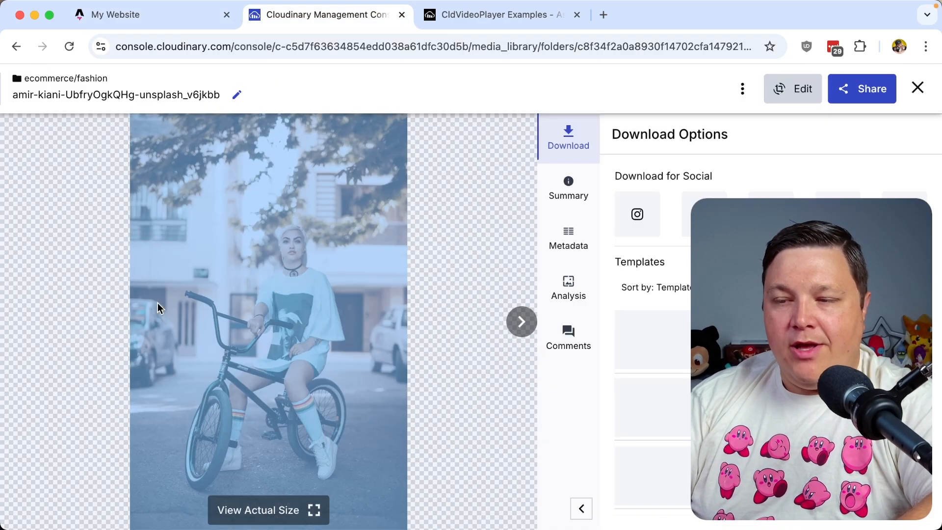
{"action": "left_click", "coordinate": [568, 238]}
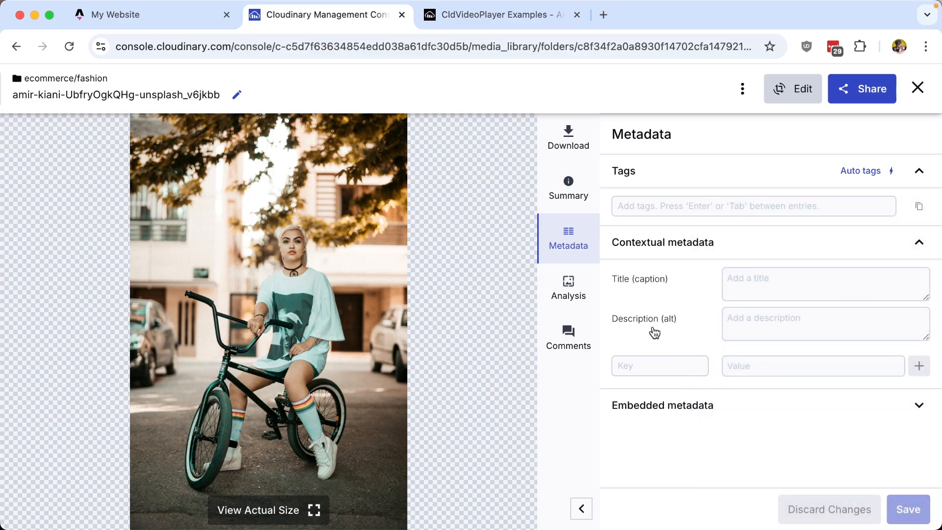
{"action": "left_click", "coordinate": [825, 324]}
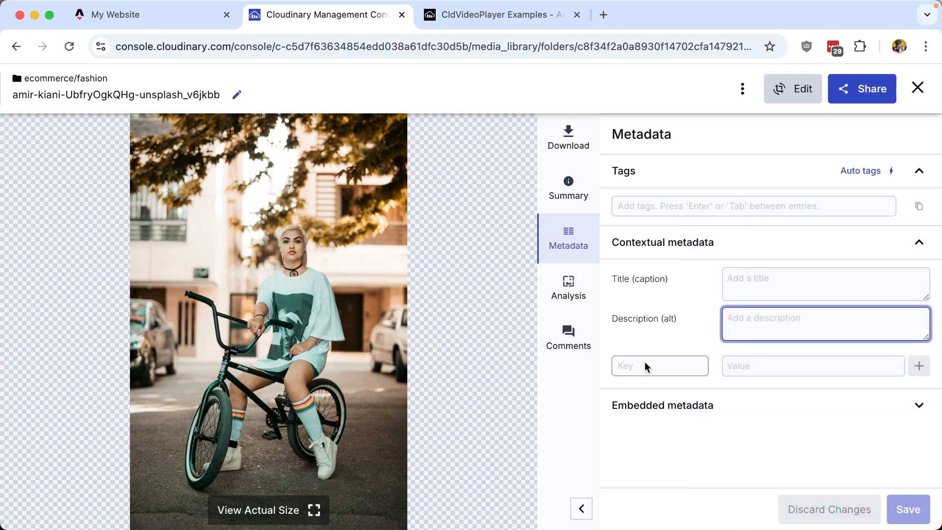
{"action": "left_click", "coordinate": [660, 365]}
{"action": "type", "text": "1"}
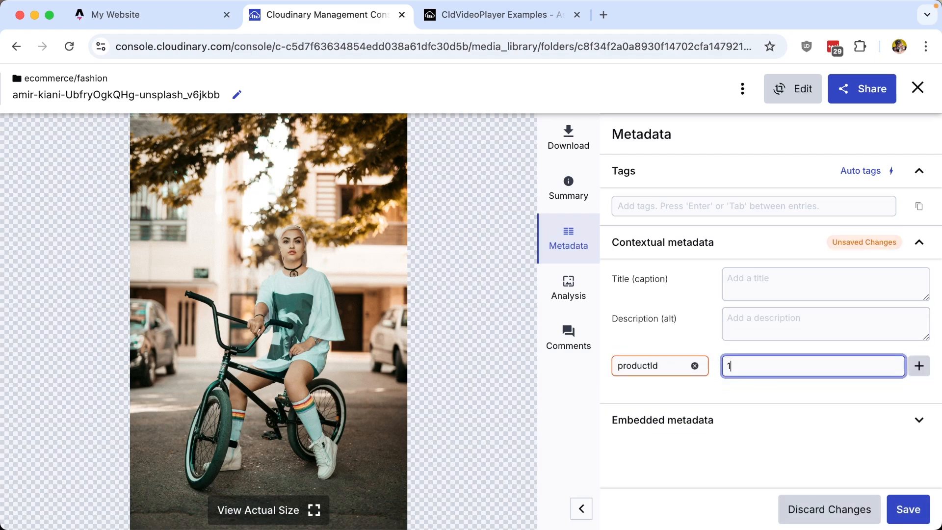
{"action": "left_click", "coordinate": [495, 15]}
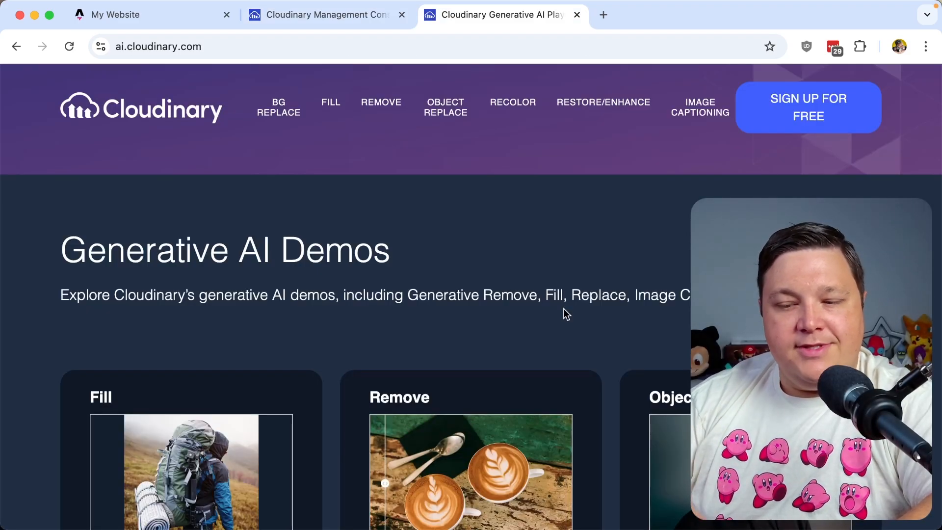
Enter the AI caption 'A person in casual attire sits on a BMX bicycle…' as the alt description.
{"action": "scroll", "scroll_direction": "down", "scroll_amount": 3}
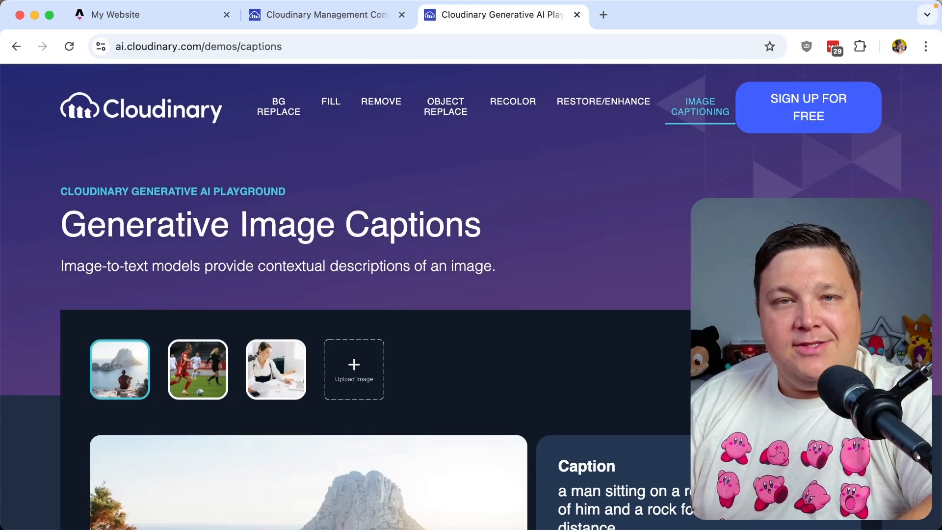
{"action": "scroll", "scroll_direction": "down", "scroll_amount": 3}
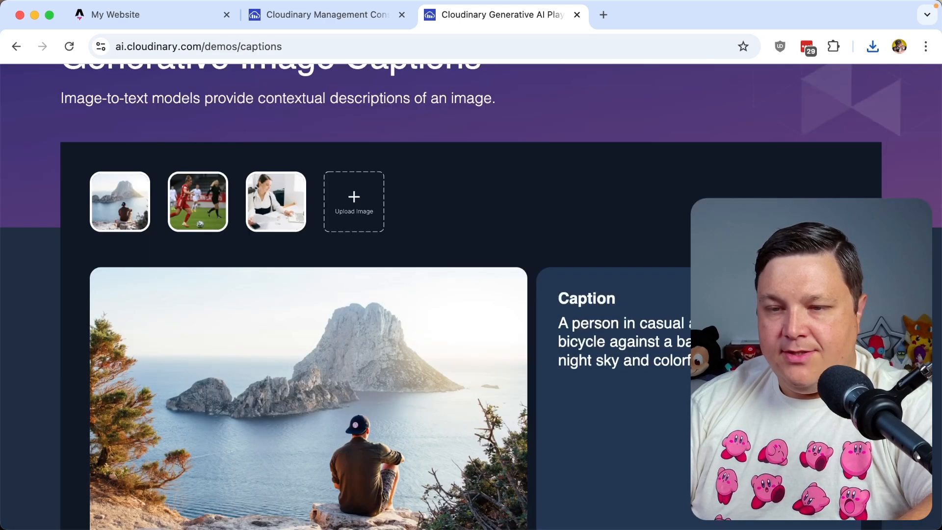
{"action": "scroll", "scroll_direction": "down", "scroll_amount": 3}
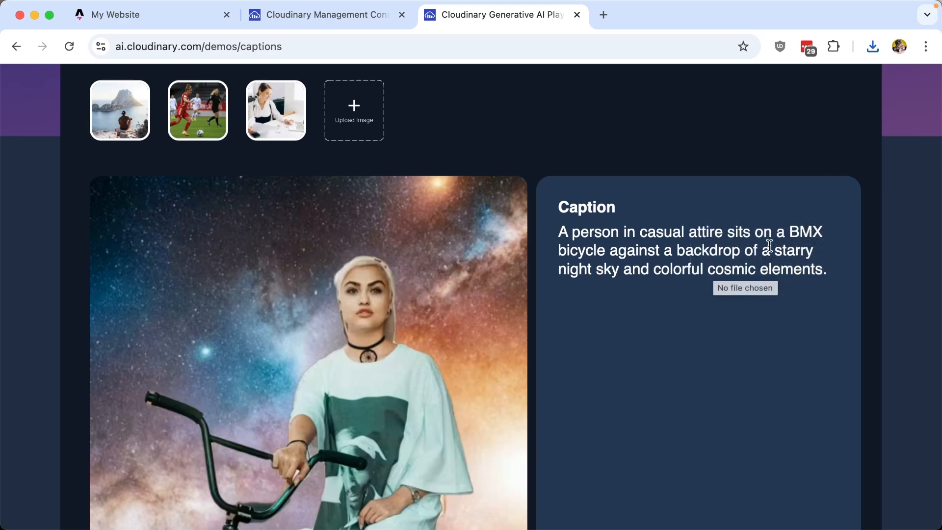
{"action": "mouse_move", "coordinate": [686, 280]}
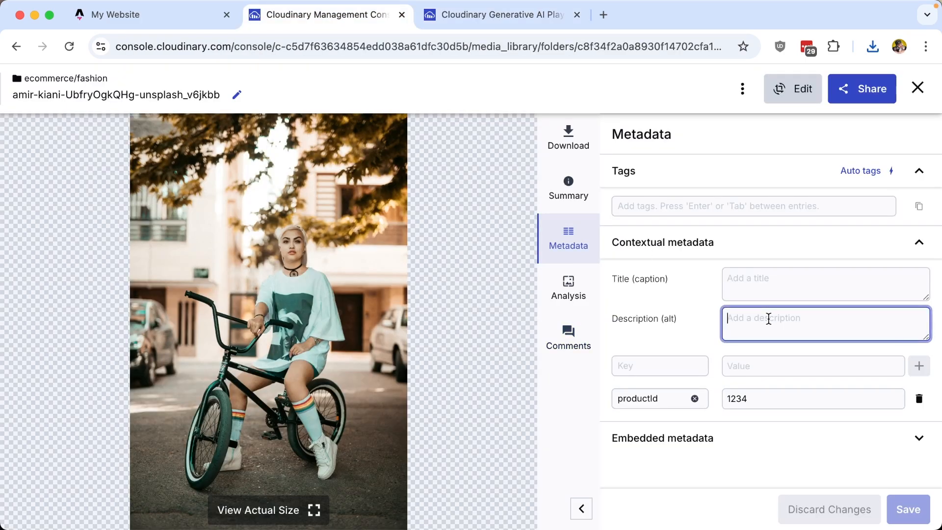
{"action": "type", "text": "A person in casual attire sits on a BMX bicycle against a backdrop of a starry night sky and colorful cosmic elements."}
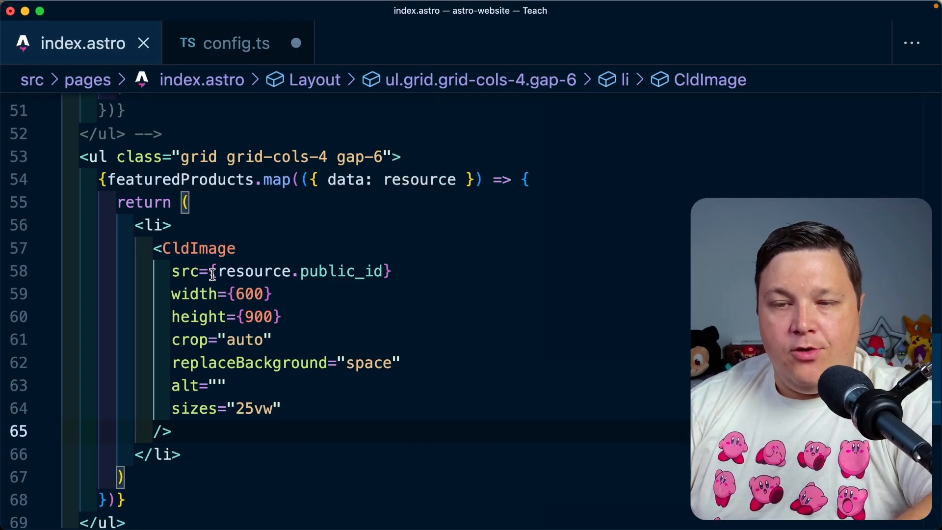
Set context: true in the featuredProducts cldAssetsLoader options in config.ts.
{"action": "left_click", "coordinate": [236, 43]}
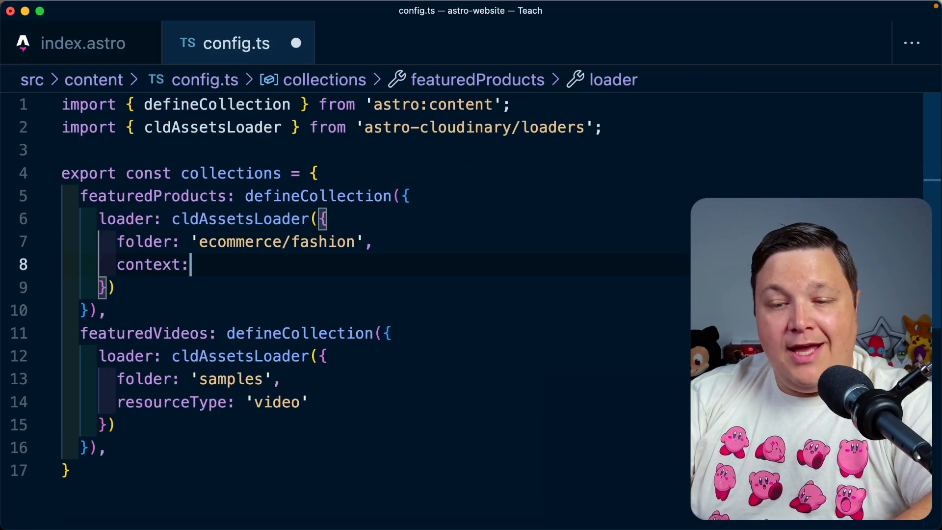
{"action": "type", "text": "true"}
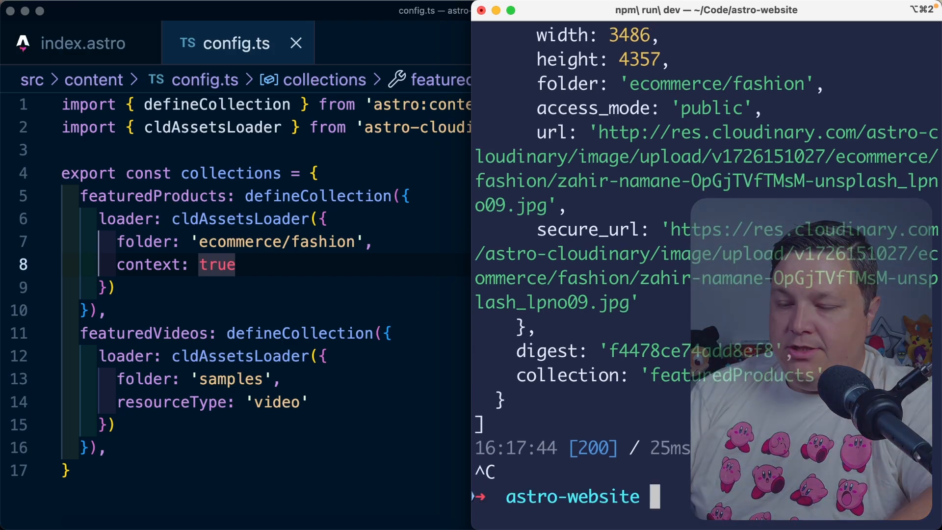
Rerun the project with npm run build and scroll the output to the context objects.
{"action": "type", "text": "npm run build --"}
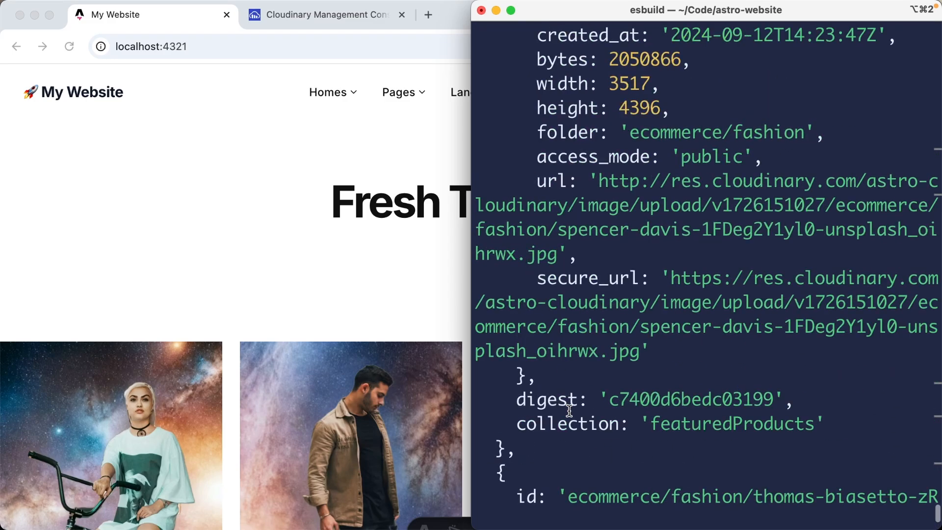
{"action": "scroll", "scroll_direction": "down", "scroll_amount": 3}
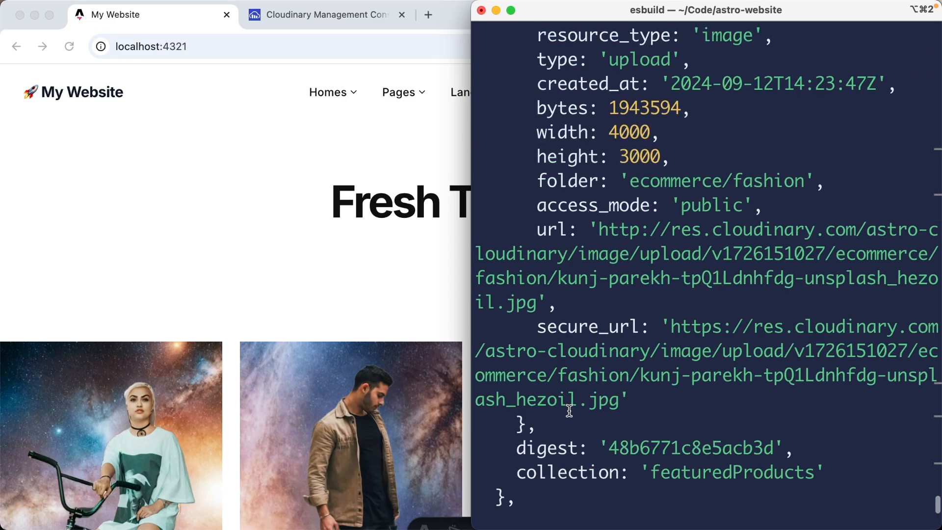
{"action": "scroll", "scroll_direction": "down", "scroll_amount": 3}
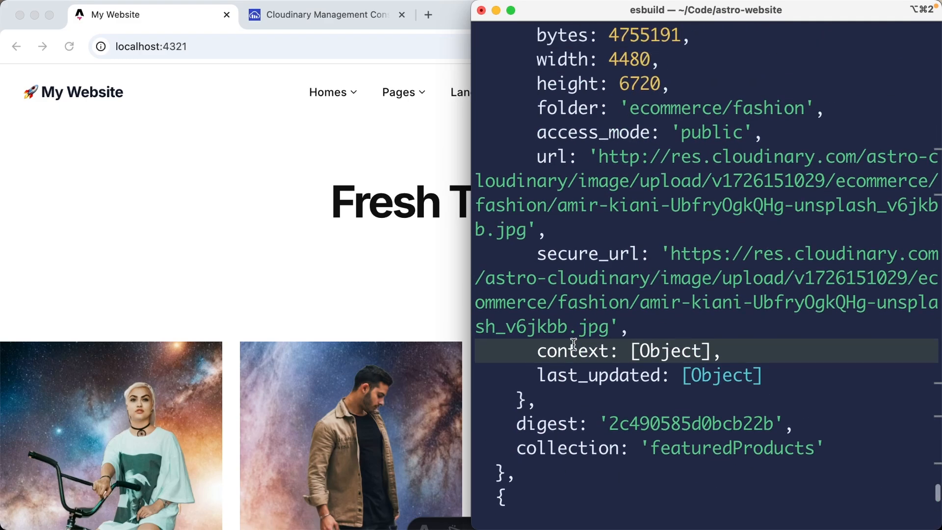
{"action": "mouse_move", "coordinate": [570, 351]}
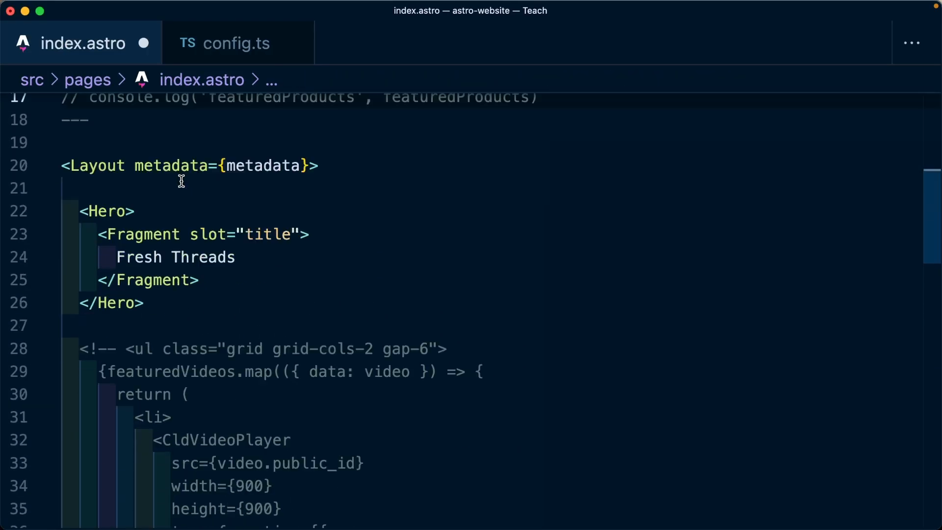
Log each resource's context with console.log in index.astro and save.
{"action": "scroll", "scroll_direction": "down", "scroll_amount": 3}
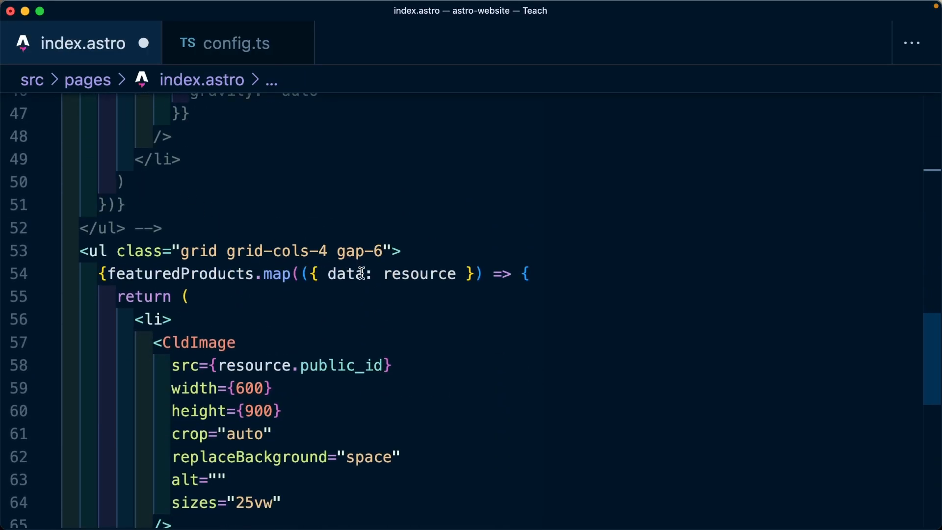
{"action": "type", "text": "console."}
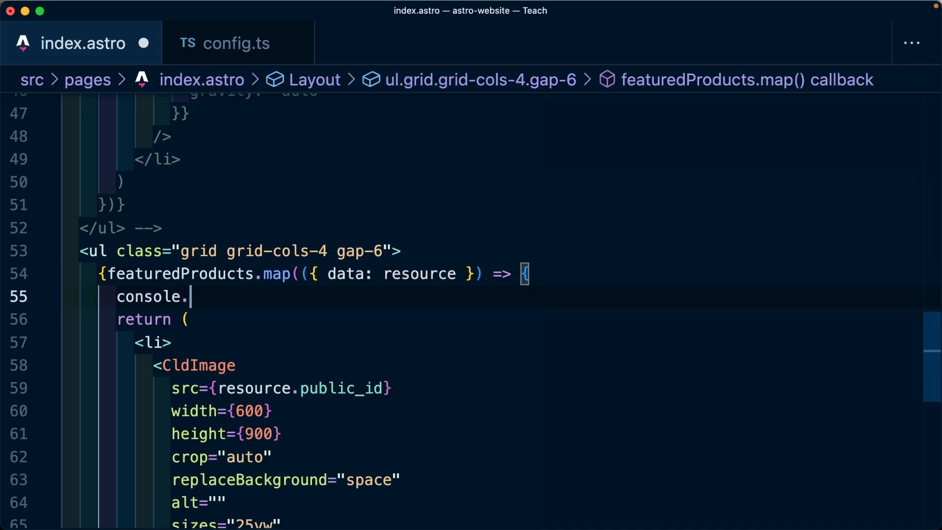
{"action": "type", "text": "log('resource', resource.context"}
{"action": "type", "text": "if ( resource.context ) {}"}
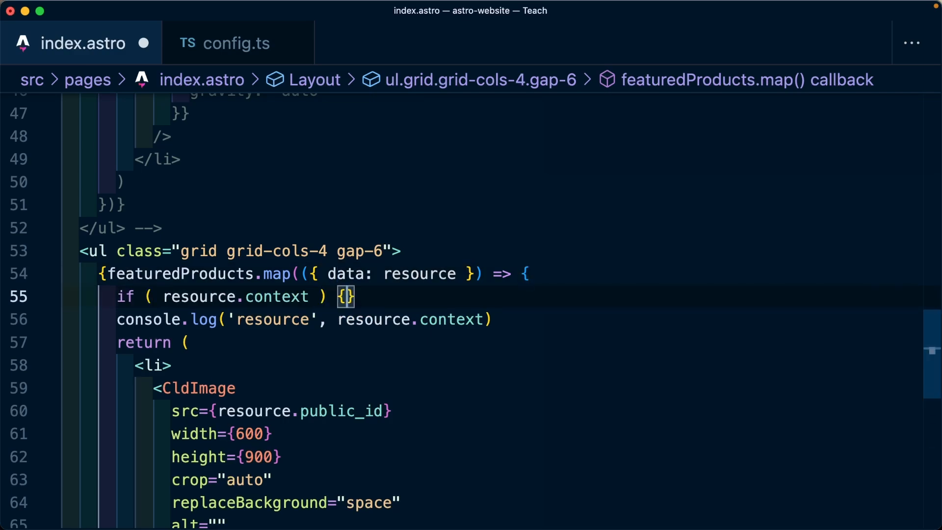
{"action": "key", "text": "Enter"}
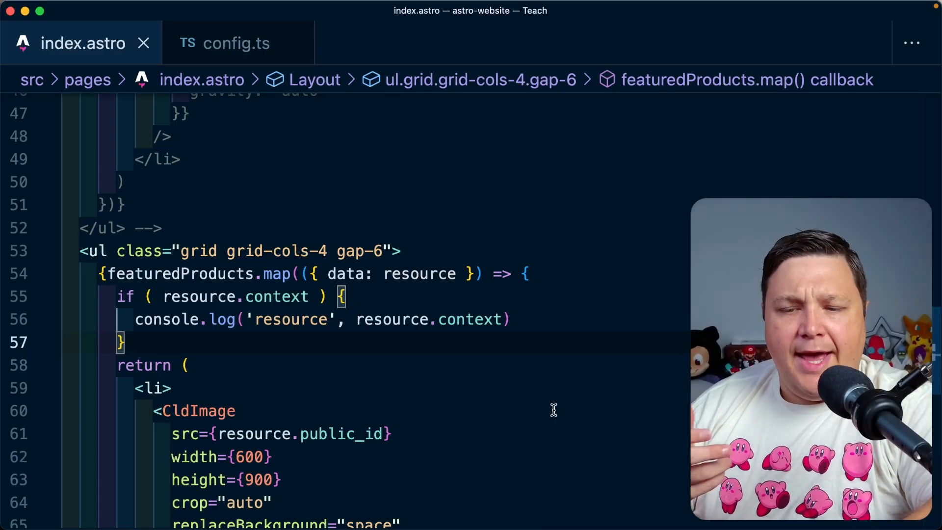
Set the product CldImage alt to resource.context?.custom.alt.
{"action": "double_click", "coordinate": [390, 319]}
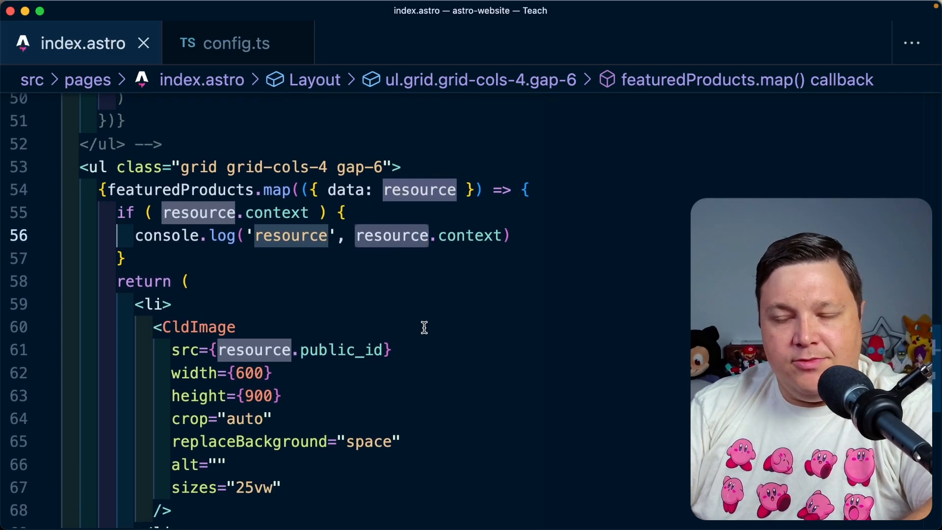
{"action": "scroll", "scroll_direction": "down", "scroll_amount": 3}
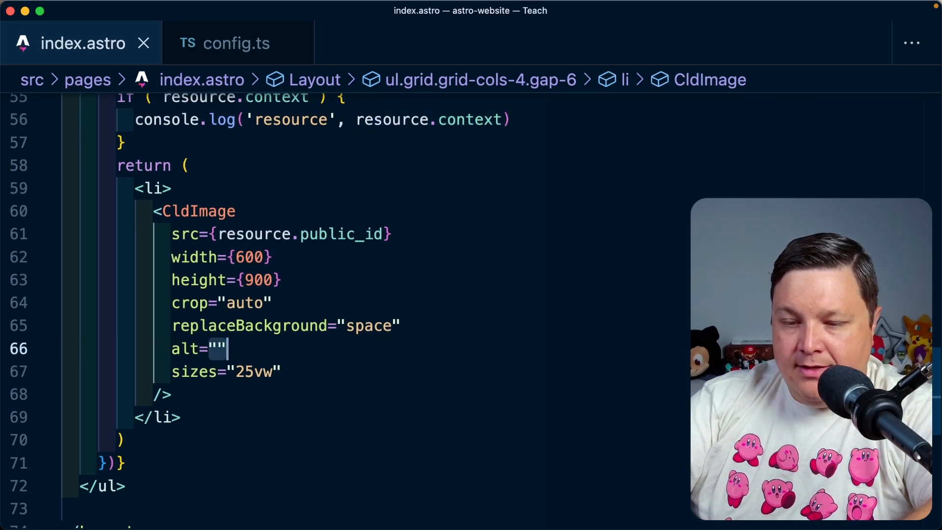
{"action": "type", "text": "{resource.context?.custom}"}
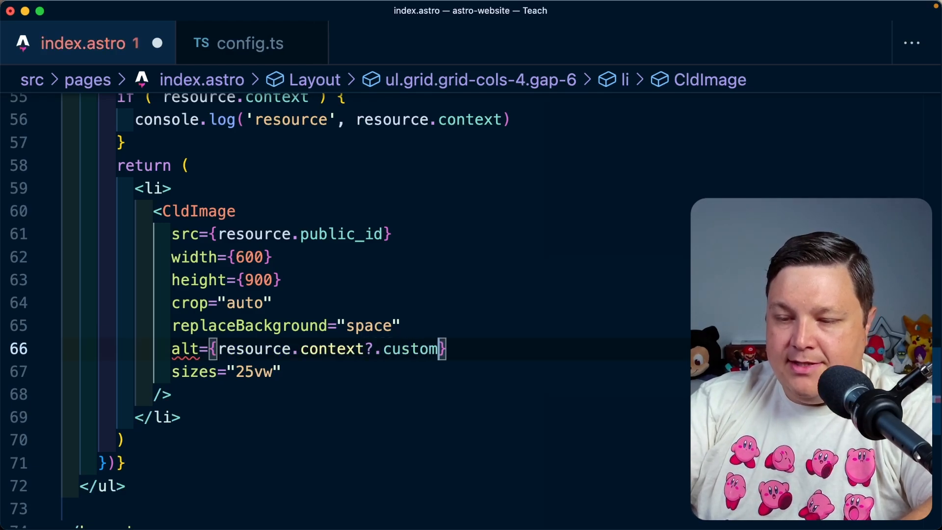
{"action": "type", "text": ".alt"}
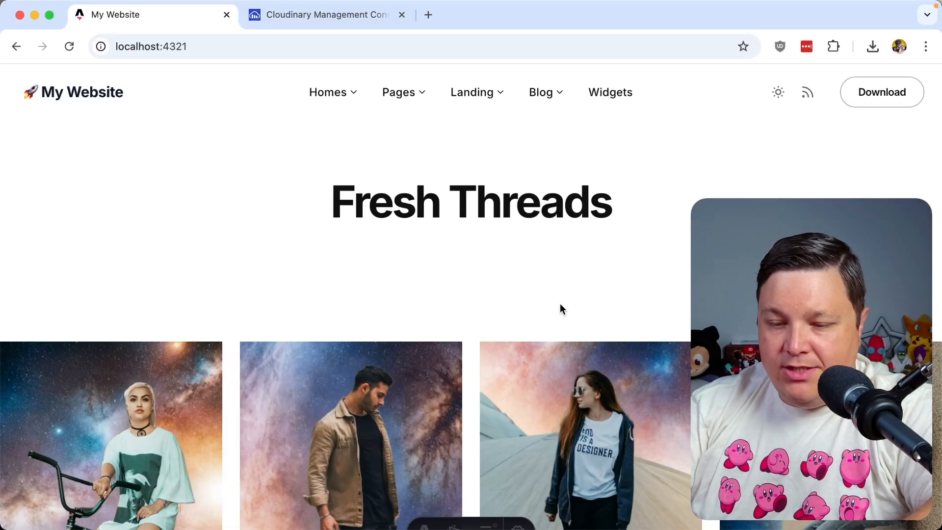
{"action": "key", "text": "F12"}
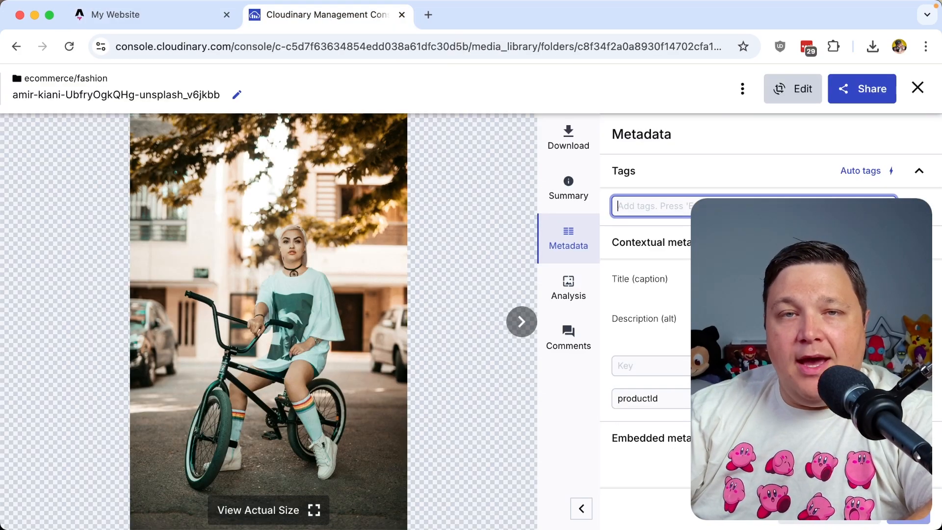
{"action": "type", "text": "tsh"}
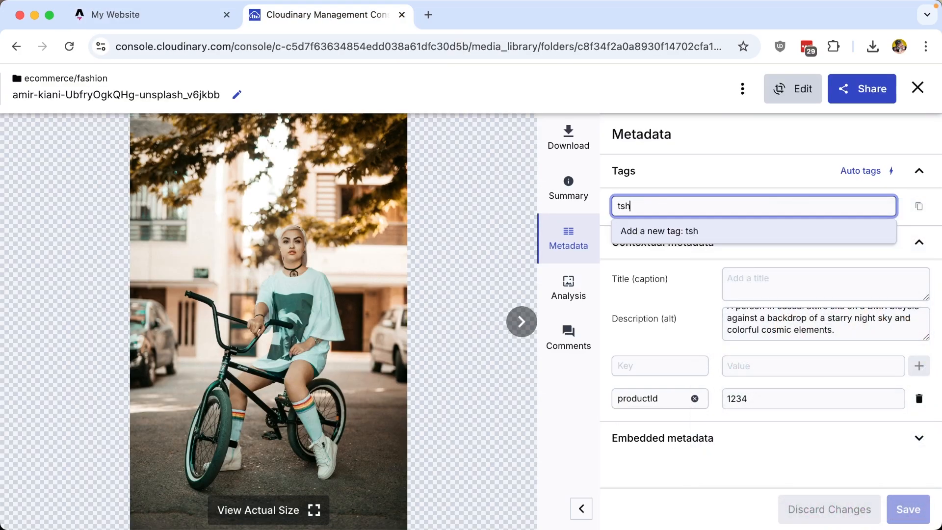